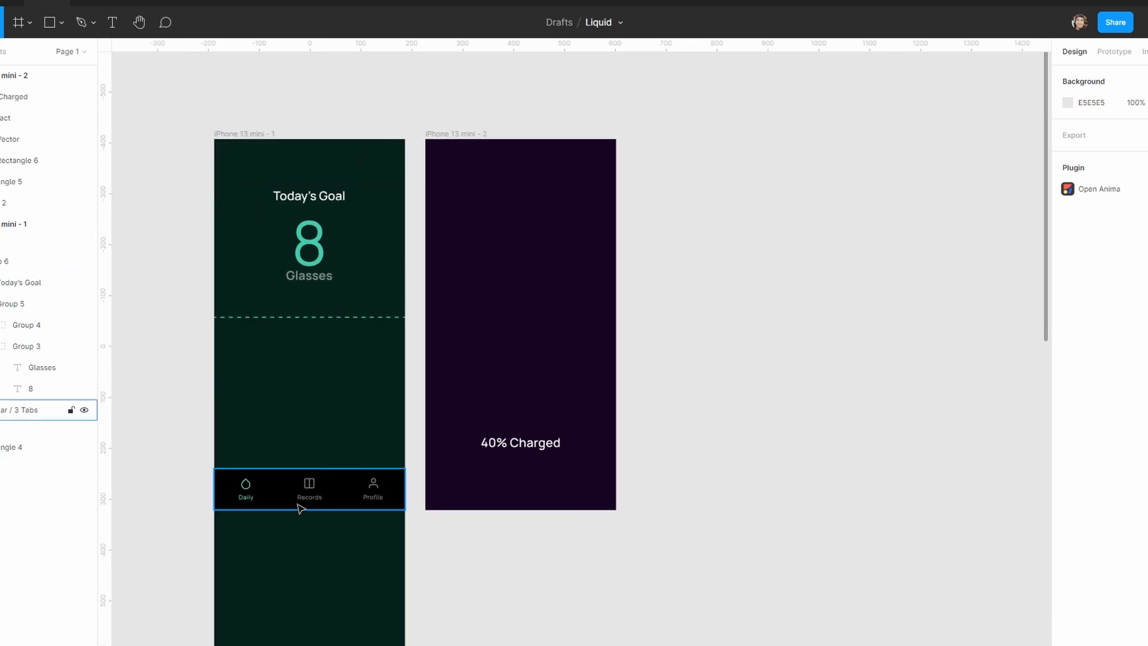
{"action": "mouse_move", "coordinate": [334, 485]}
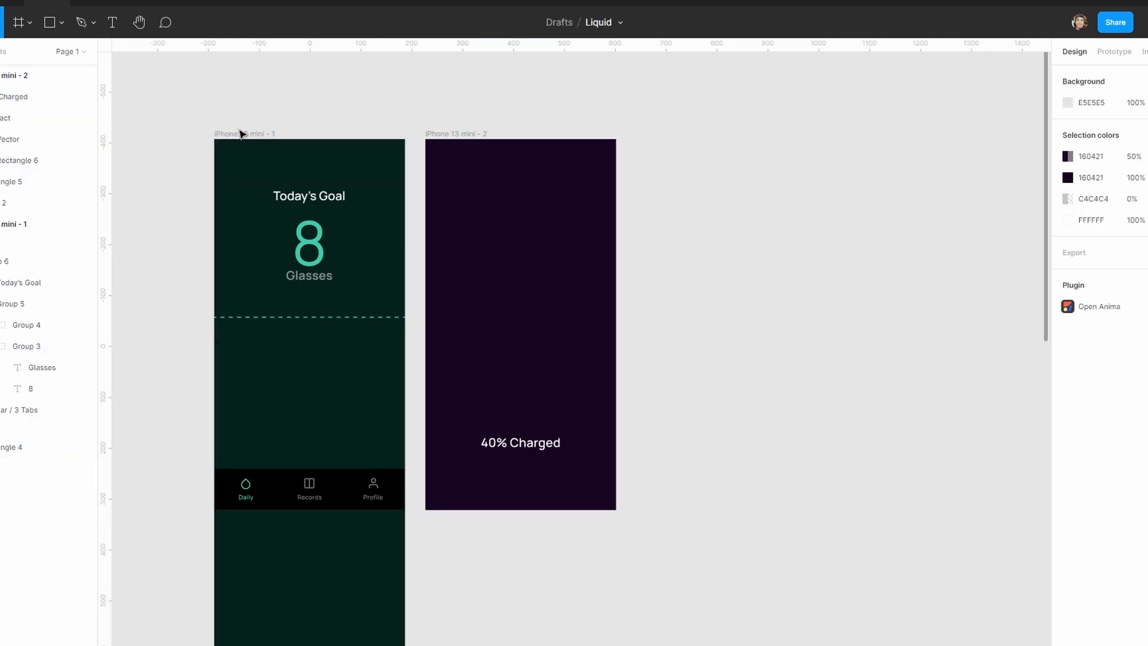
From the My Files dashboard, open a scene containing the default square shape.
{"action": "left_click", "coordinate": [520, 322]}
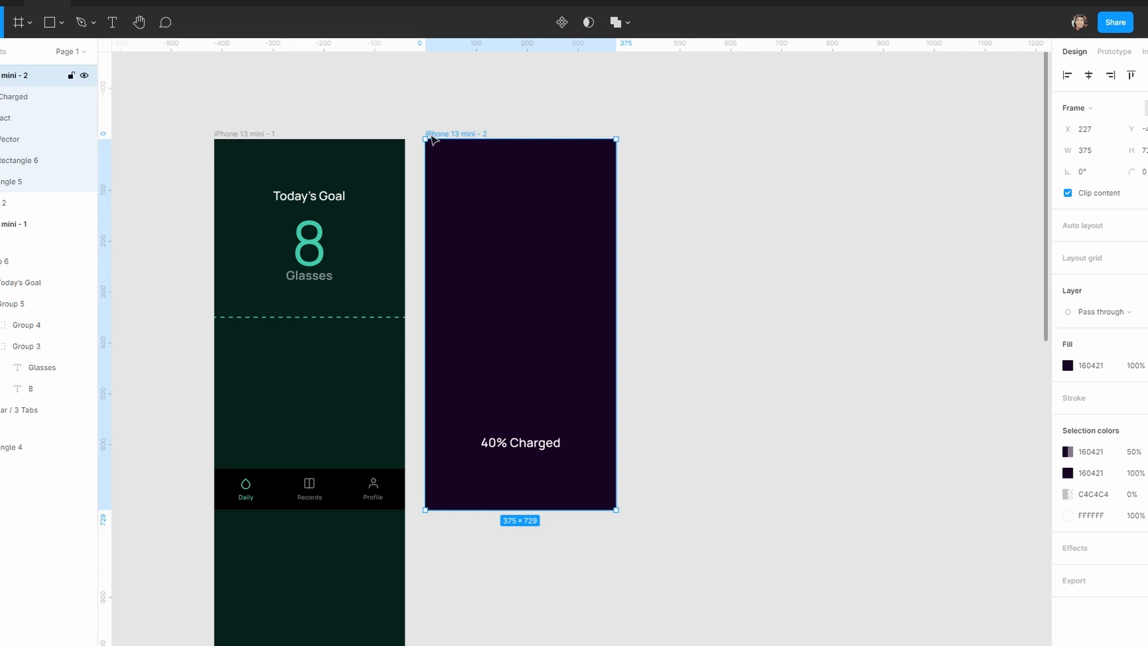
{"action": "mouse_move", "coordinate": [273, 128]}
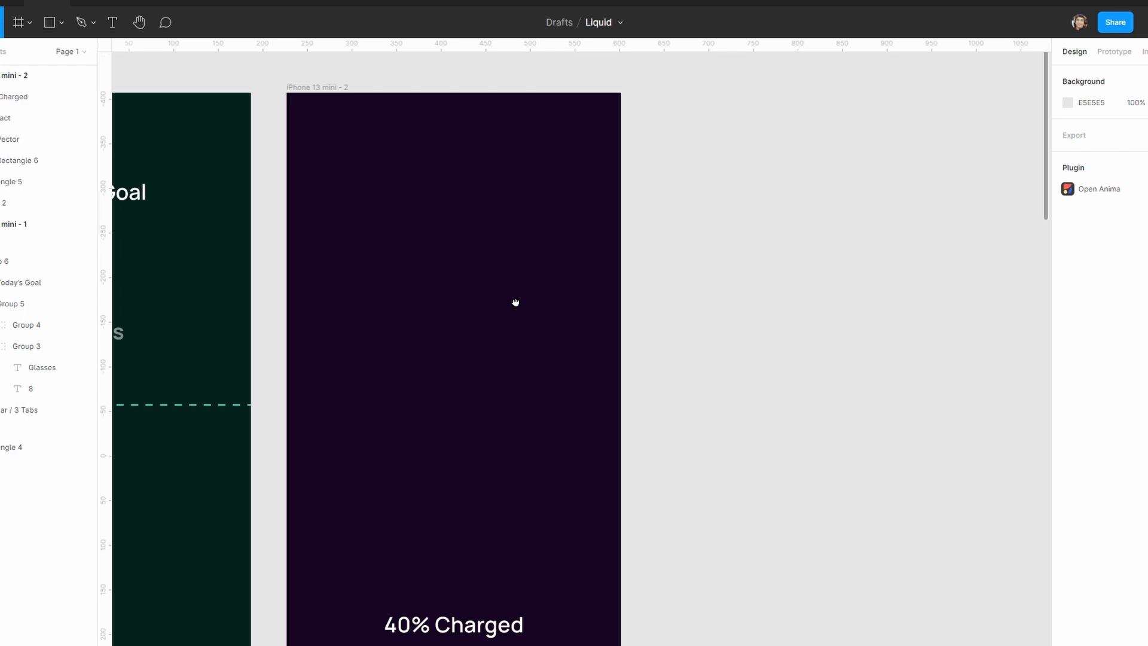
{"action": "scroll", "scroll_direction": "down", "scroll_amount": 3}
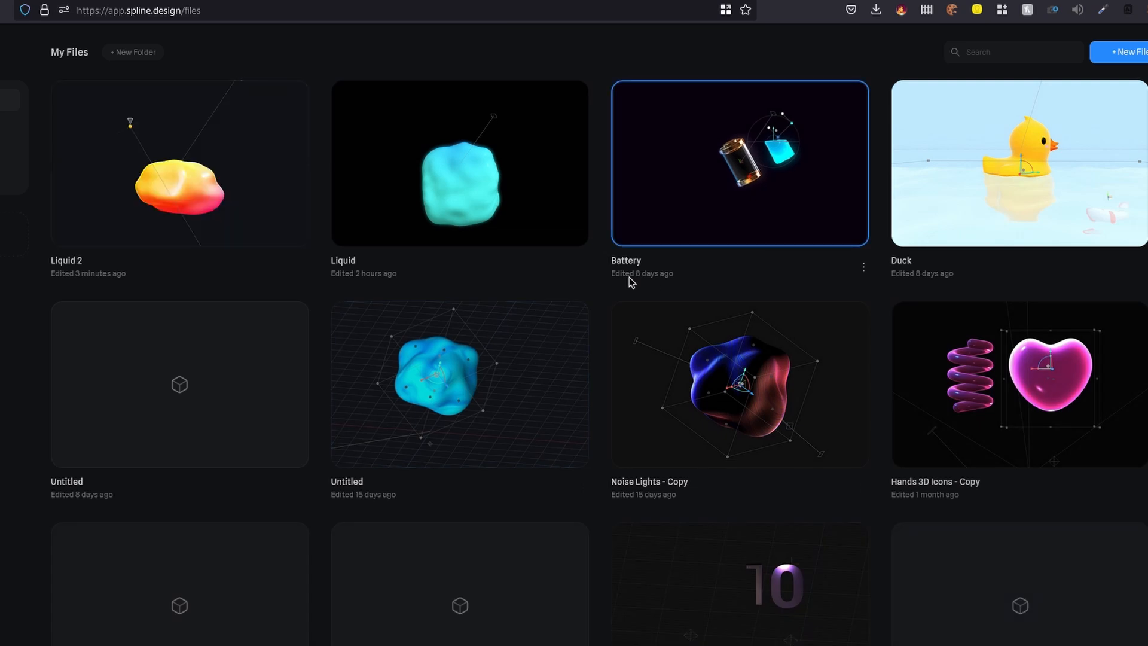
{"action": "left_click", "coordinate": [738, 384]}
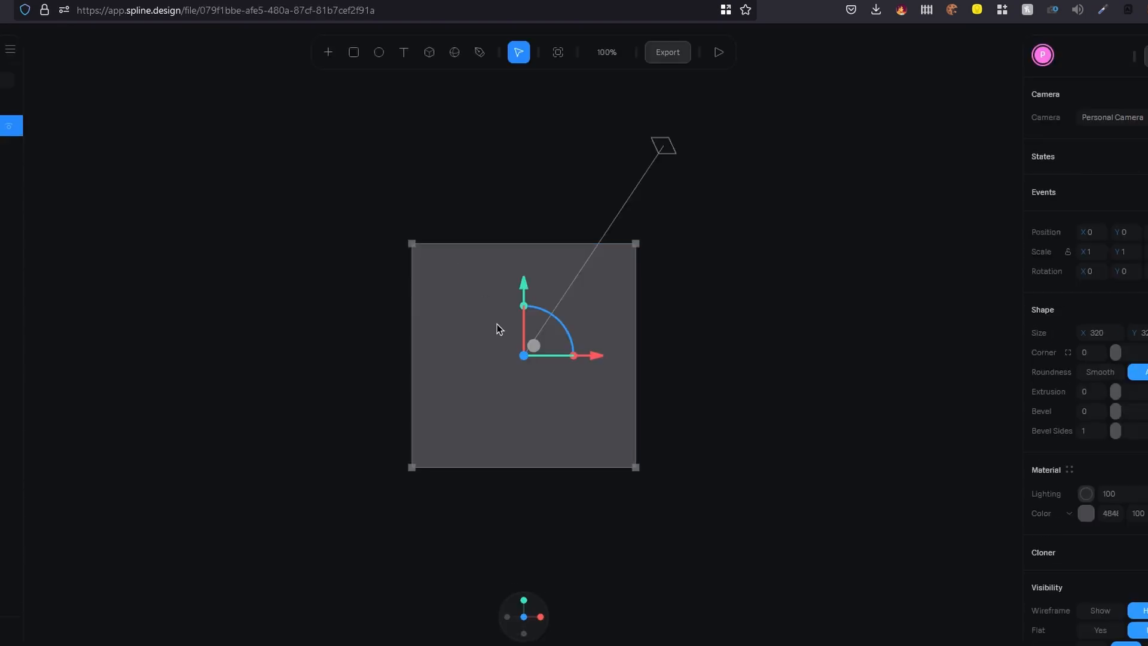
Delete the default square, add a new box object and begin editing its geometry.
{"action": "left_click", "coordinate": [661, 144]}
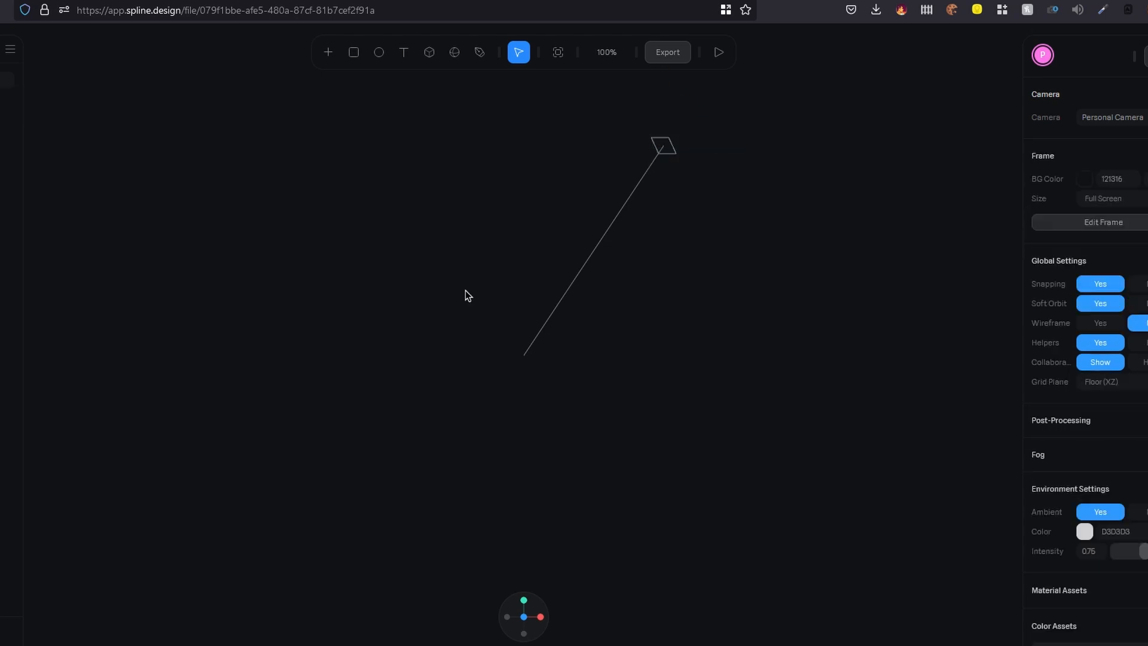
{"action": "mouse_move", "coordinate": [327, 51]}
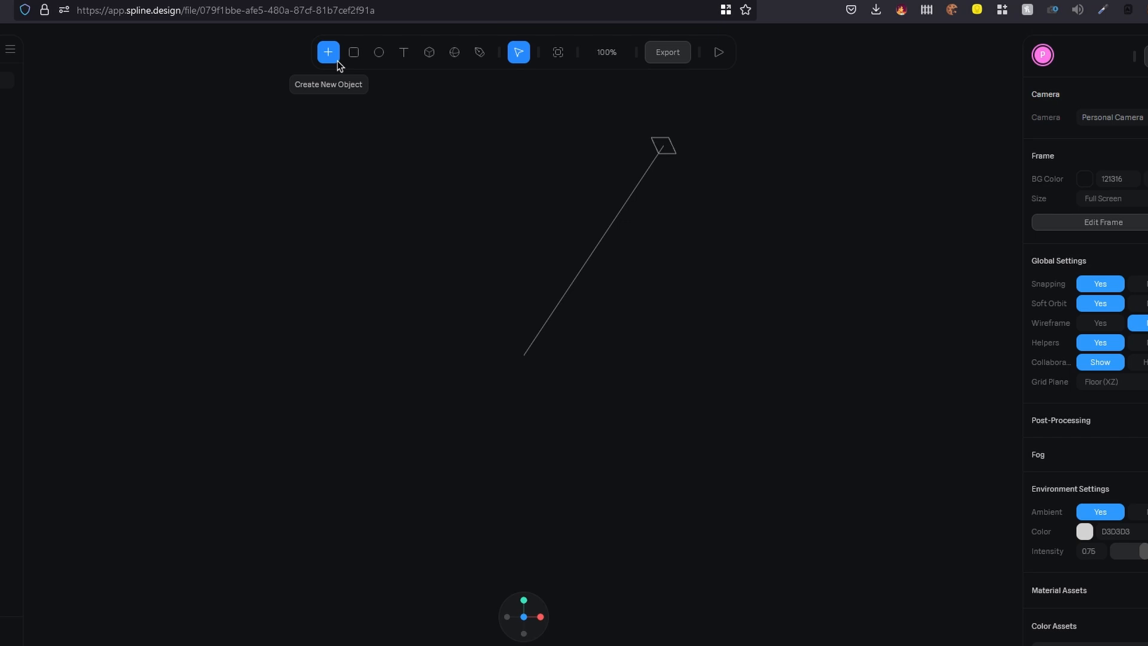
{"action": "left_click", "coordinate": [328, 52]}
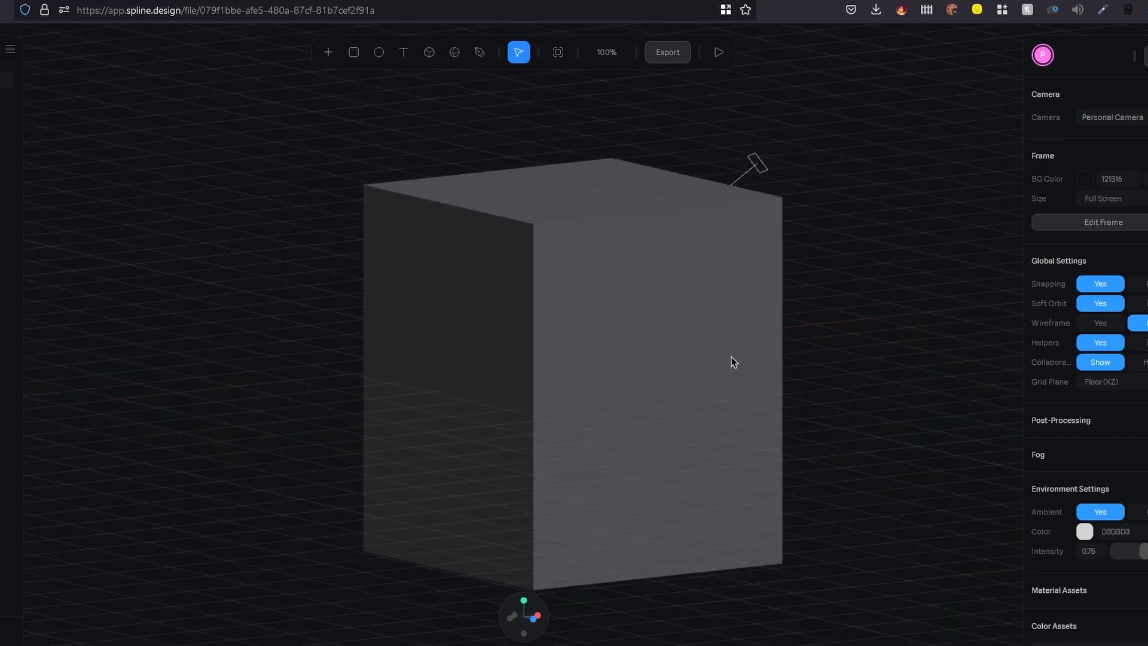
{"action": "left_click_drag", "start_coordinate": [734, 361], "coordinate": [707, 353]}
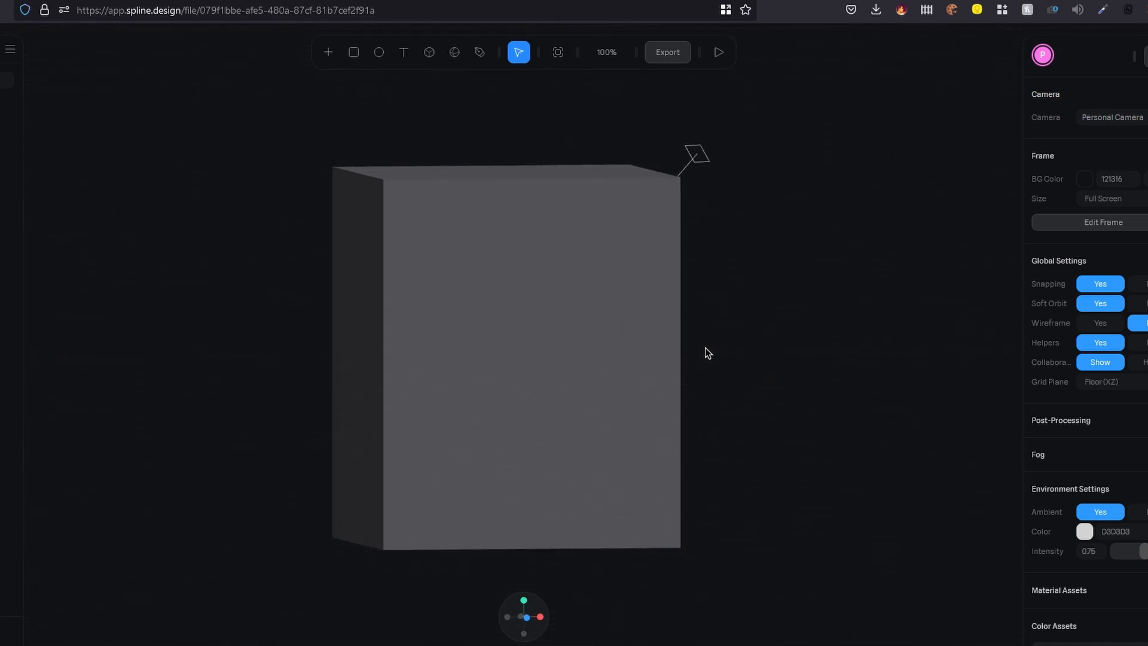
{"action": "left_click", "coordinate": [504, 351]}
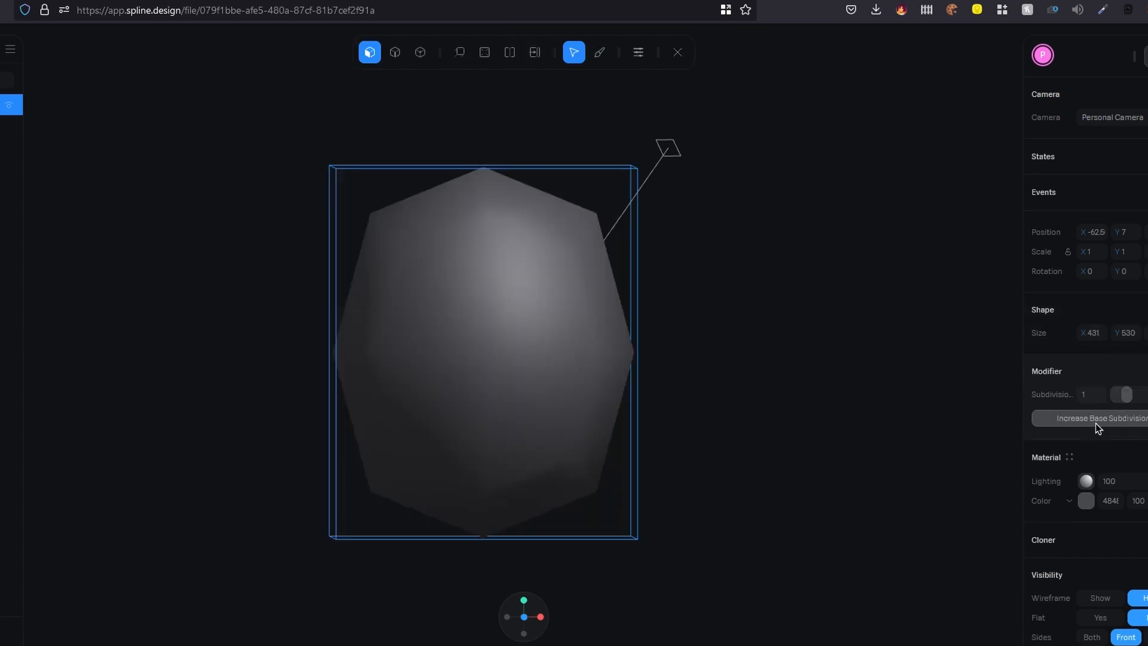
Add base subdivision and raise the Subdivision slider to 4 for a smooth egg shape.
{"action": "left_click", "coordinate": [1097, 417]}
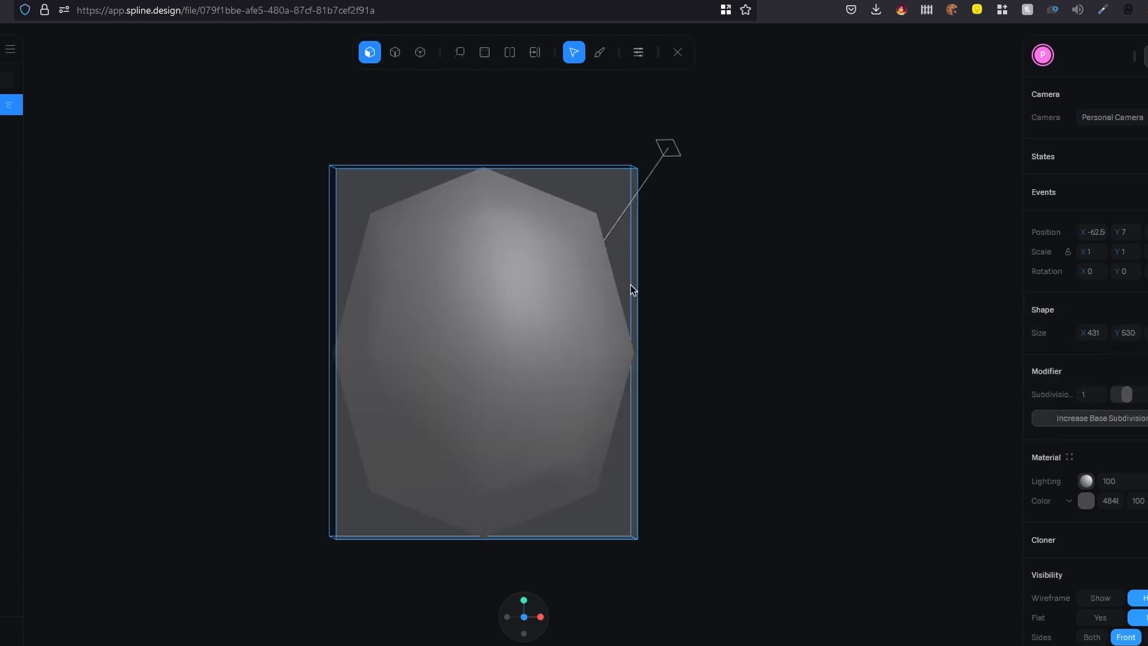
{"action": "mouse_move", "coordinate": [550, 321]}
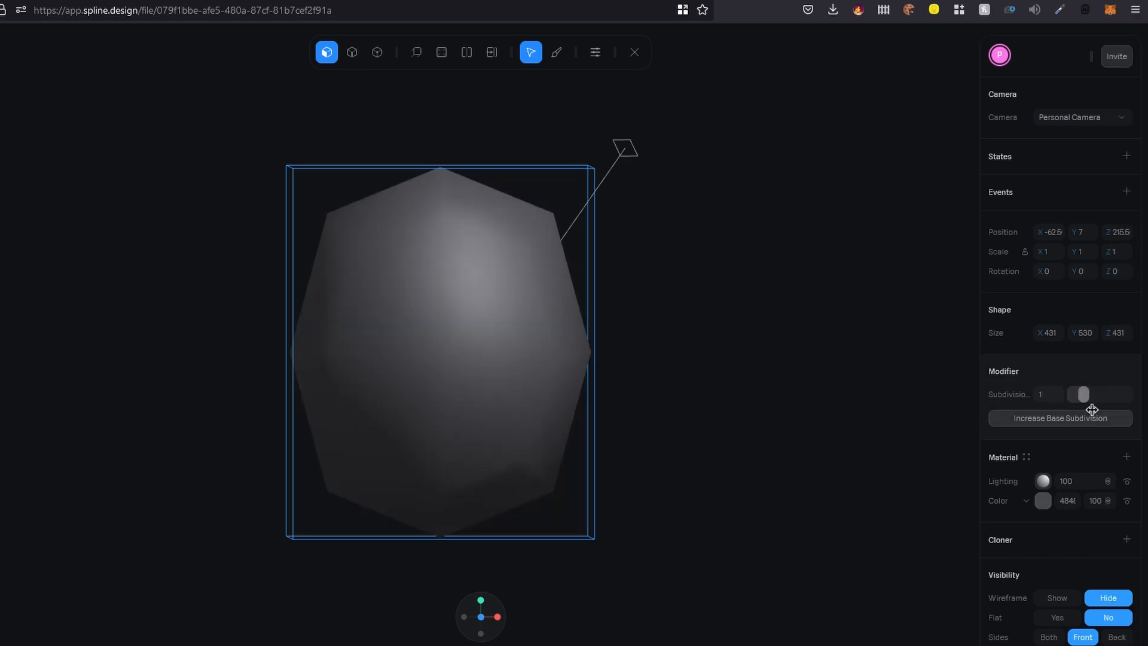
{"action": "left_click_drag", "start_coordinate": [1083, 393], "coordinate": [1105, 393]}
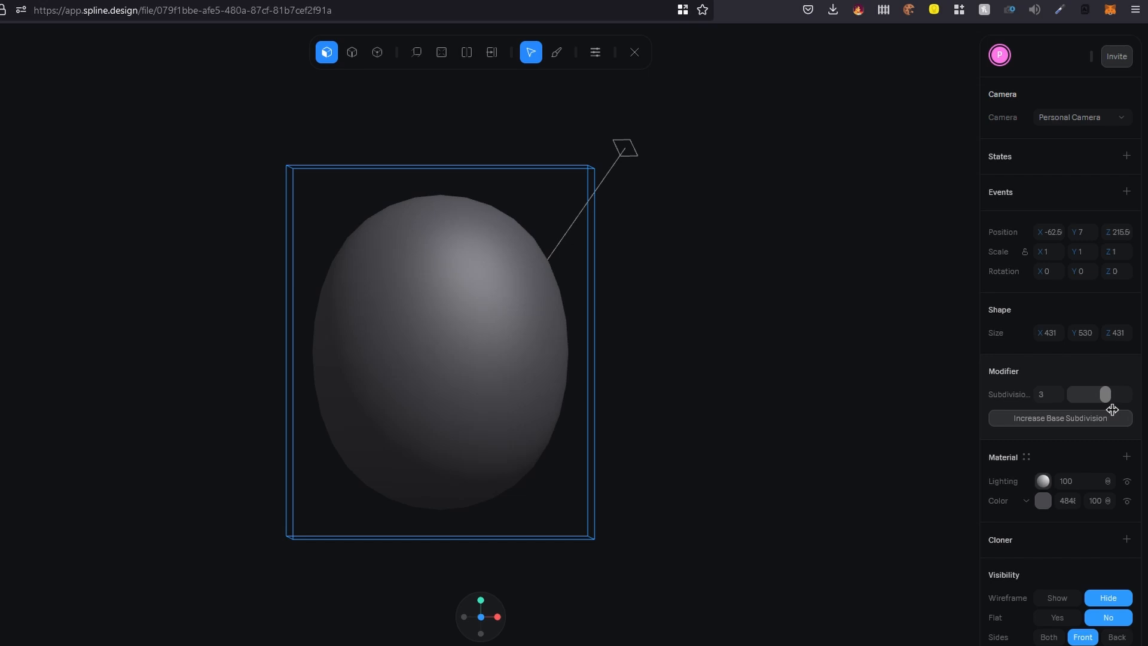
{"action": "left_click_drag", "start_coordinate": [1105, 394], "coordinate": [1115, 394]}
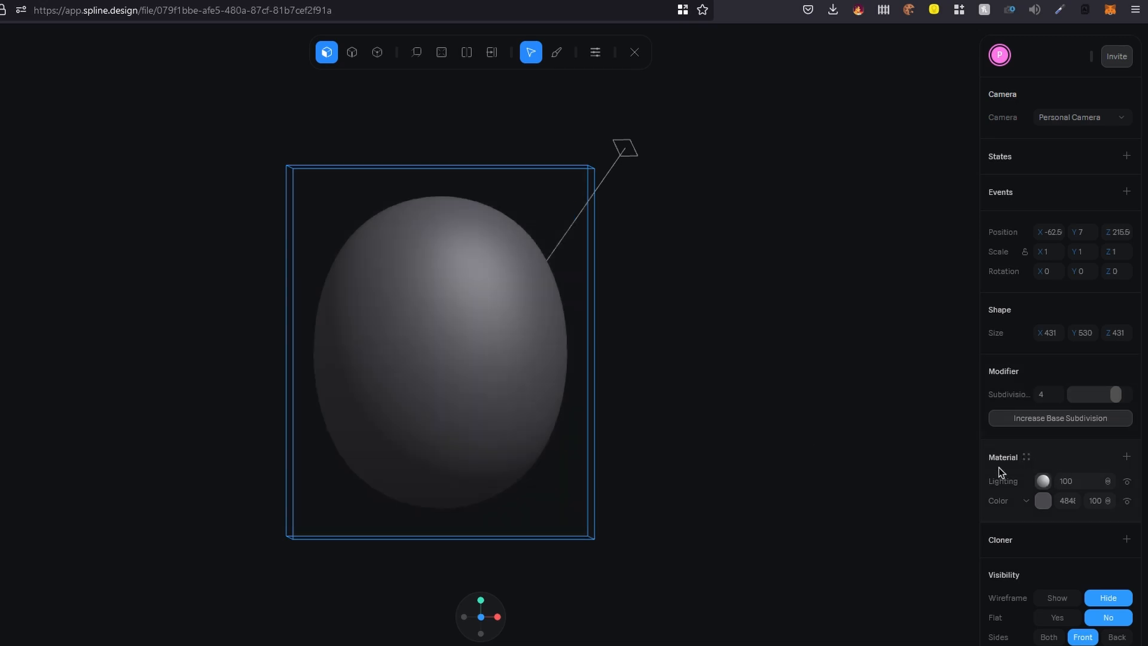
Make the material colour a Depth gradient with stops FFC02F yellow and magenta.
{"action": "left_click", "coordinate": [1042, 500]}
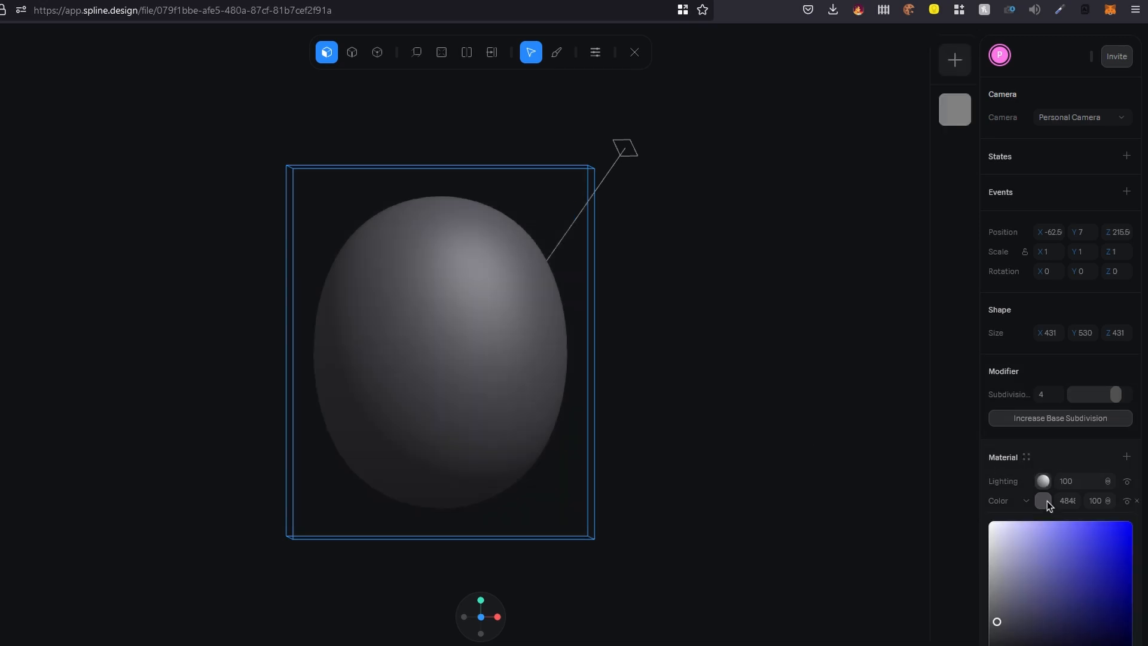
{"action": "left_click", "coordinate": [1042, 501]}
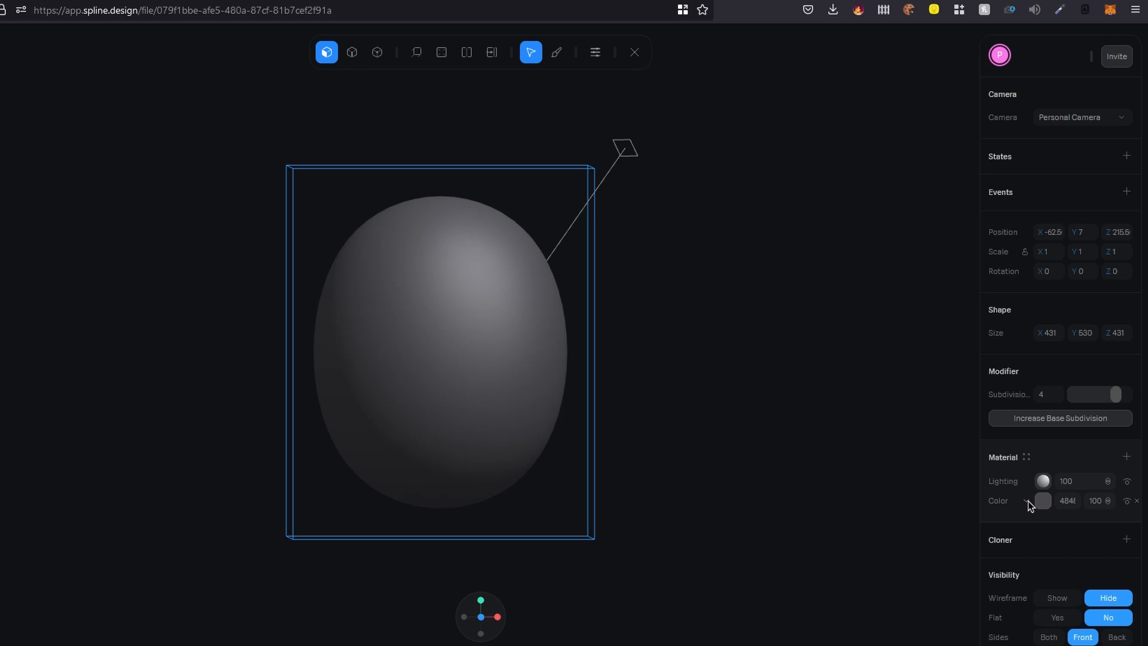
{"action": "mouse_move", "coordinate": [1048, 582]}
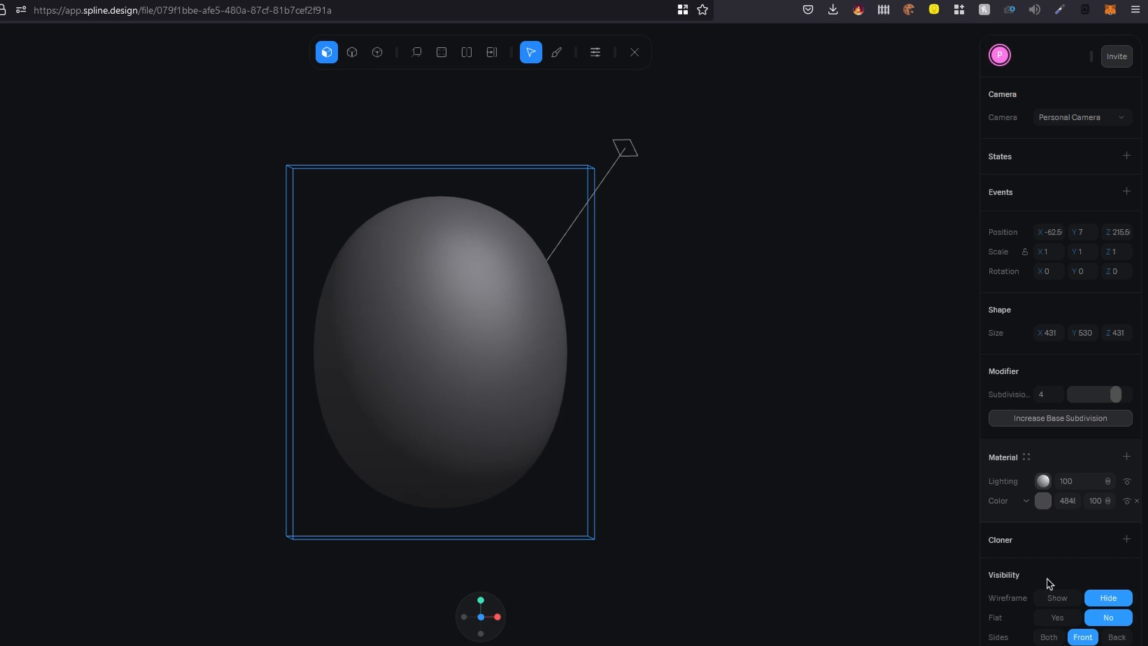
{"action": "mouse_move", "coordinate": [1056, 610]}
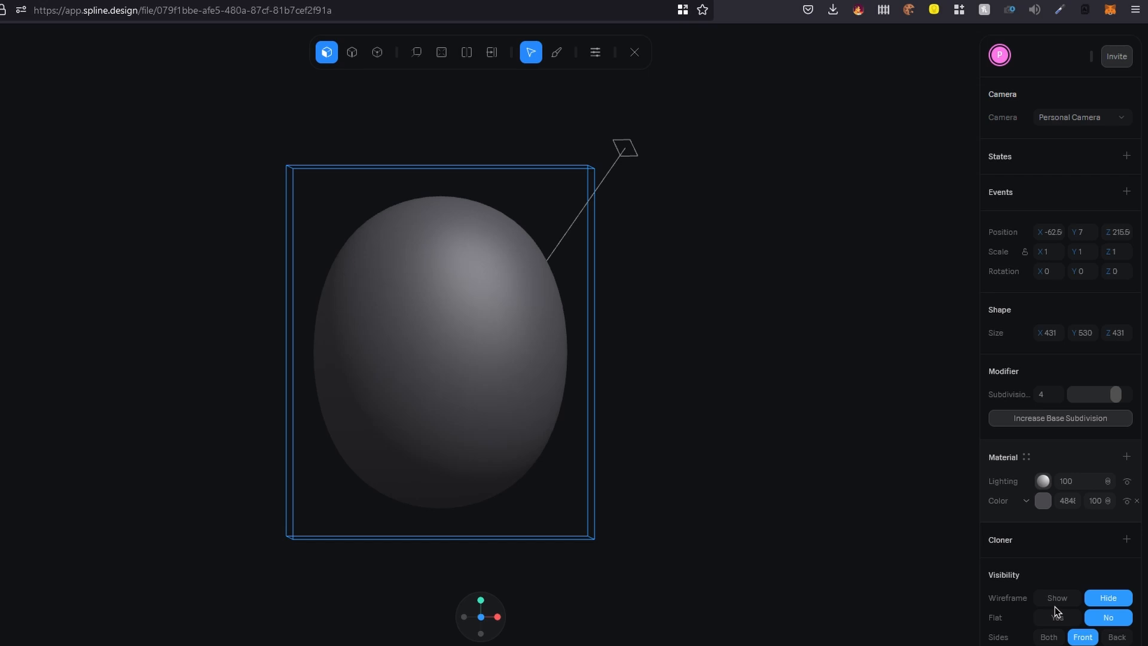
{"action": "left_click", "coordinate": [1003, 500]}
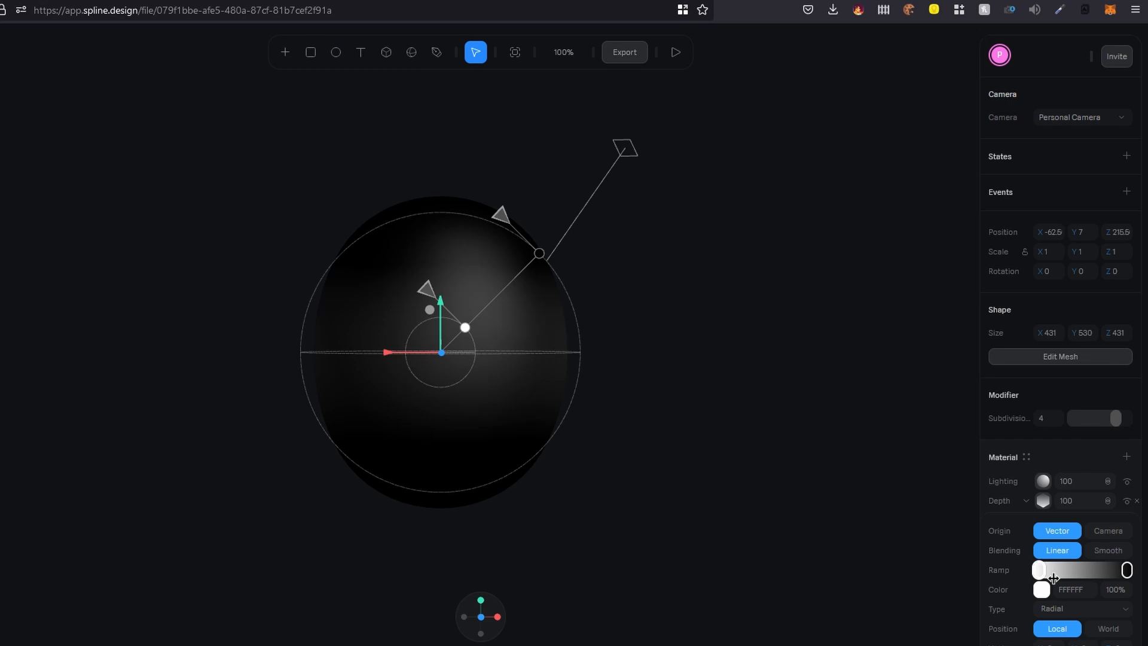
{"action": "left_click", "coordinate": [1040, 588]}
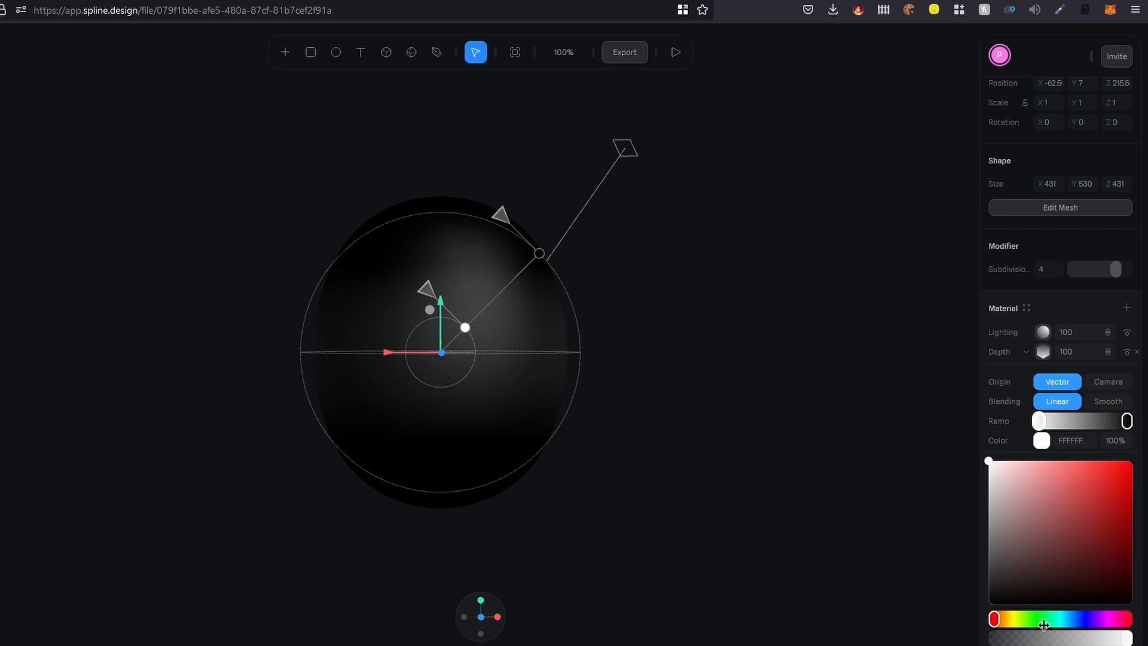
{"action": "left_click", "coordinate": [1005, 618]}
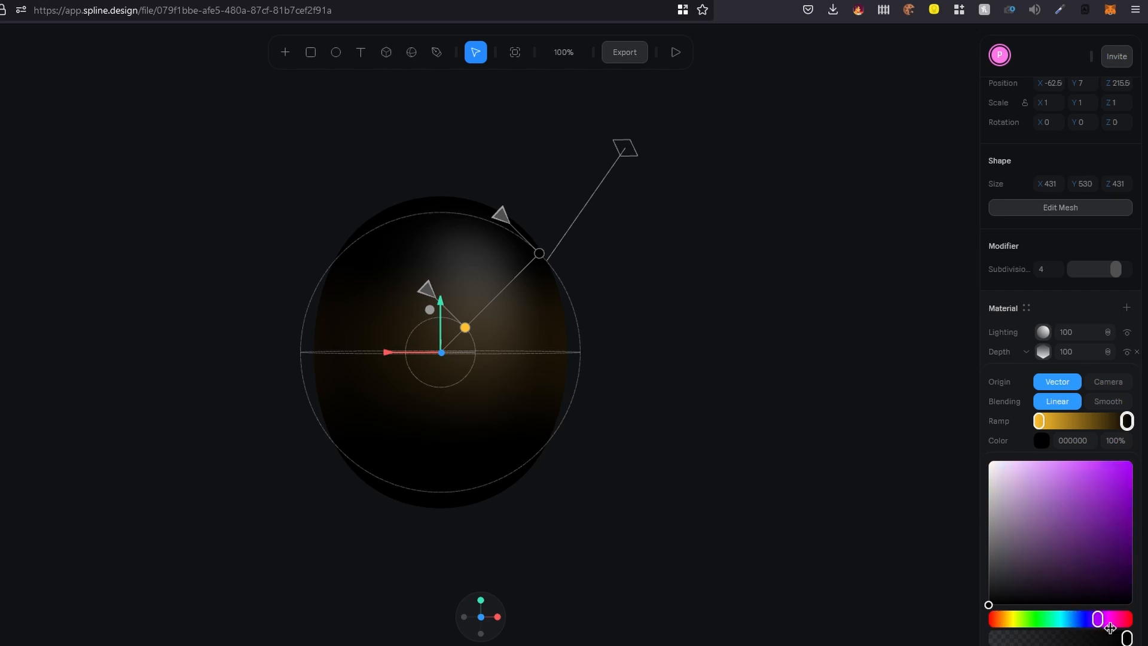
{"action": "left_click", "coordinate": [1094, 461]}
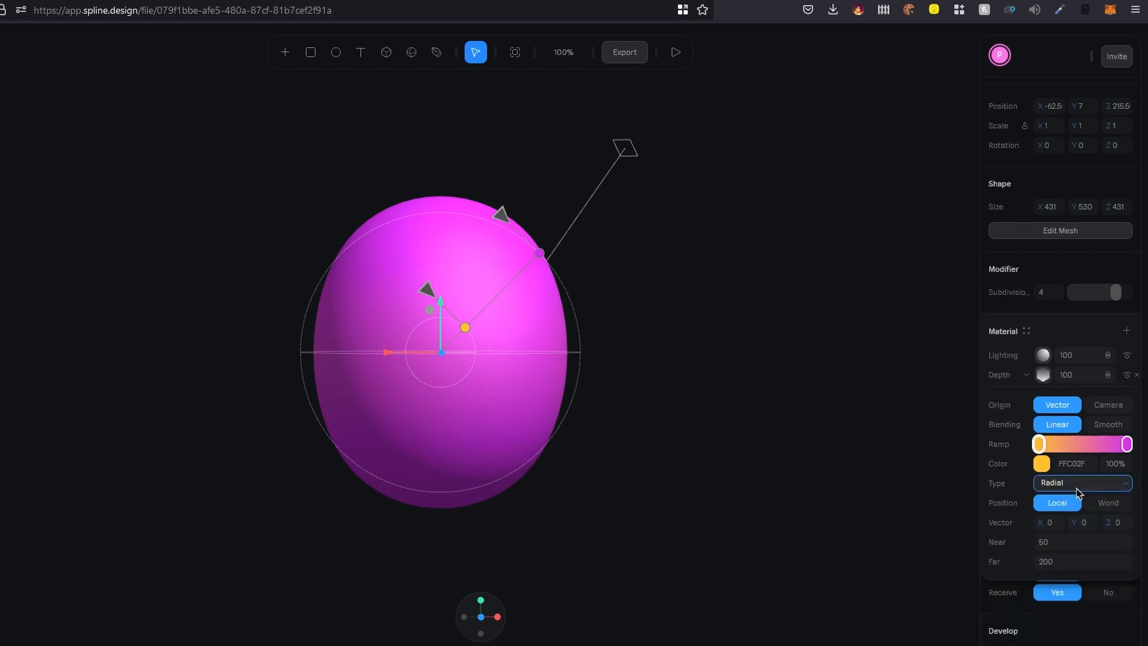
{"action": "left_click", "coordinate": [1080, 481]}
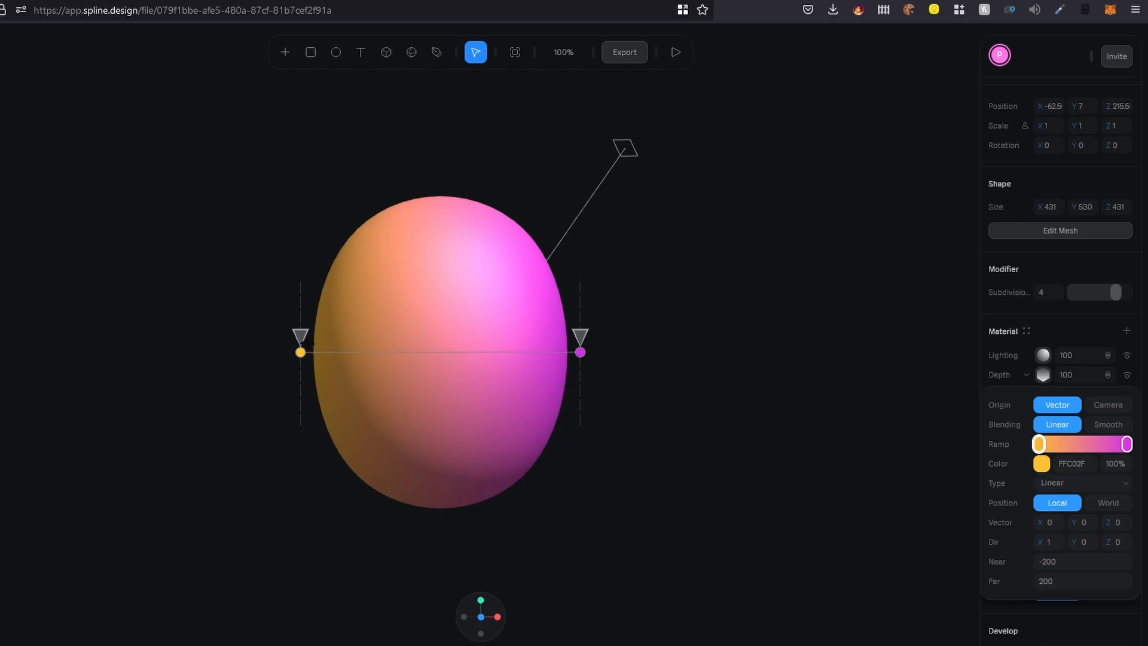
Drag the gradient vector handles so yellow sits at the blob's top and magenta at its bottom.
{"action": "left_click", "coordinate": [300, 351]}
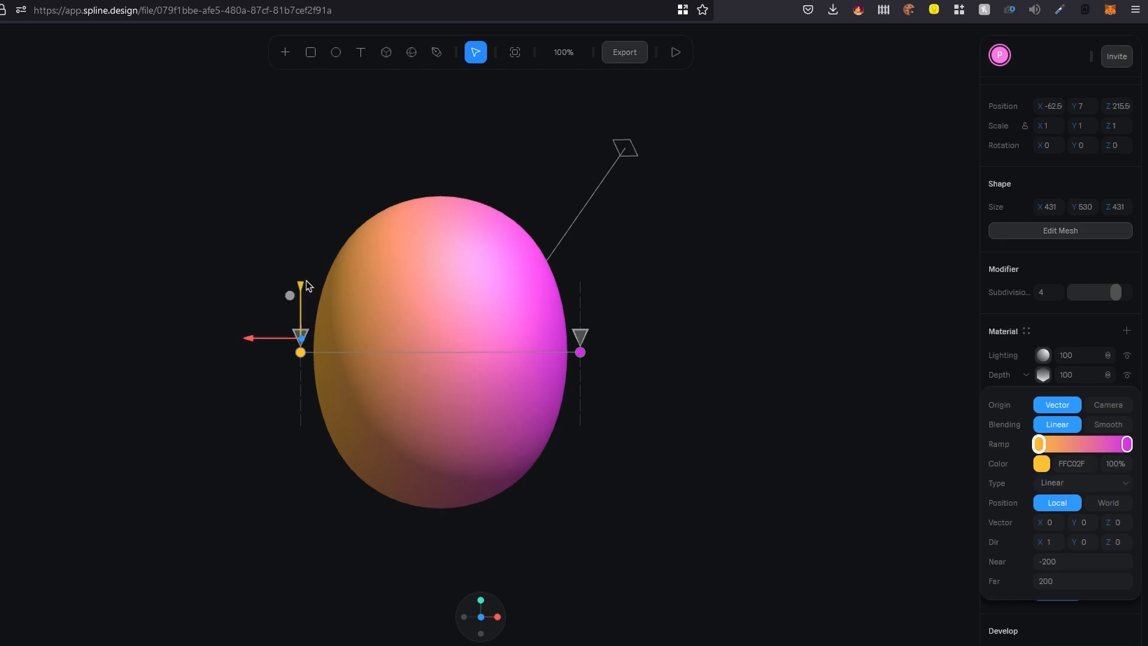
{"action": "left_click_drag", "start_coordinate": [300, 352], "coordinate": [300, 150]}
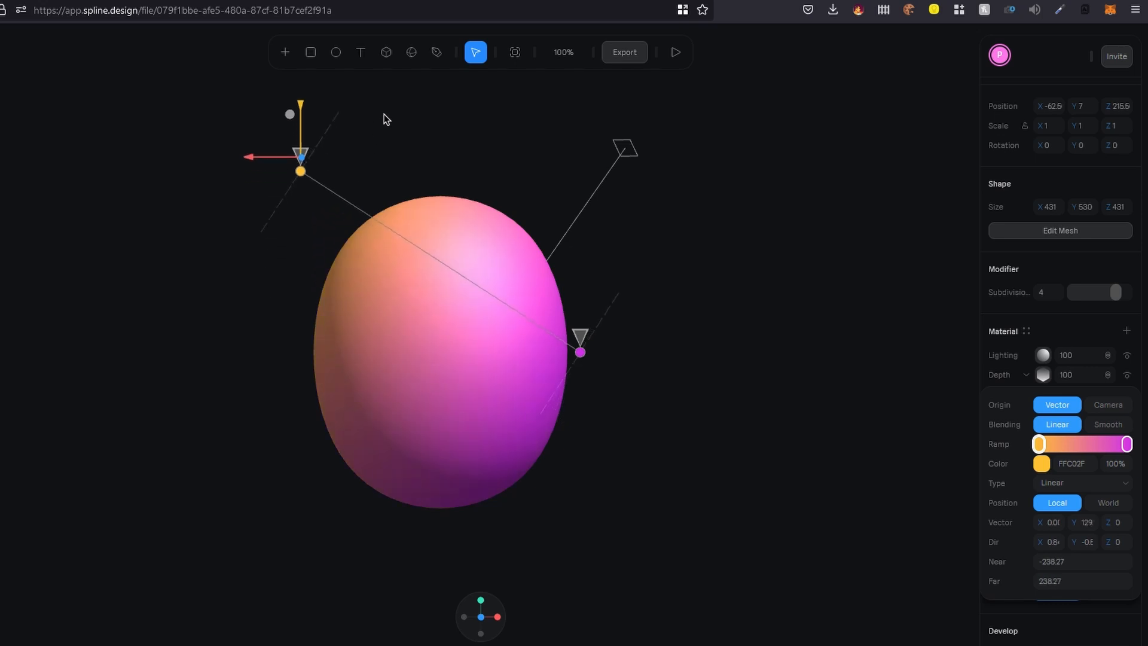
{"action": "left_click_drag", "start_coordinate": [299, 154], "coordinate": [299, 230]}
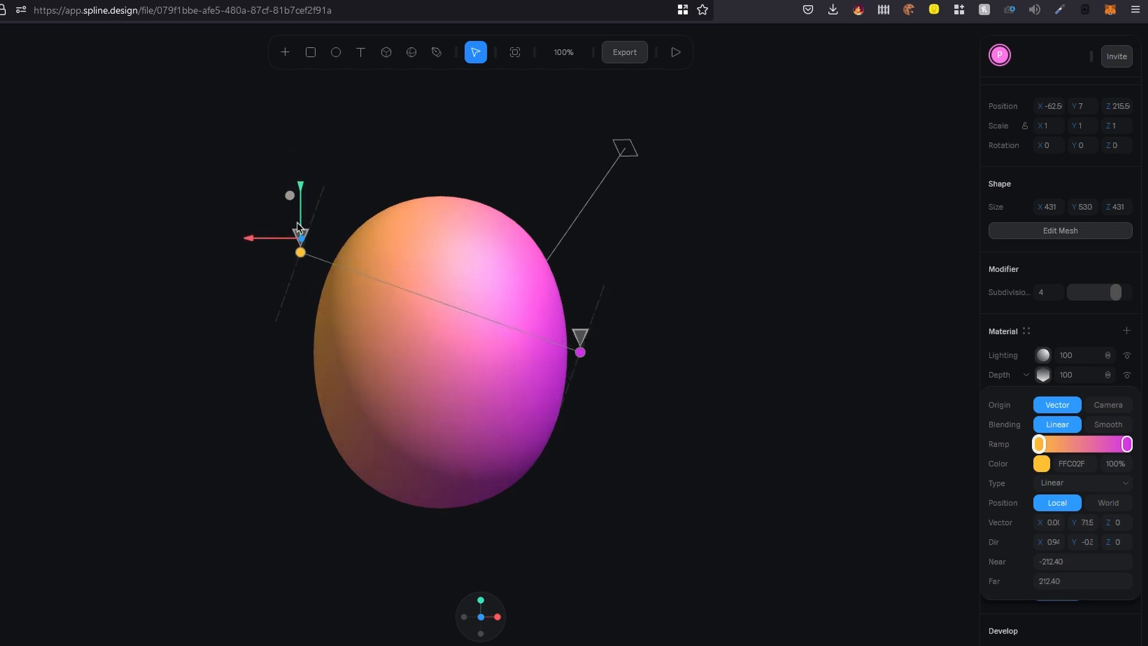
{"action": "left_click_drag", "start_coordinate": [299, 231], "coordinate": [417, 201]}
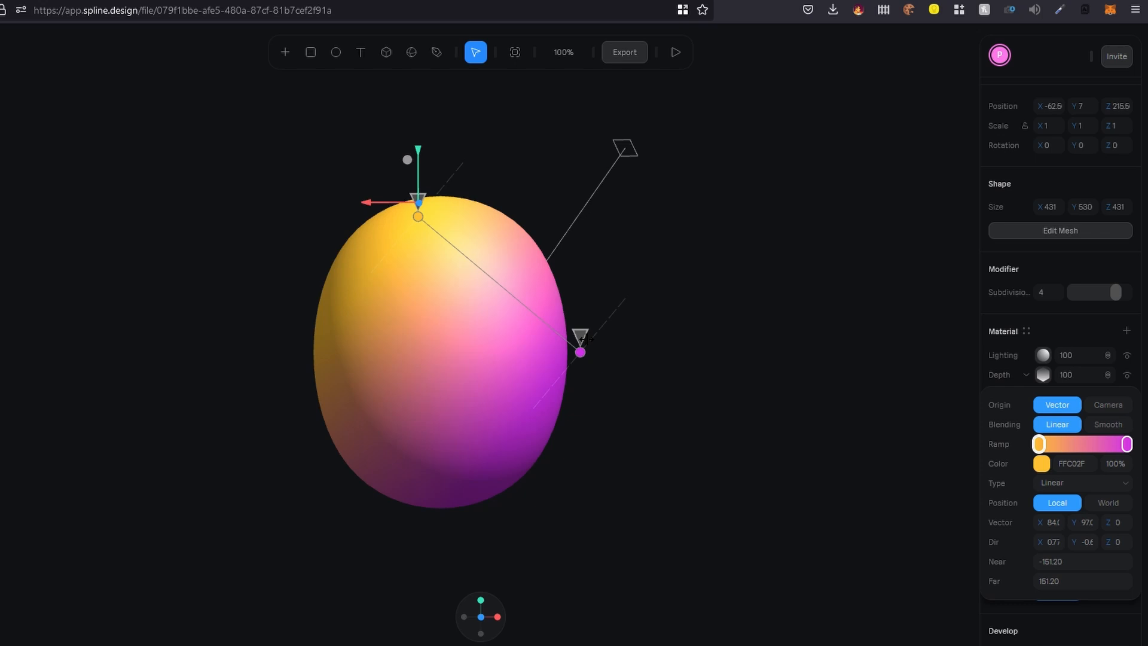
{"action": "left_click_drag", "start_coordinate": [417, 200], "coordinate": [578, 498]}
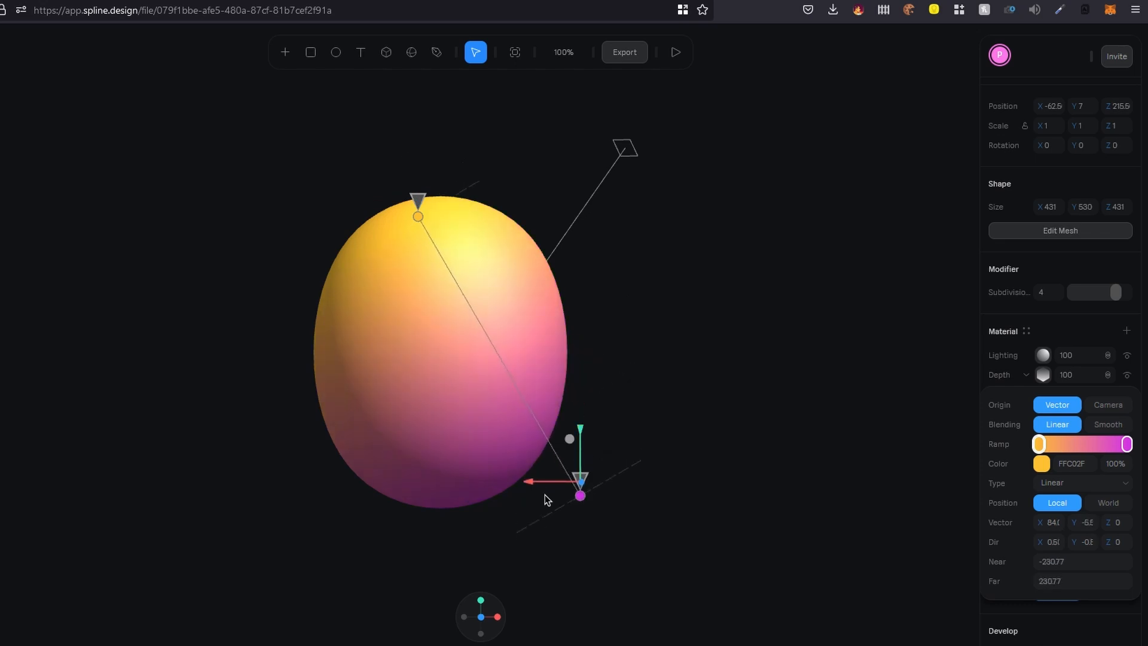
{"action": "left_click_drag", "start_coordinate": [580, 495], "coordinate": [488, 495]}
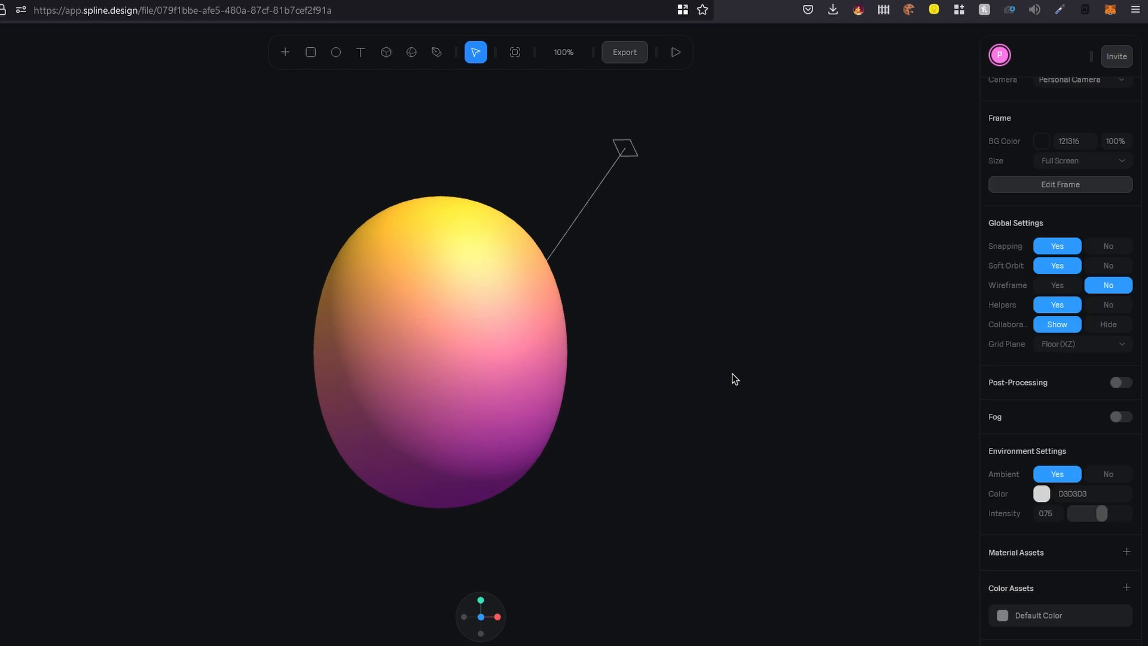
Add a Displace material layer to the blob with strength 20.
{"action": "left_click", "coordinate": [439, 352]}
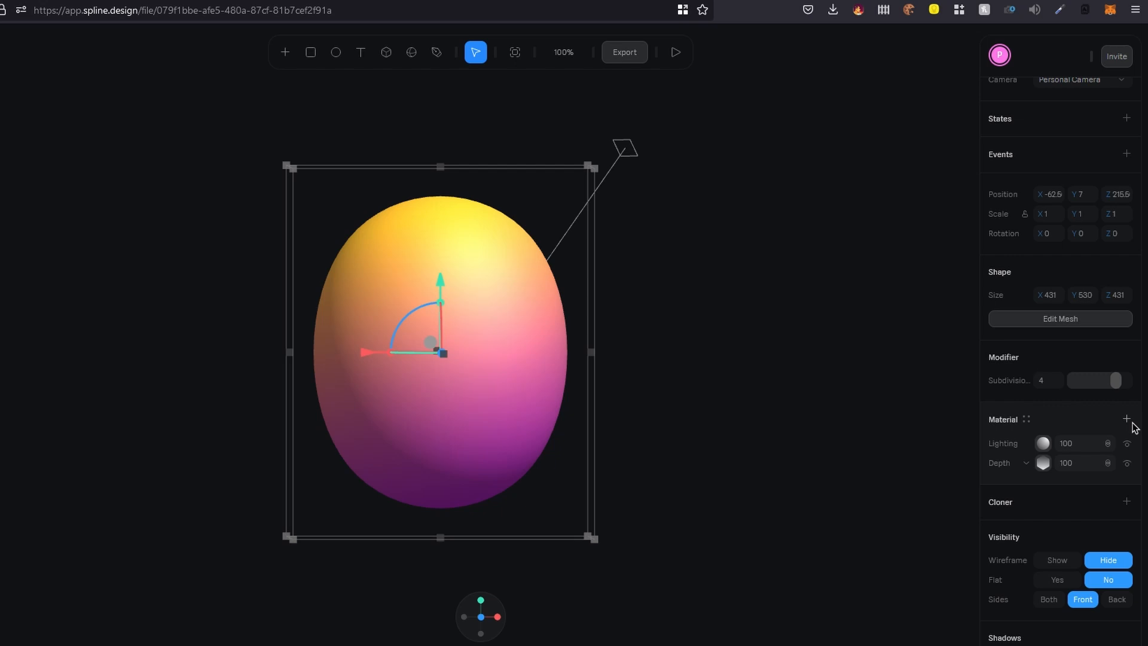
{"action": "left_click", "coordinate": [1126, 419]}
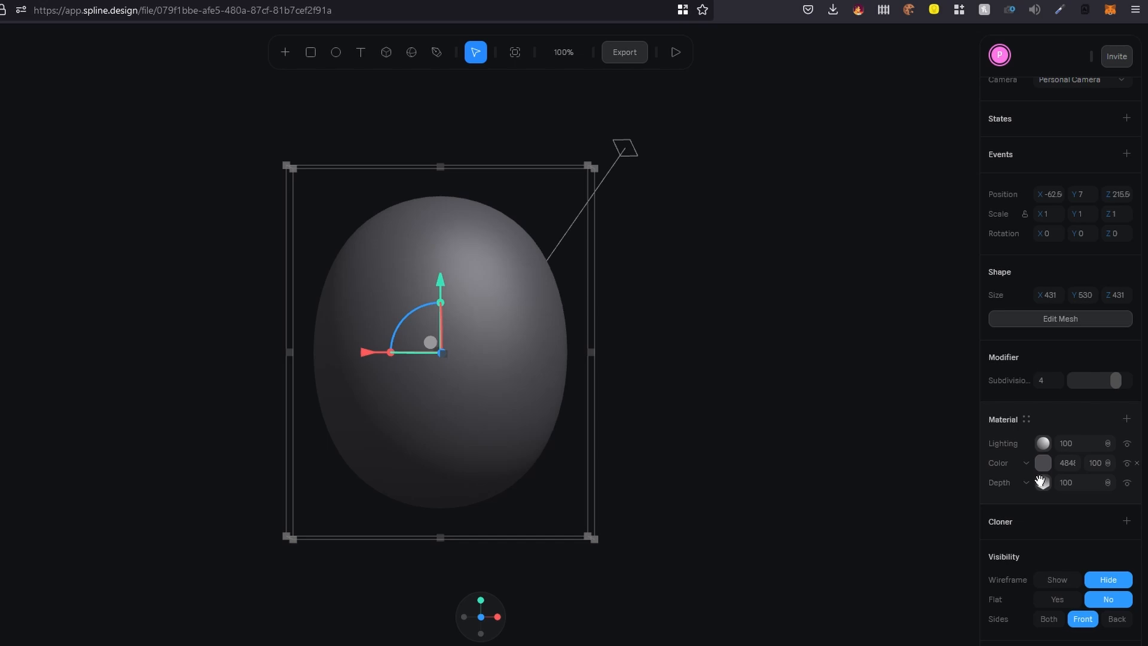
{"action": "mouse_move", "coordinate": [1038, 471]}
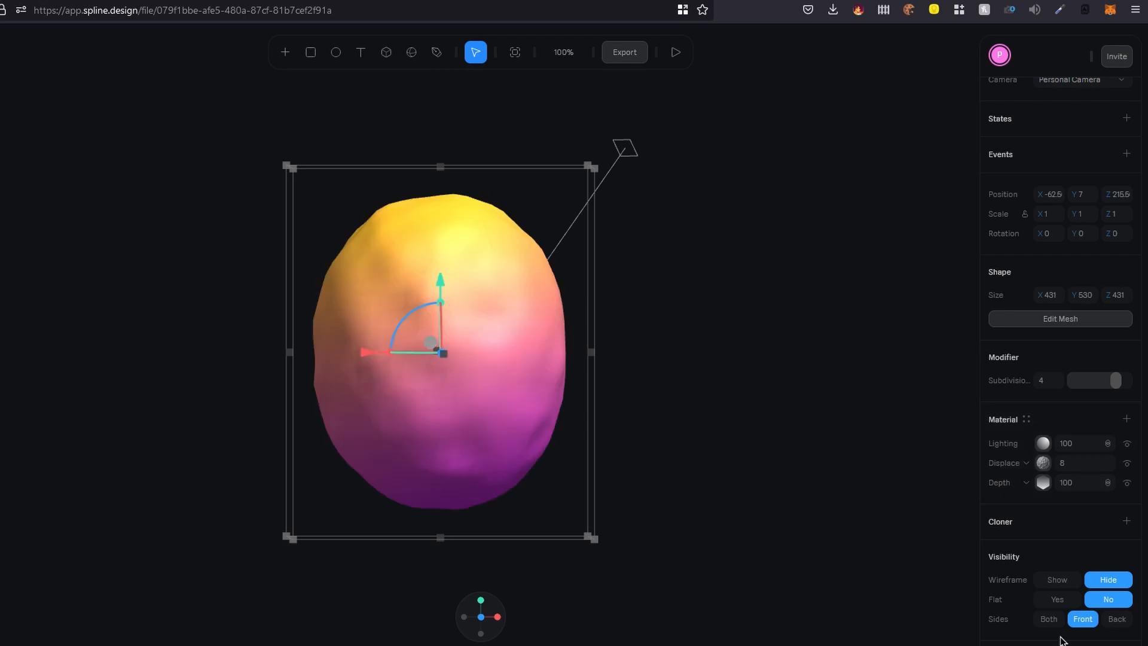
{"action": "mouse_move", "coordinate": [635, 501]}
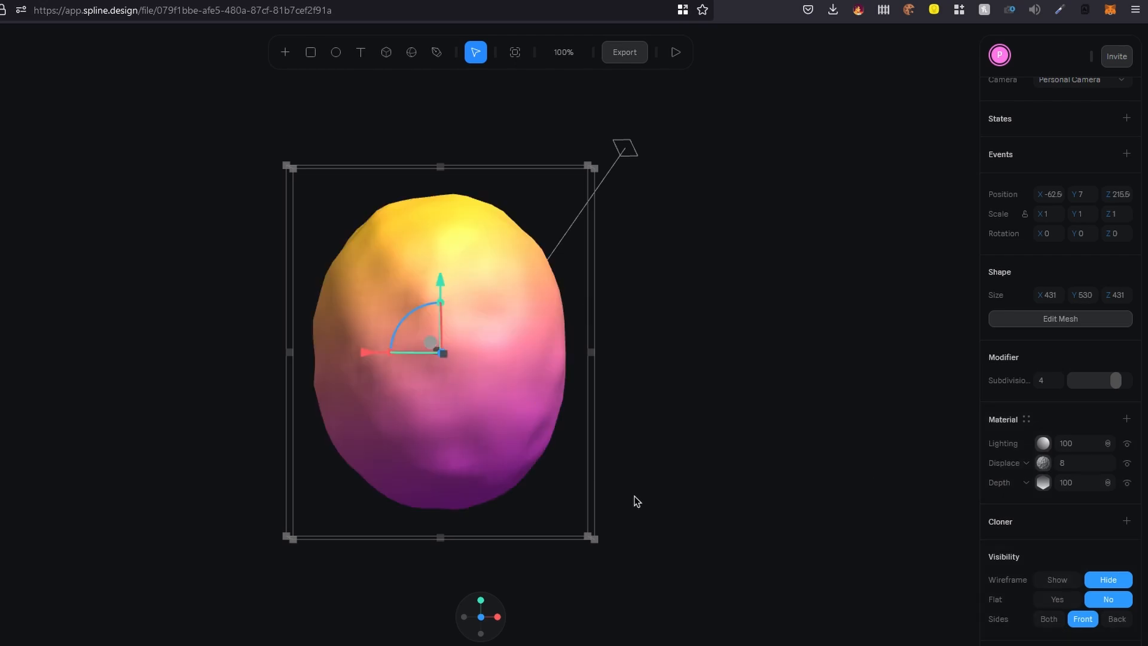
{"action": "left_click", "coordinate": [1083, 461]}
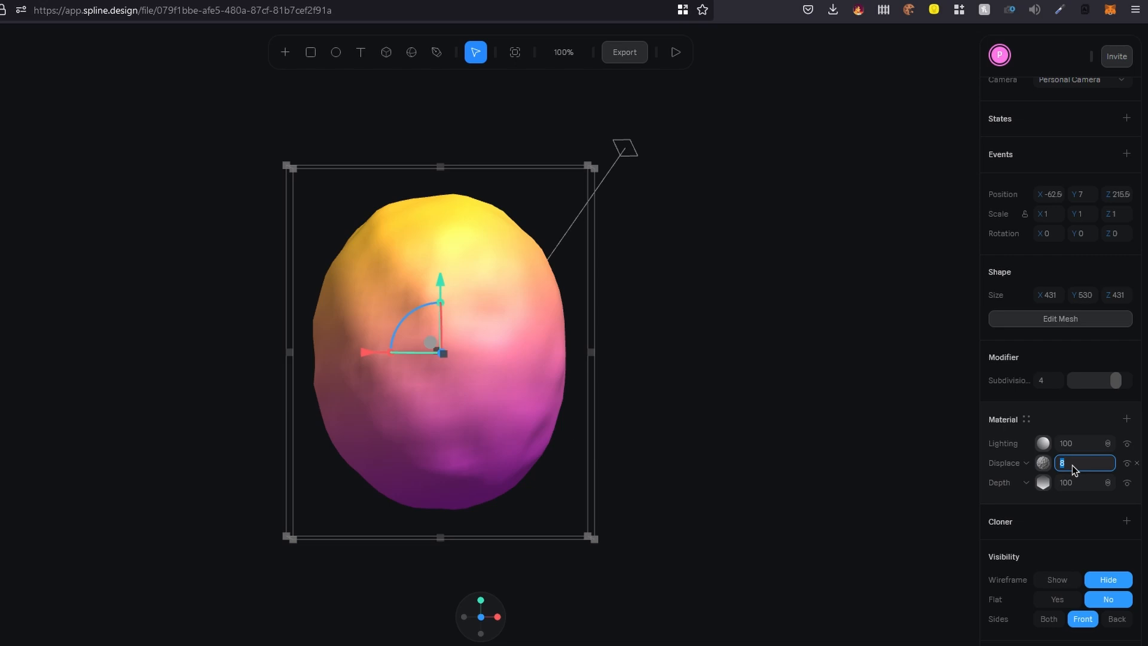
{"action": "type", "text": "10"}
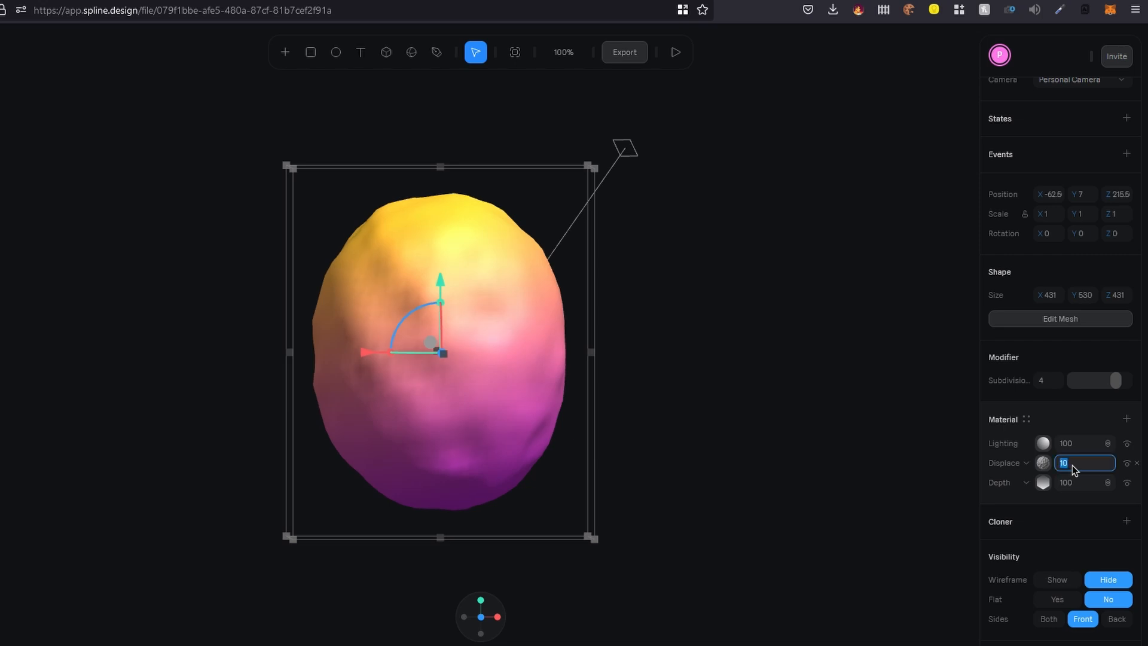
{"action": "type", "text": "20"}
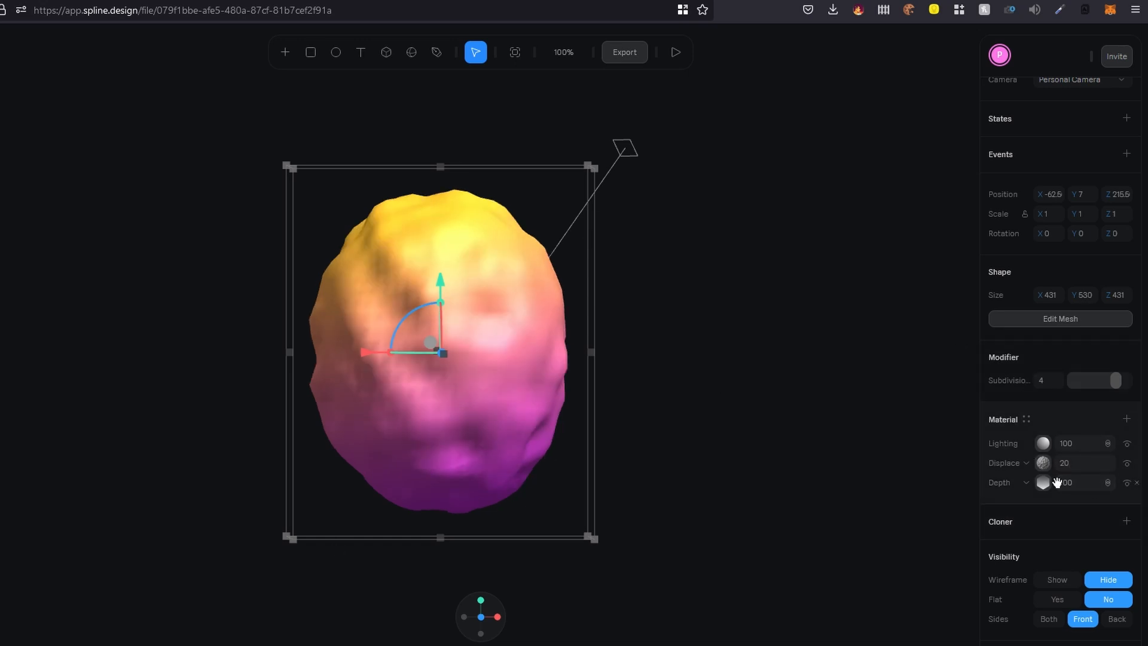
Set the displacement noise to Perlin with scale 15.
{"action": "left_click", "coordinate": [1029, 462]}
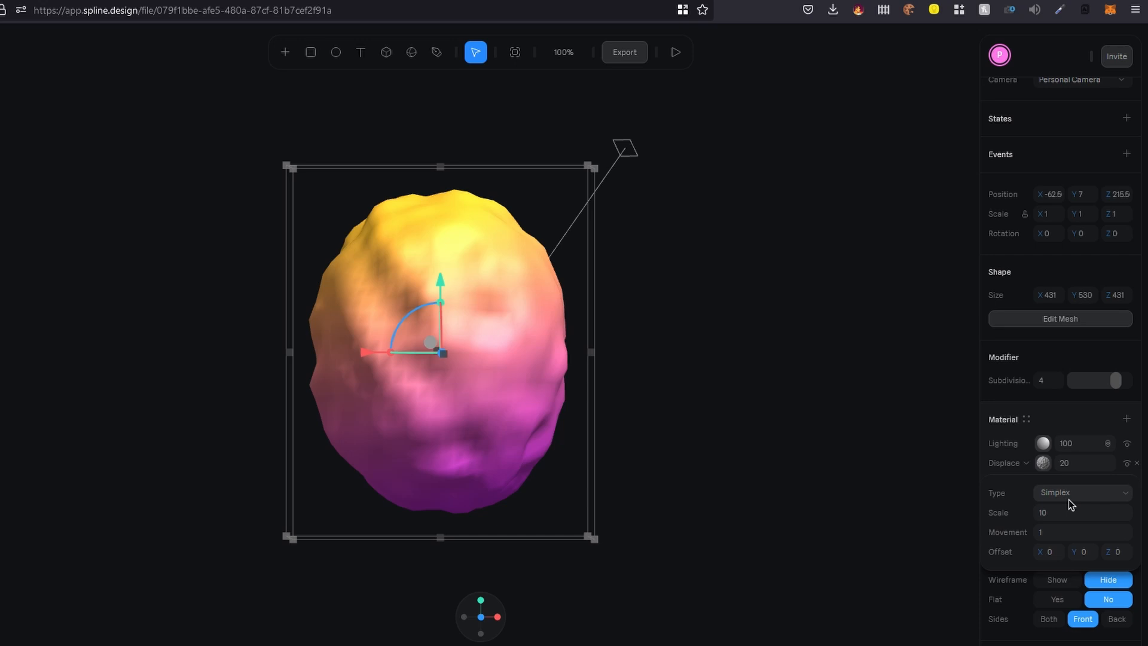
{"action": "left_click", "coordinate": [1081, 492]}
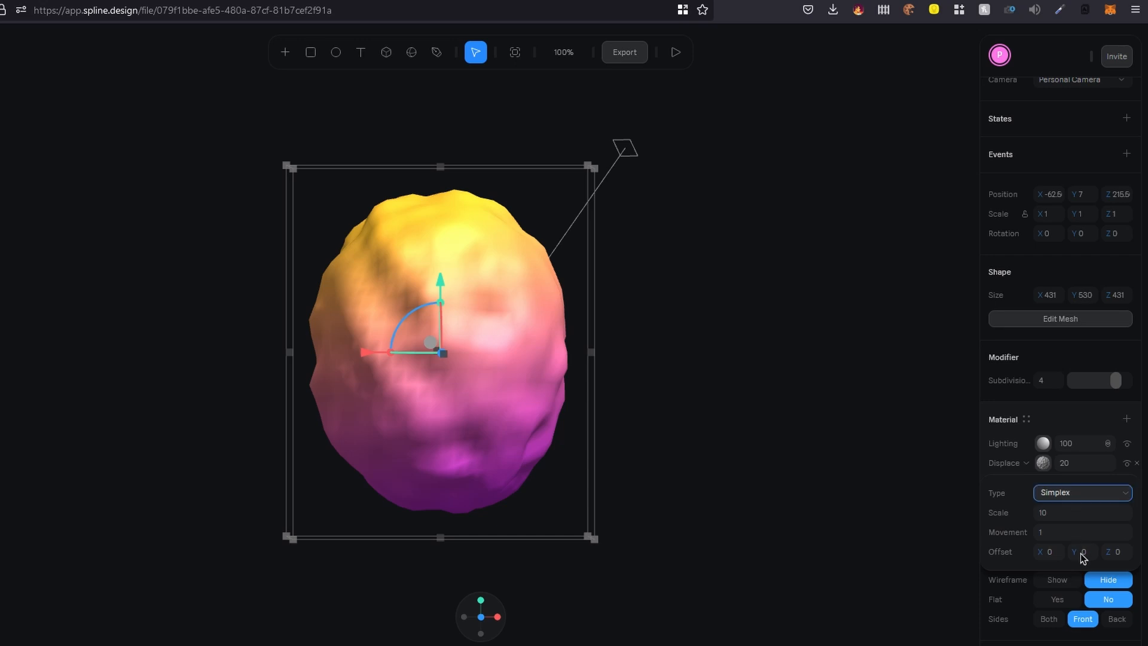
{"action": "left_click", "coordinate": [1082, 491]}
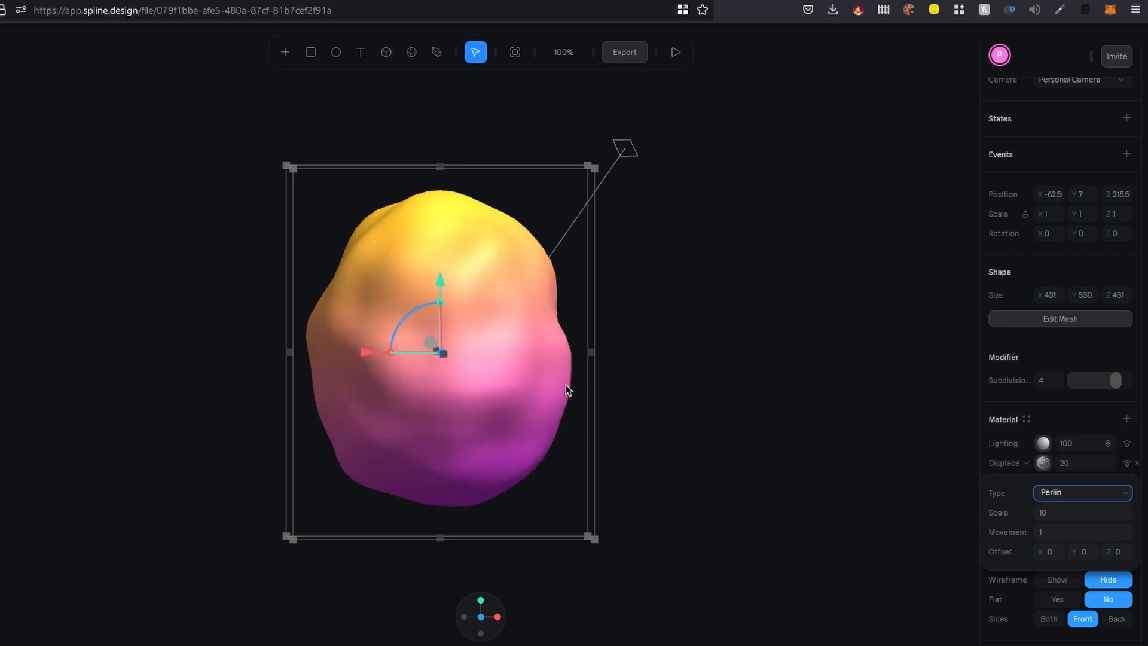
{"action": "left_click", "coordinate": [1081, 513]}
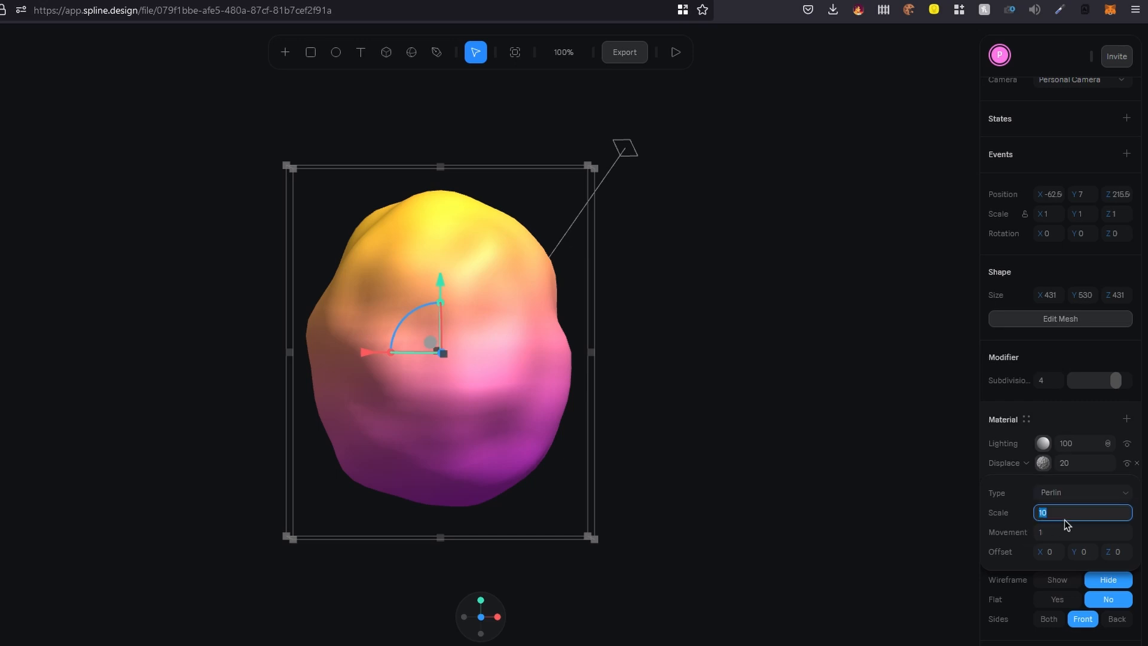
{"action": "type", "text": "50"}
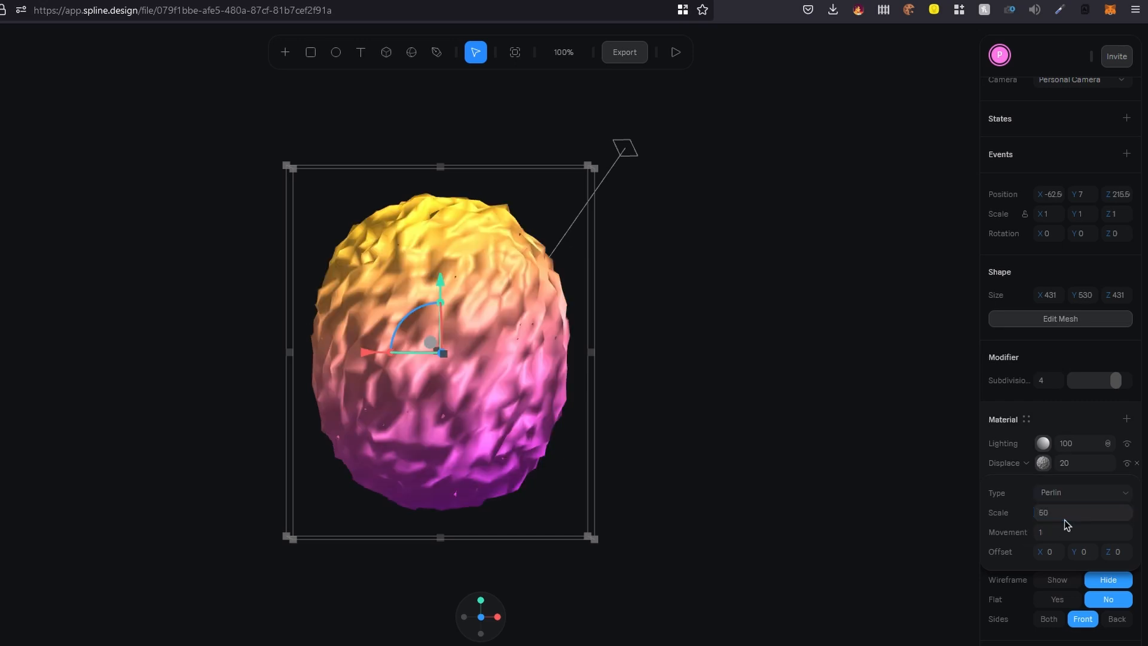
{"action": "left_click", "coordinate": [1082, 512]}
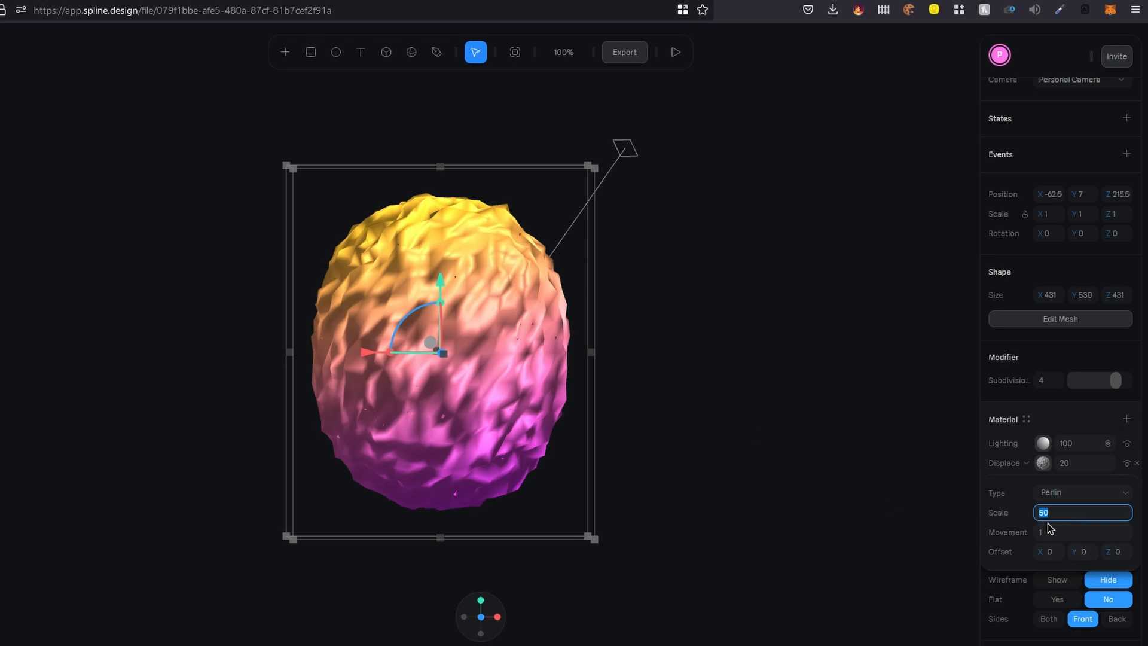
{"action": "type", "text": "20"}
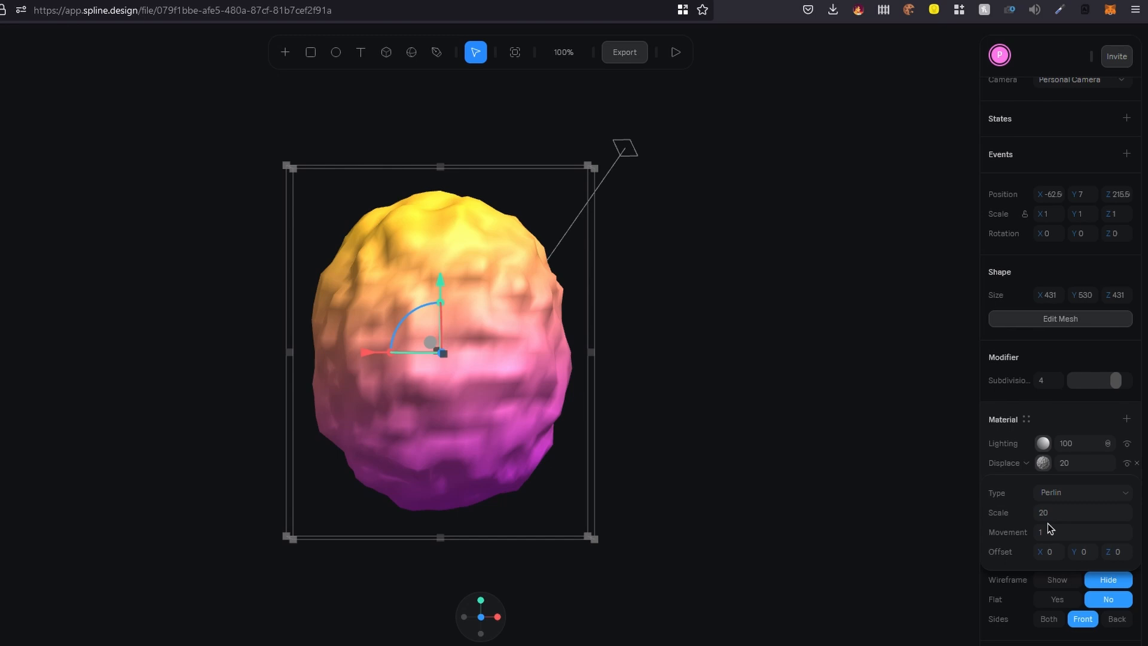
{"action": "left_click", "coordinate": [1082, 512]}
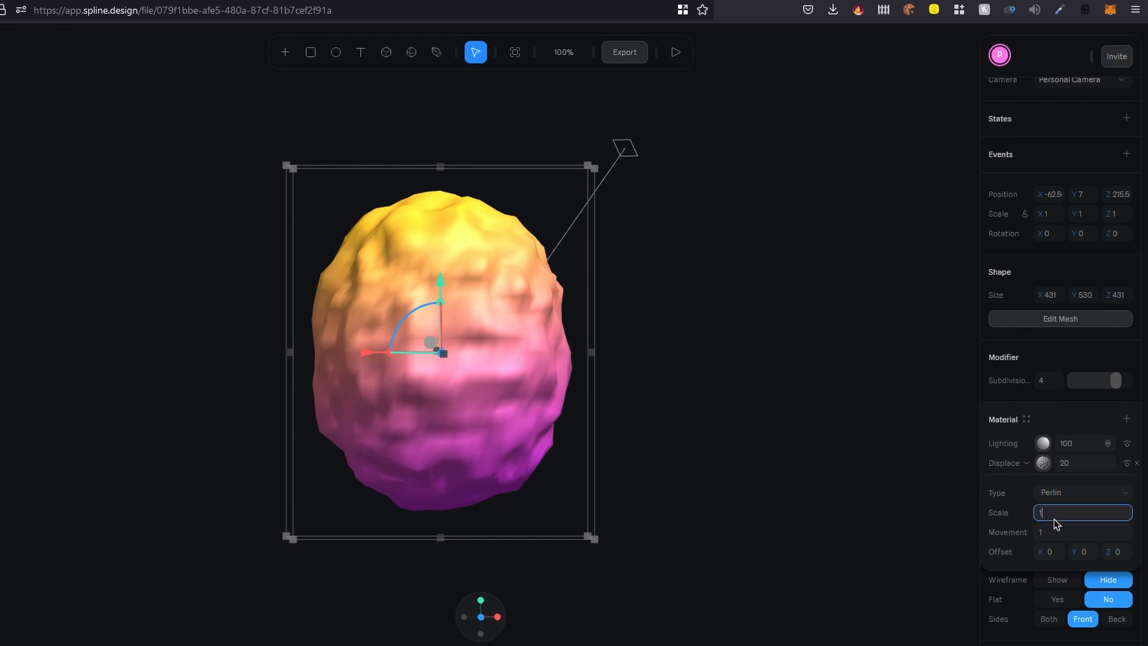
{"action": "type", "text": "15"}
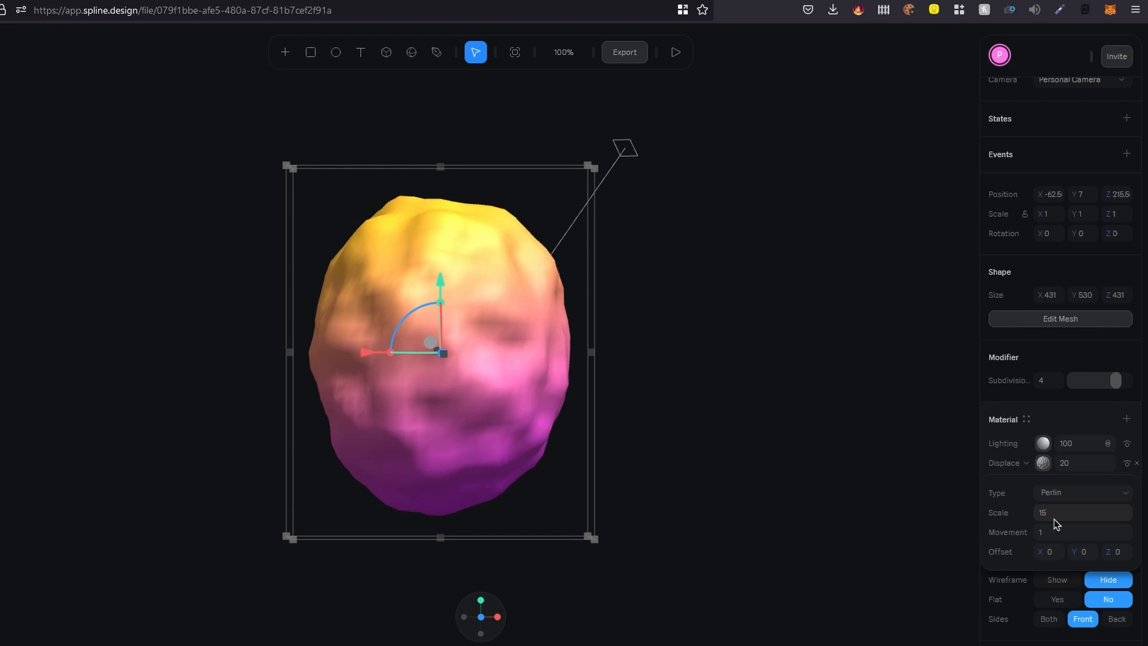
Set noise movement 20 and offset X 10, Y 40.
{"action": "left_click", "coordinate": [1082, 530]}
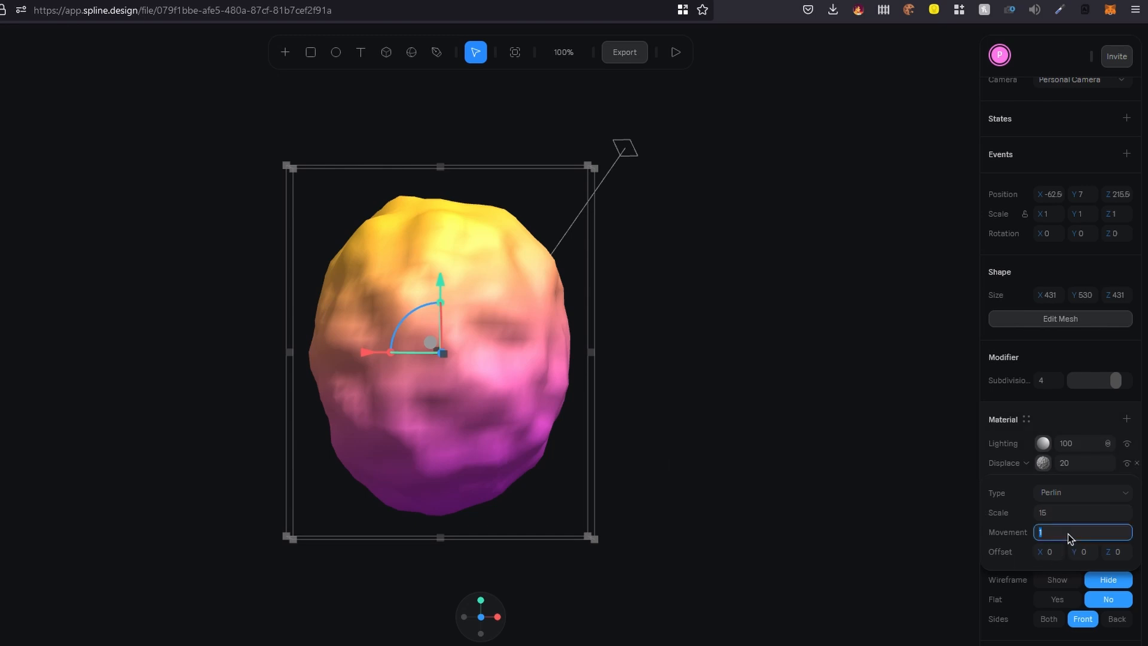
{"action": "type", "text": "20"}
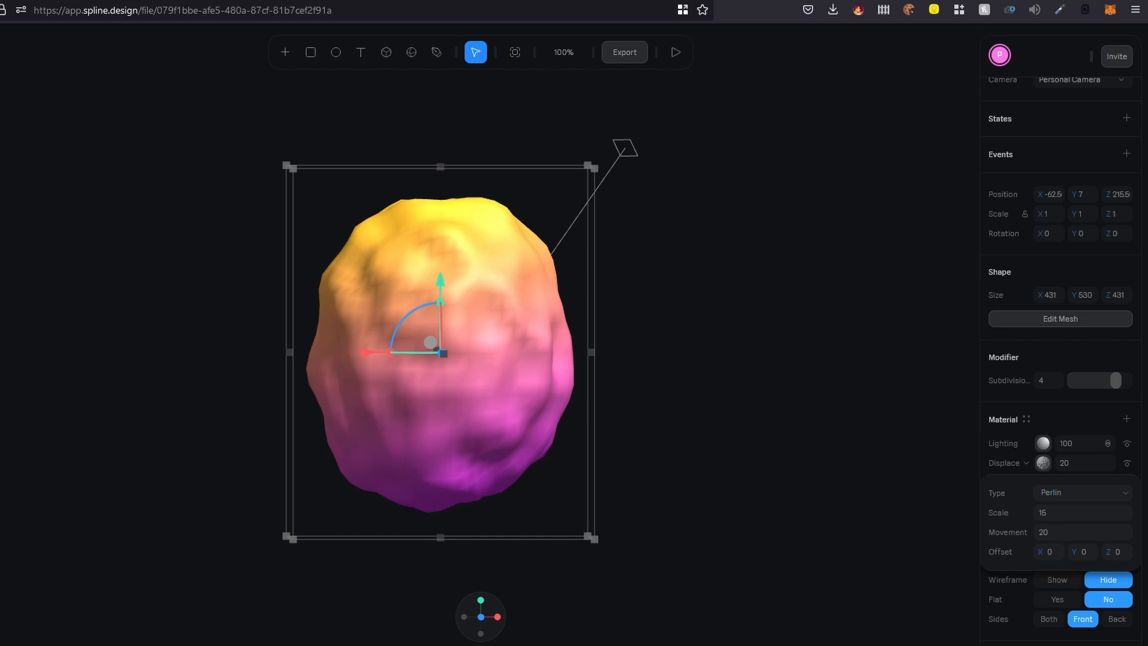
{"action": "left_click", "coordinate": [1048, 551]}
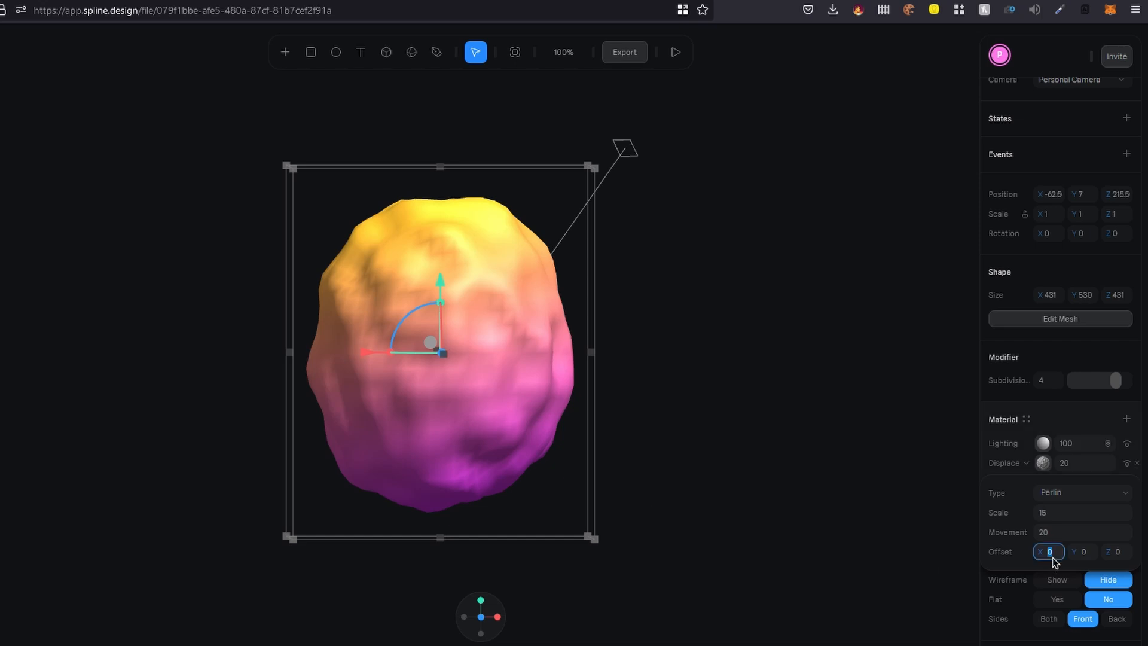
{"action": "type", "text": "10"}
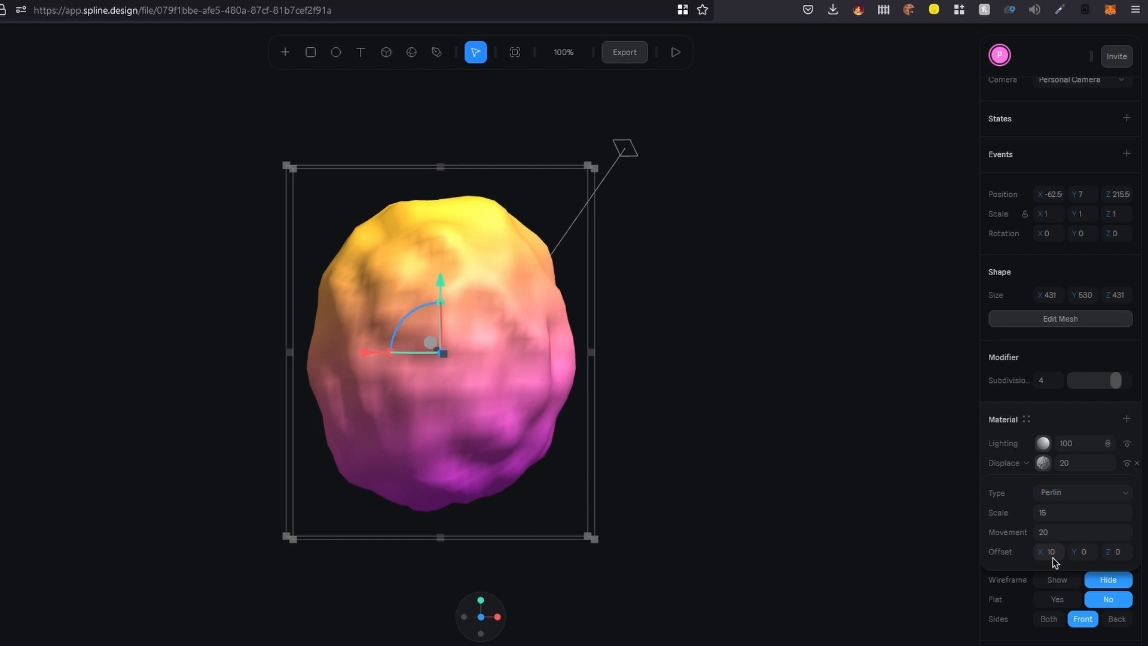
{"action": "left_click", "coordinate": [1082, 551]}
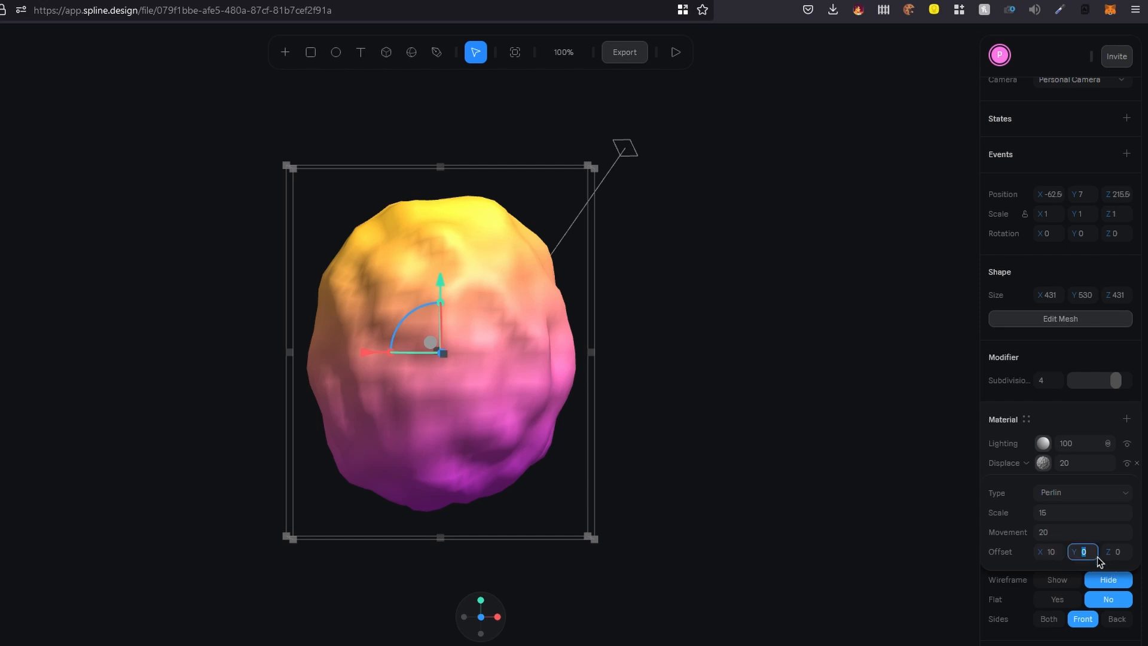
{"action": "type", "text": "40"}
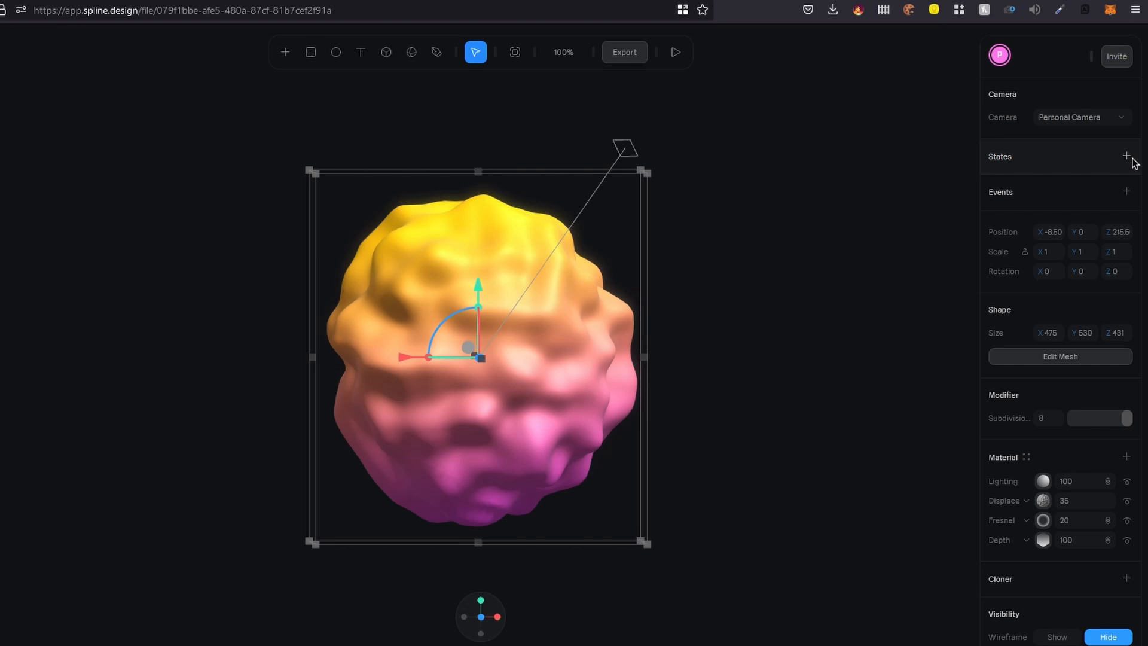
Create a new State for the blob and make it active.
{"action": "left_click", "coordinate": [1126, 155]}
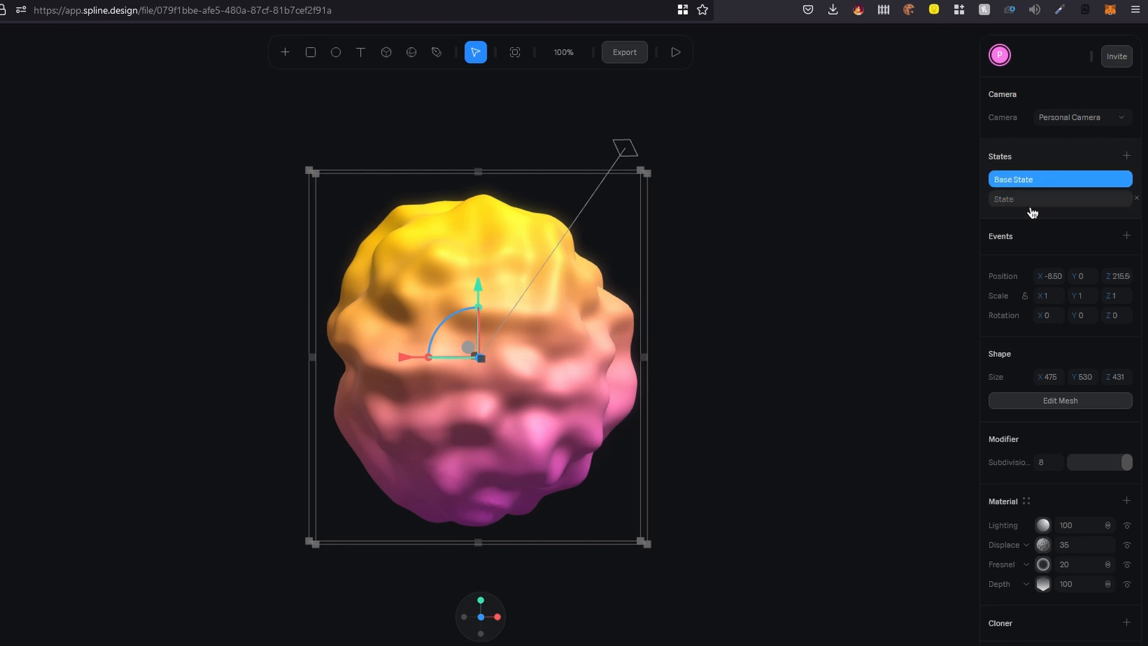
{"action": "left_click", "coordinate": [1058, 198]}
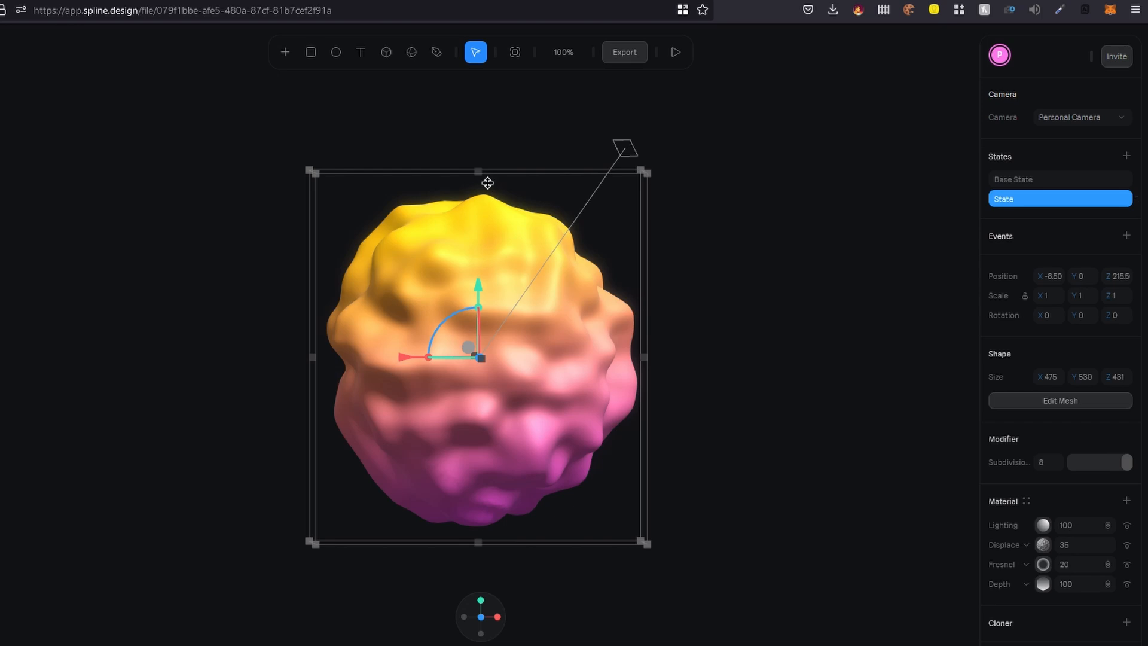
Drag the top bounding handle up so the second state is a tall elongated egg.
{"action": "left_click_drag", "start_coordinate": [477, 171], "coordinate": [477, 59]}
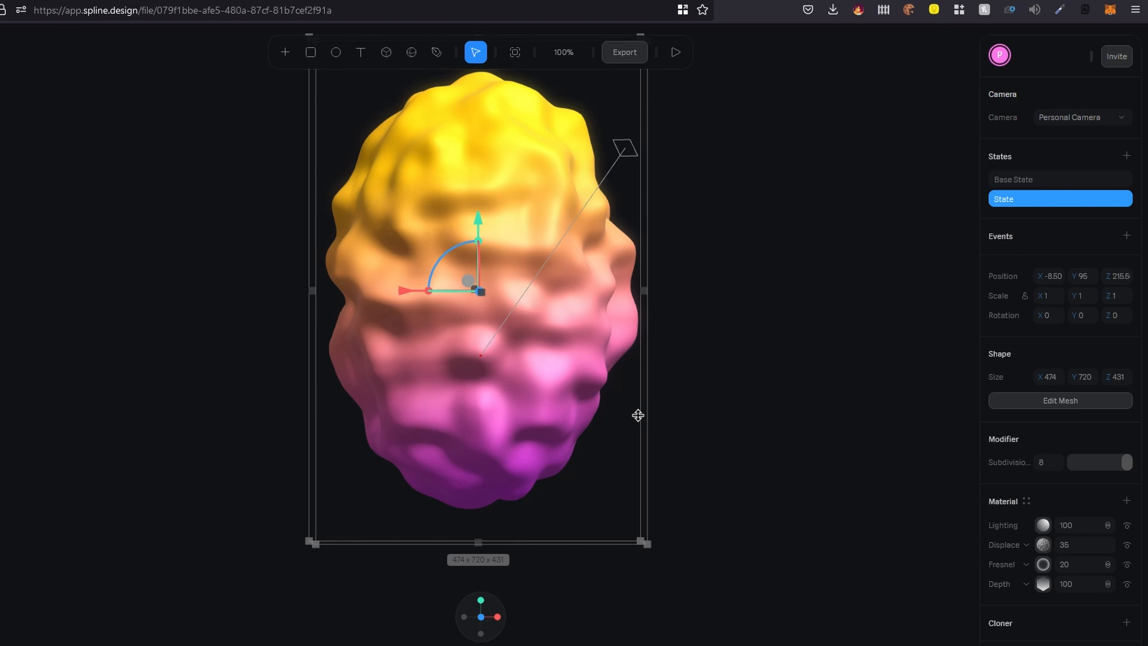
{"action": "scroll", "scroll_direction": "down", "scroll_amount": 3}
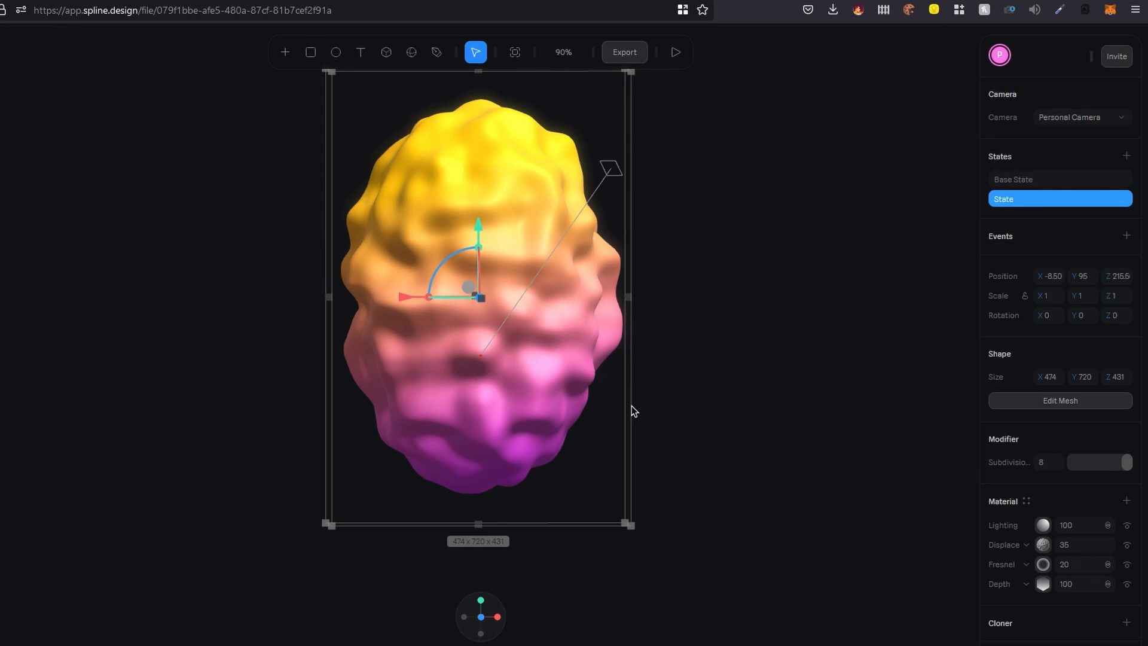
{"action": "scroll", "scroll_direction": "down", "scroll_amount": 3}
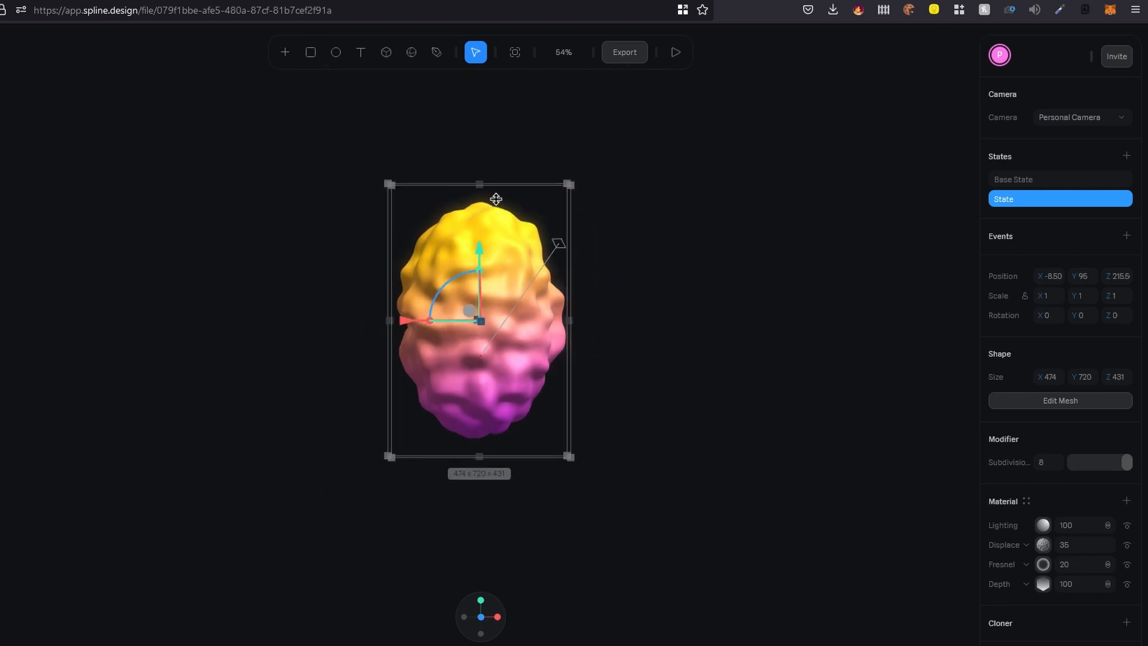
{"action": "left_click_drag", "start_coordinate": [478, 183], "coordinate": [478, 128]}
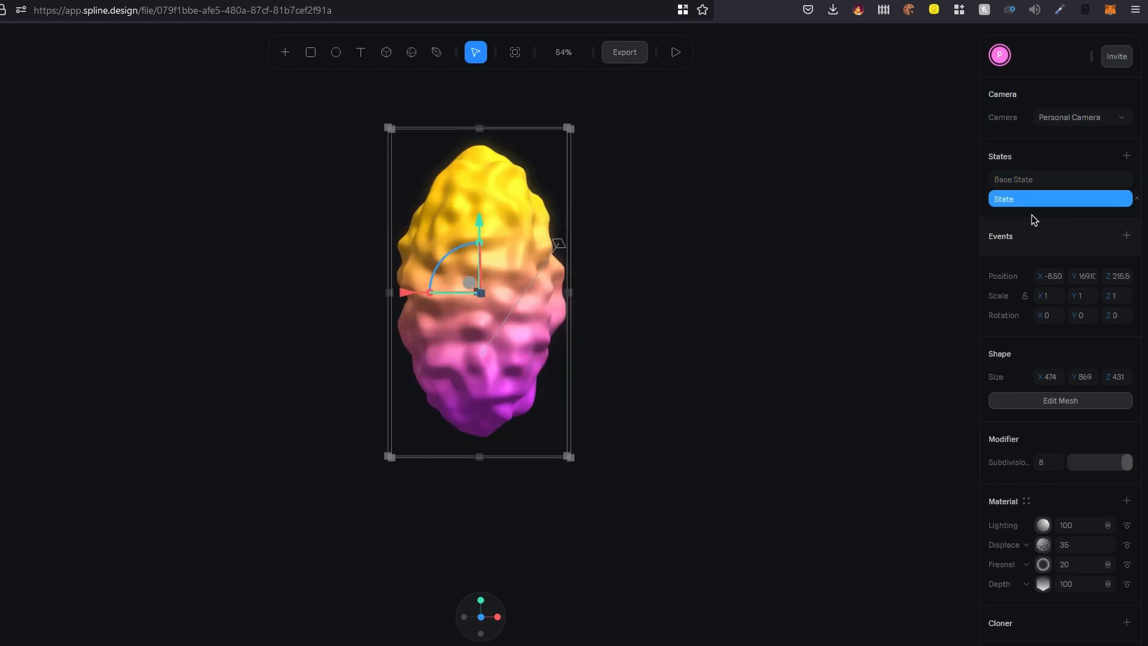
{"action": "scroll", "scroll_direction": "down", "scroll_amount": 3}
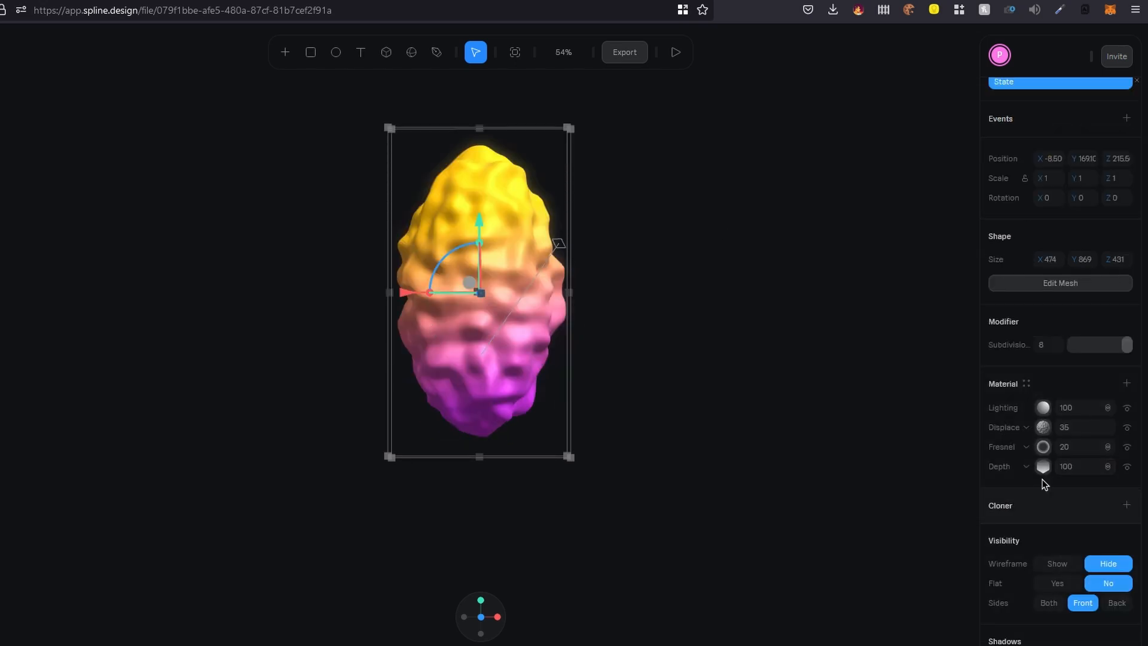
In the Displace layer, change Movement from 20 to 100.
{"action": "left_click", "coordinate": [1026, 427]}
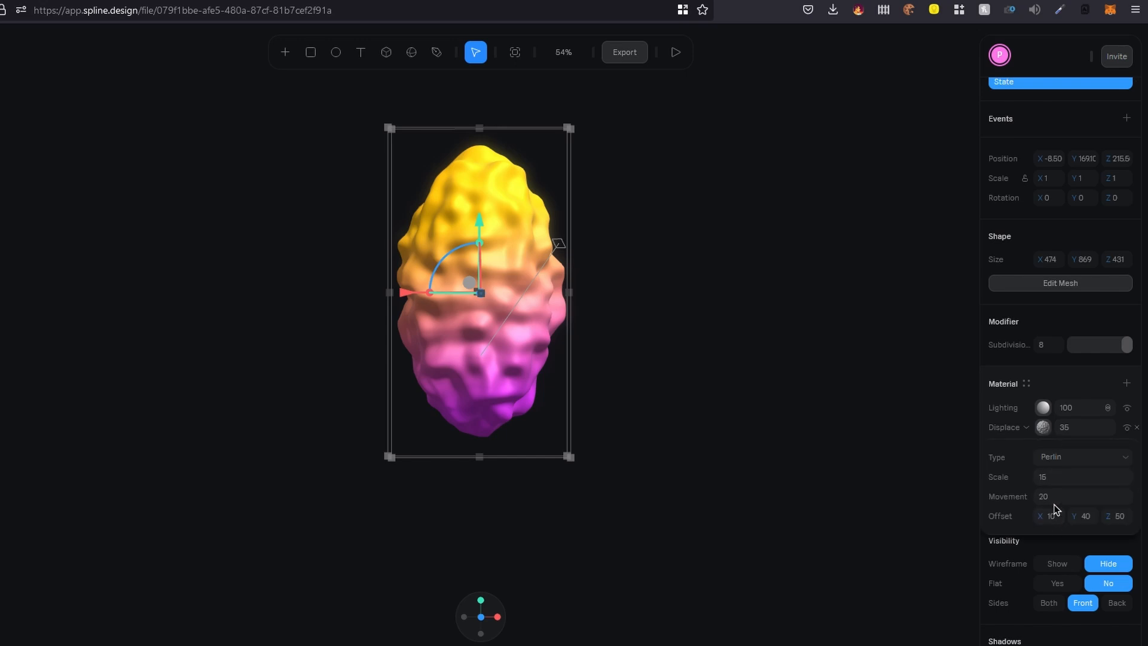
{"action": "left_click", "coordinate": [1081, 496]}
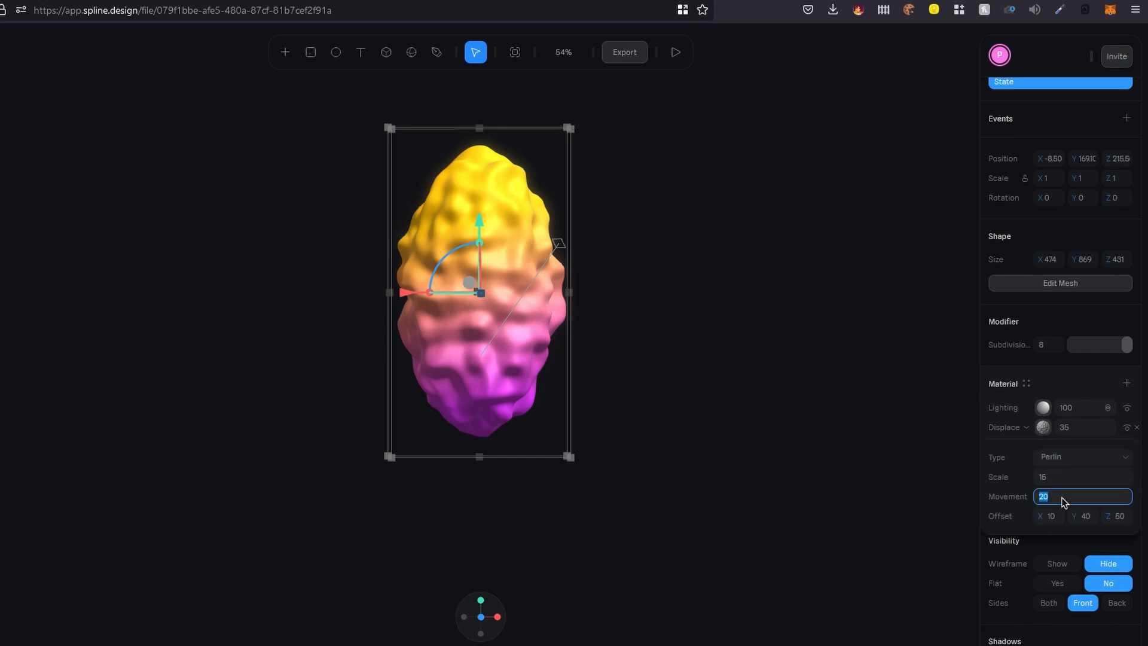
{"action": "type", "text": "1"}
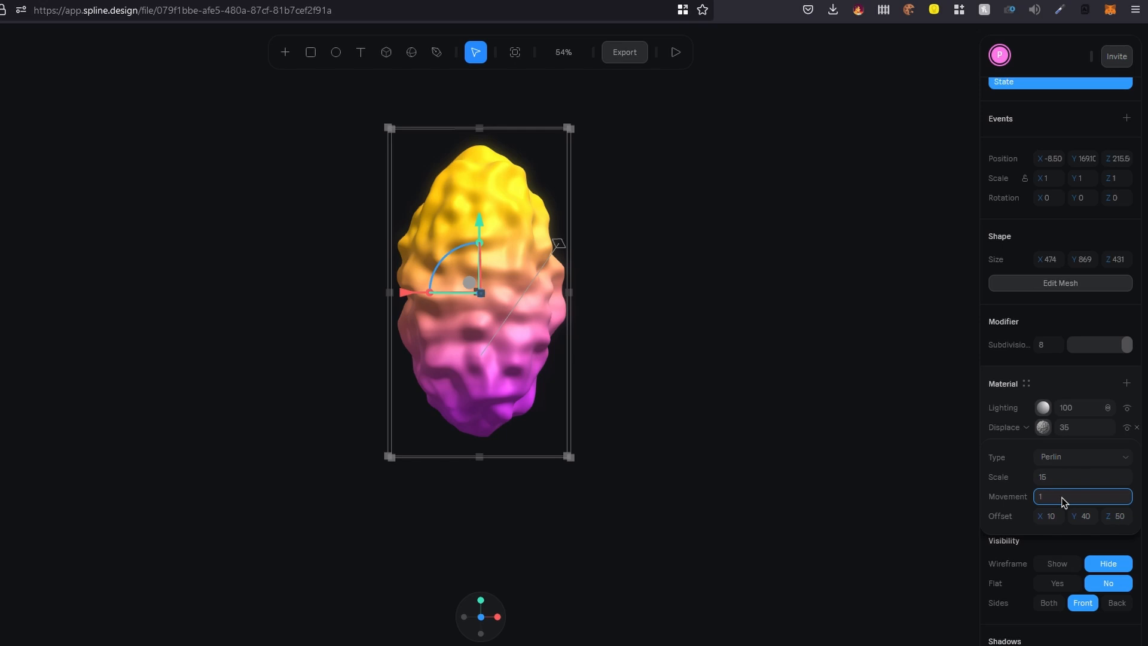
{"action": "type", "text": "100"}
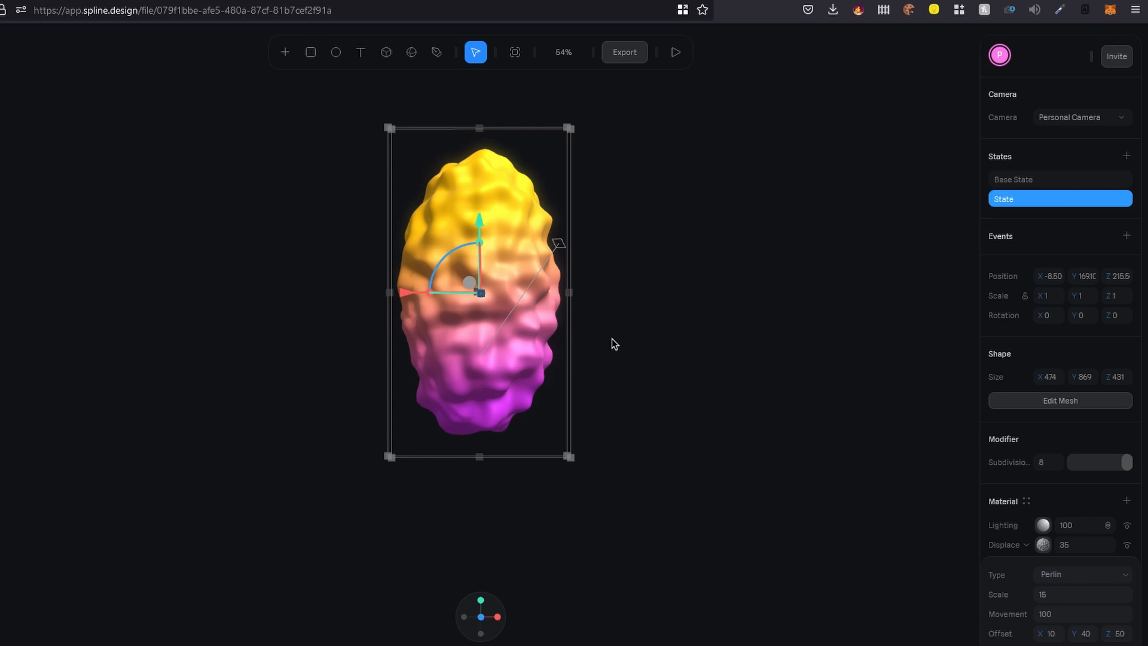
{"action": "mouse_move", "coordinate": [1012, 257]}
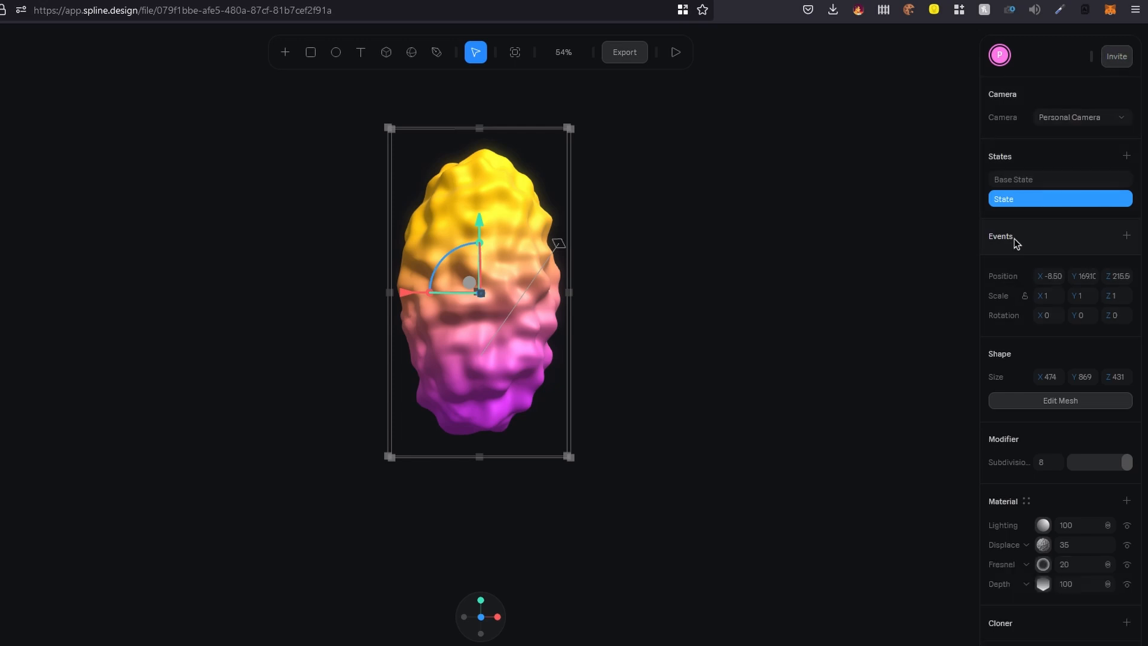
Add a Start event targeting the second state with Cycle Yes and Repeat Yes.
{"action": "left_click", "coordinate": [1126, 235]}
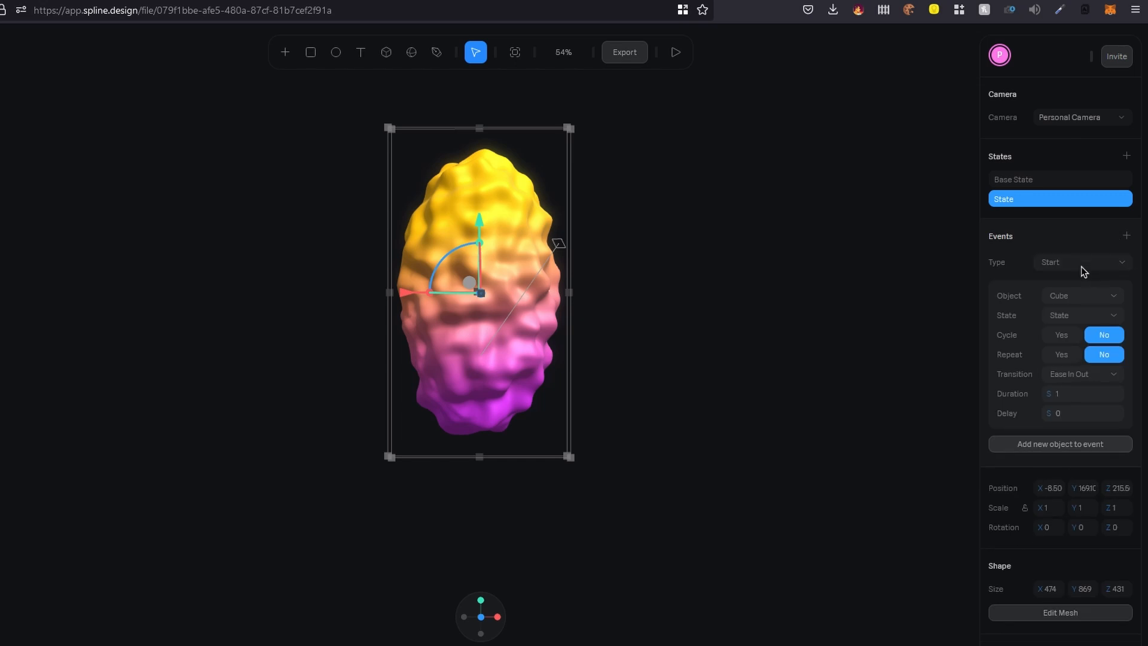
{"action": "left_click", "coordinate": [1082, 262]}
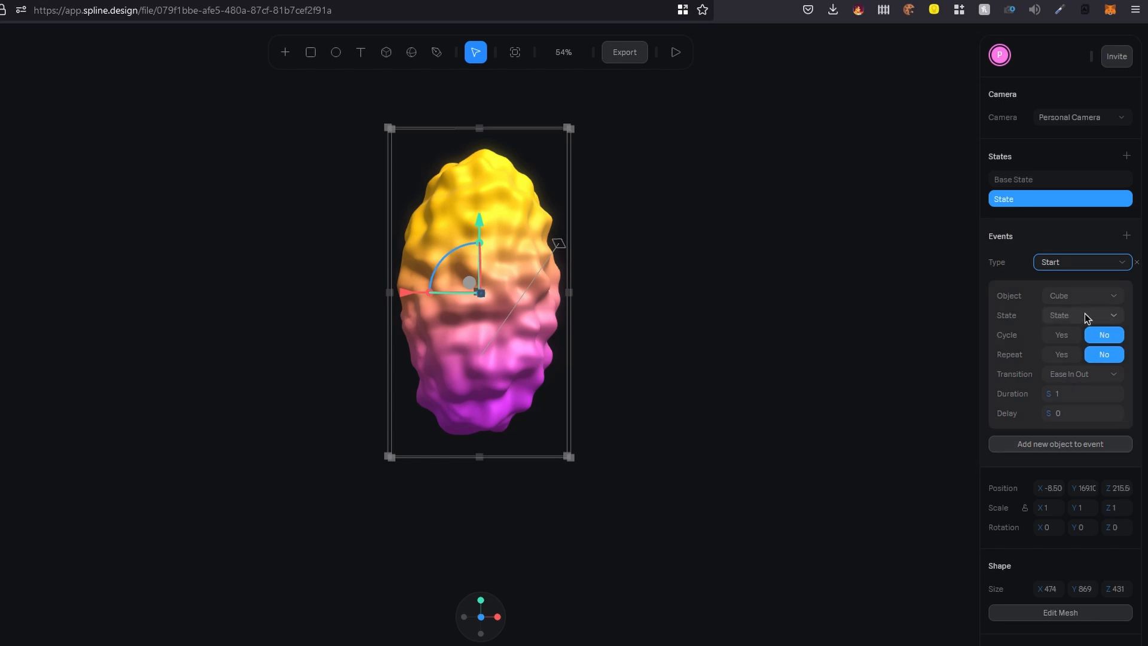
{"action": "left_click", "coordinate": [1081, 314]}
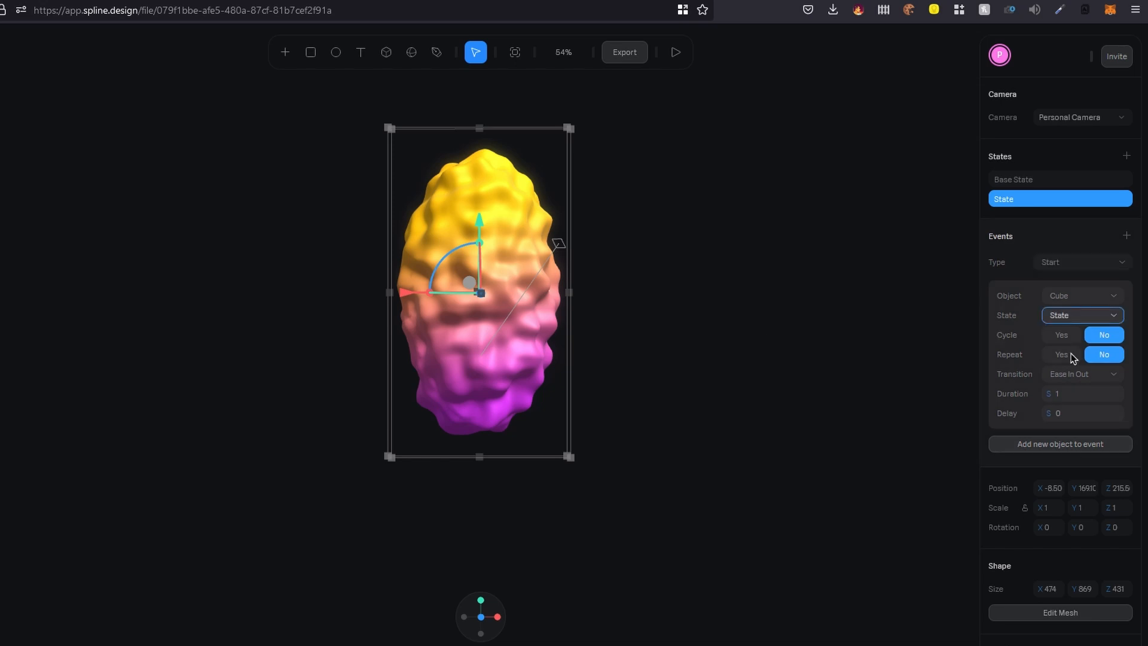
{"action": "left_click", "coordinate": [1056, 178]}
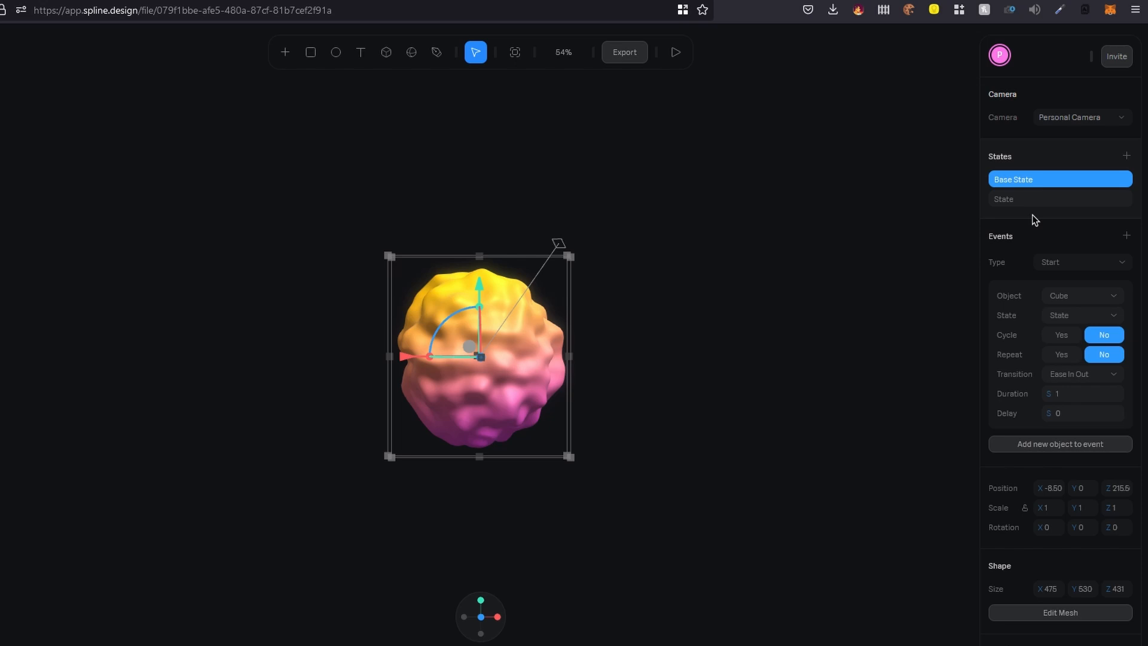
{"action": "left_click", "coordinate": [1082, 315]}
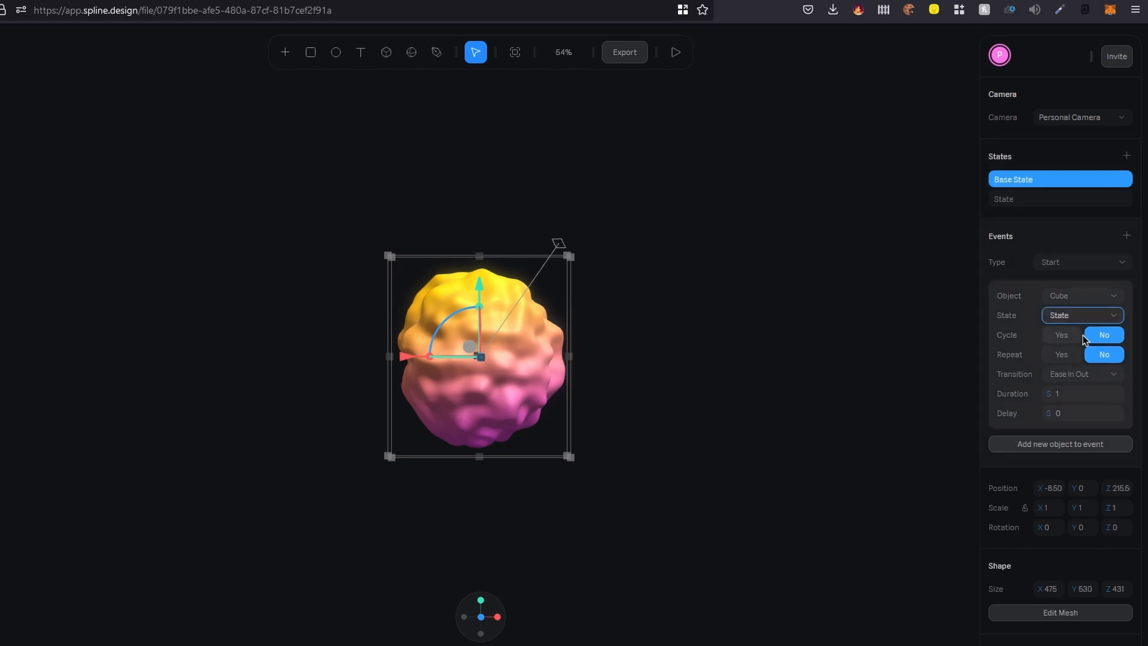
{"action": "left_click", "coordinate": [1061, 335]}
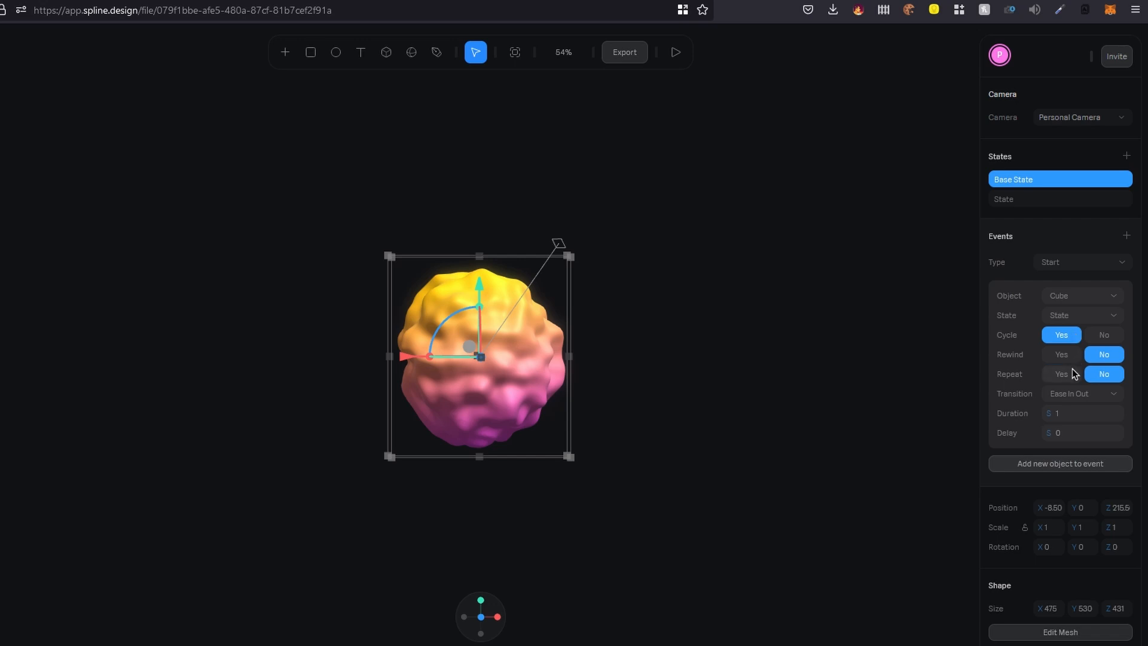
{"action": "left_click", "coordinate": [1060, 374]}
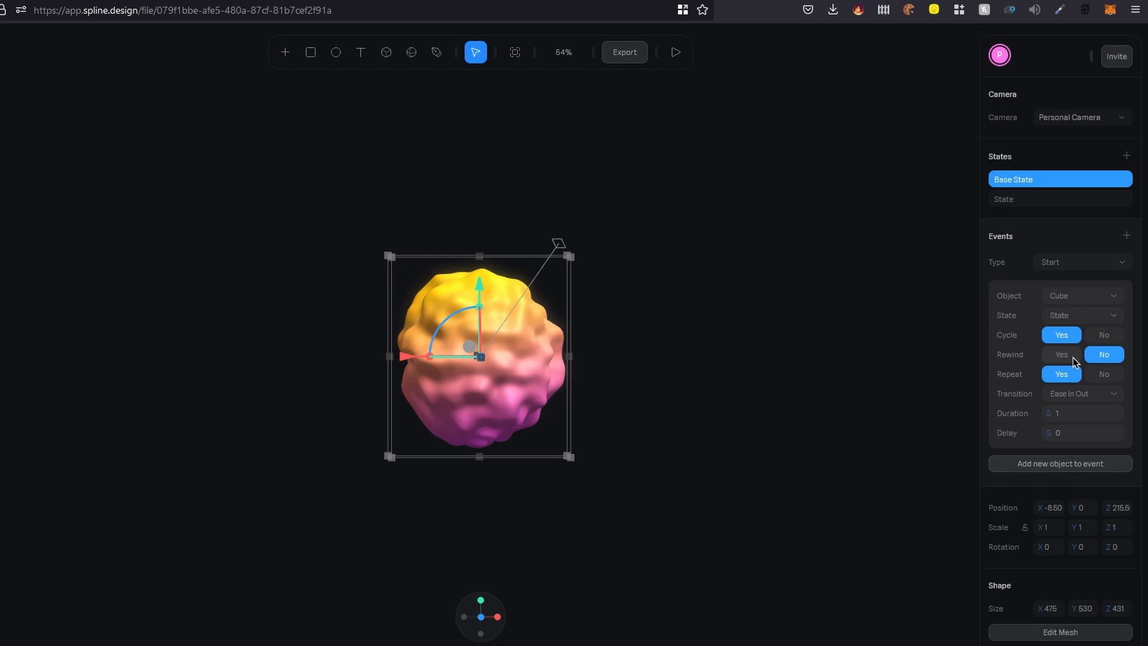
{"action": "mouse_move", "coordinate": [1087, 392]}
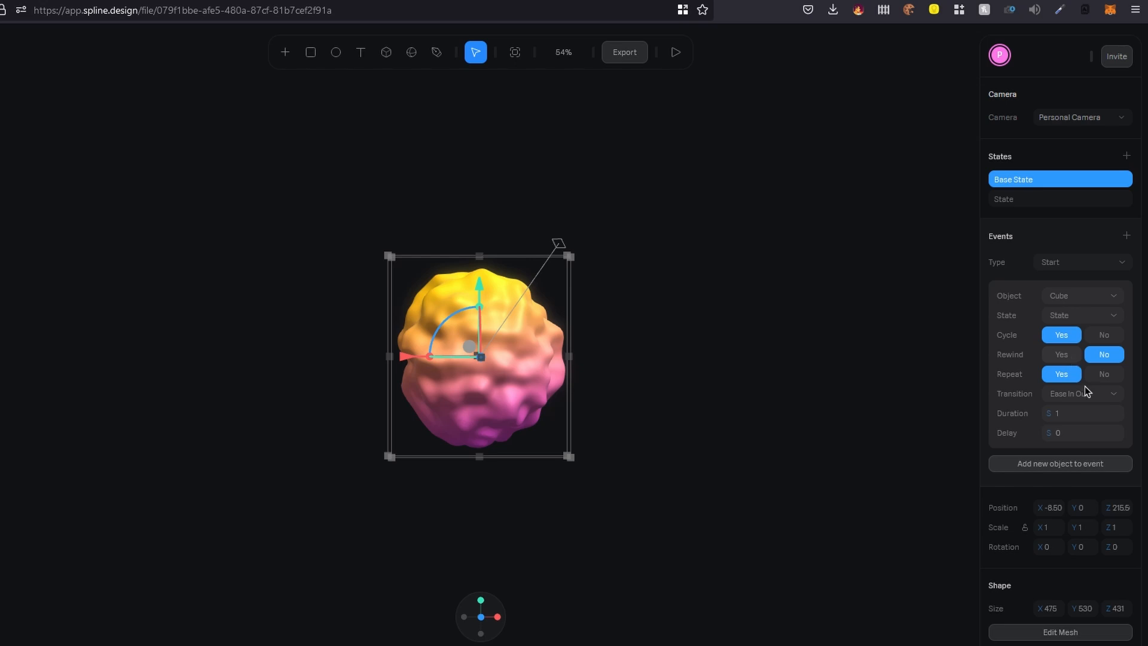
Keep the transition at Ease In Out and set its duration to 4 seconds.
{"action": "left_click", "coordinate": [1082, 394]}
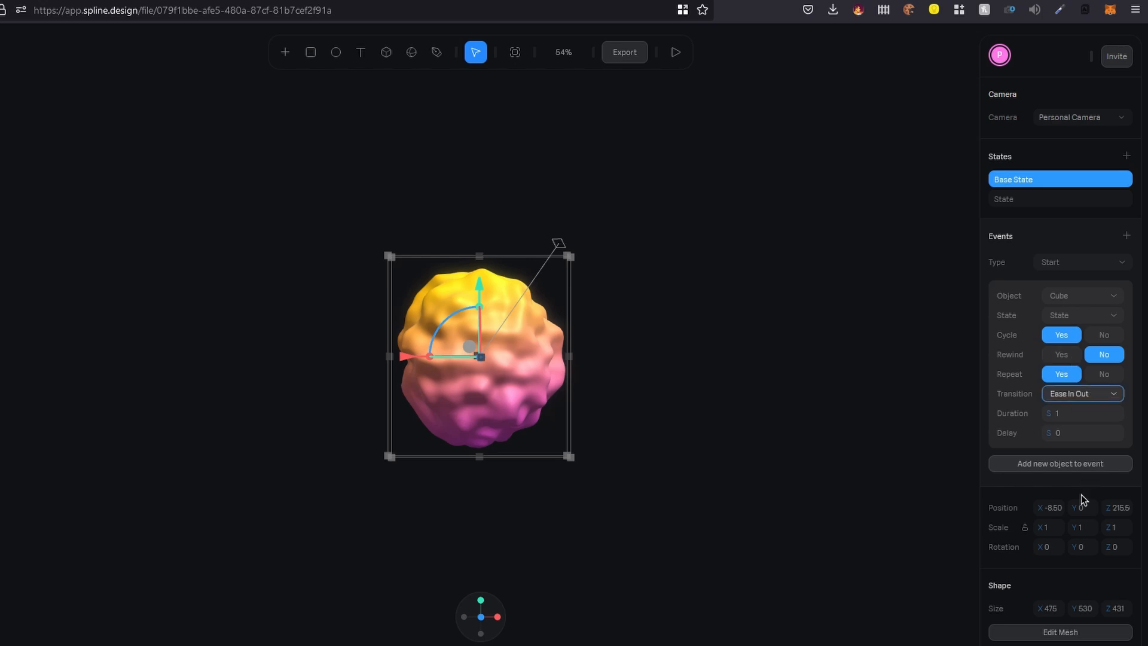
{"action": "left_click", "coordinate": [1082, 393]}
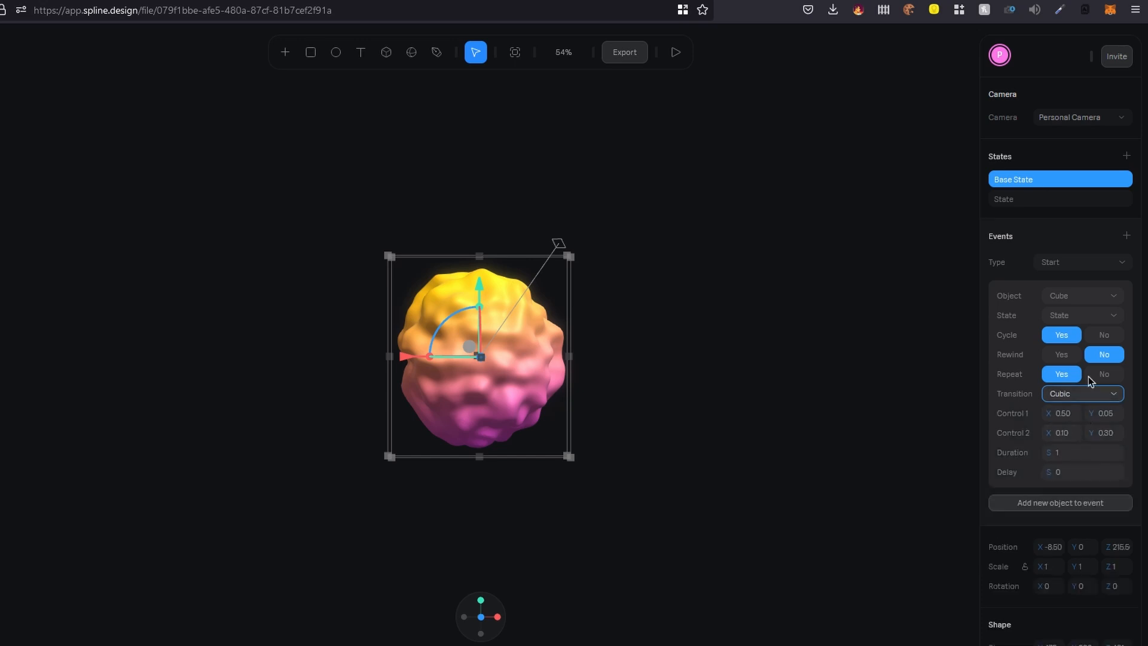
{"action": "left_click", "coordinate": [1081, 393]}
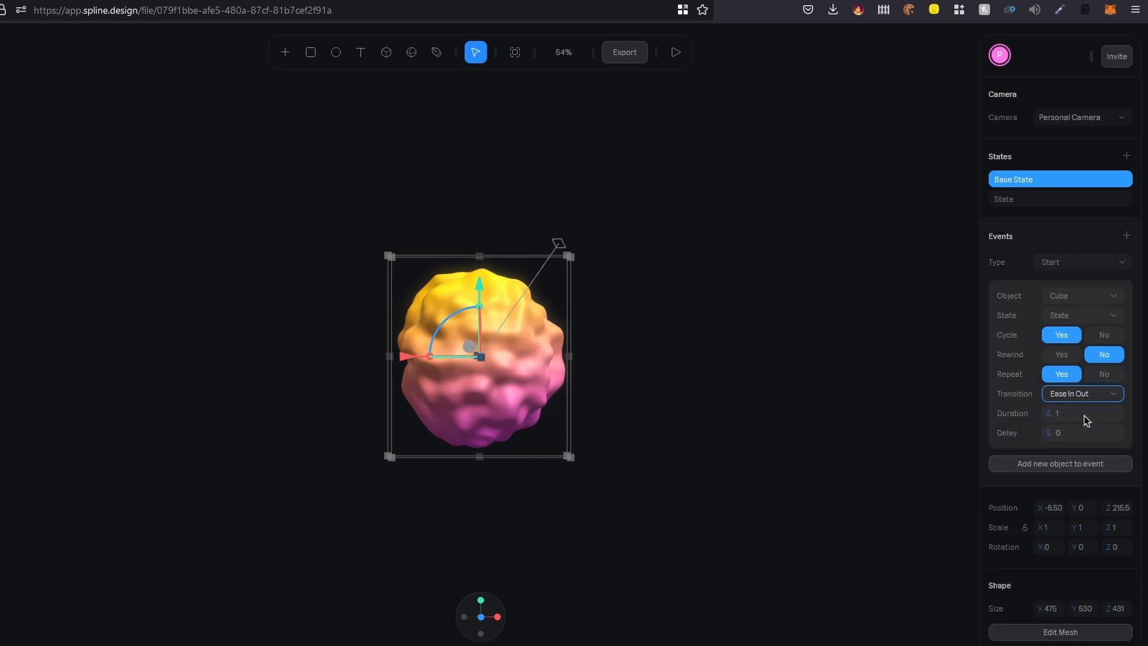
{"action": "left_click", "coordinate": [1082, 413]}
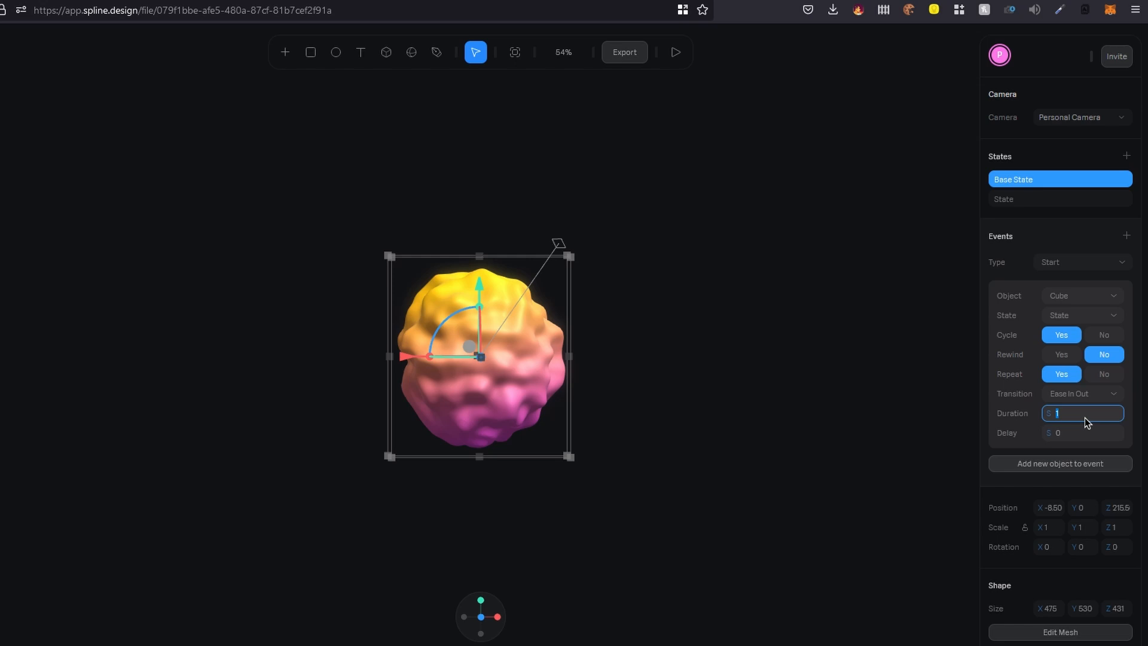
{"action": "type", "text": "4"}
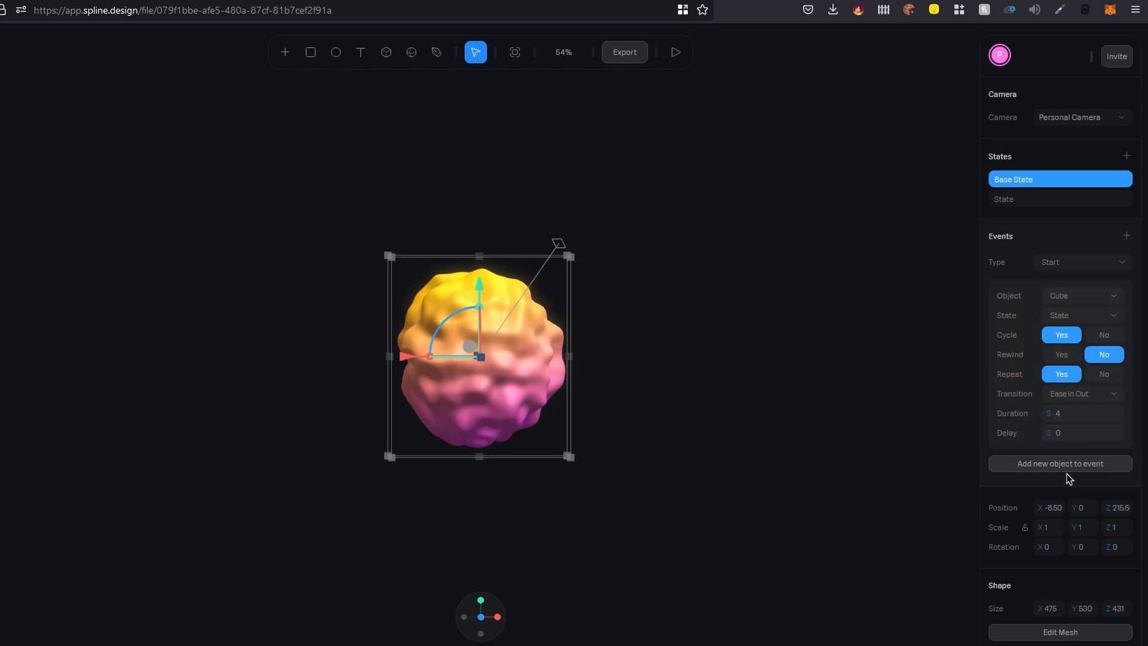
{"action": "left_click", "coordinate": [673, 52]}
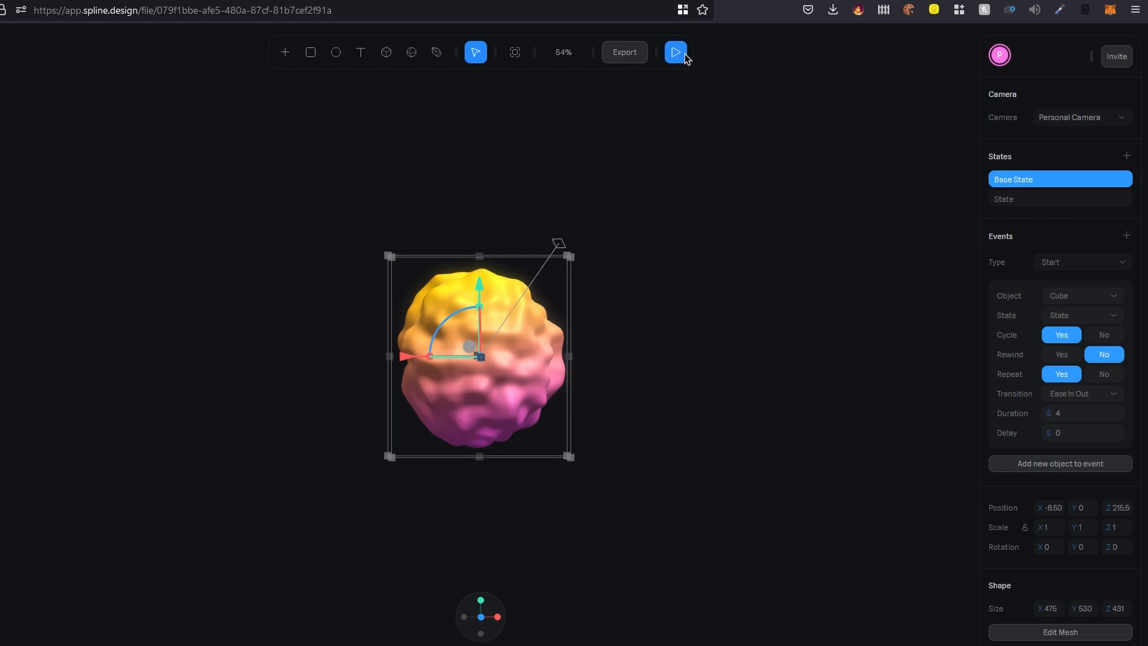
Preview the looping blob animation and return to editing.
{"action": "left_click", "coordinate": [673, 51]}
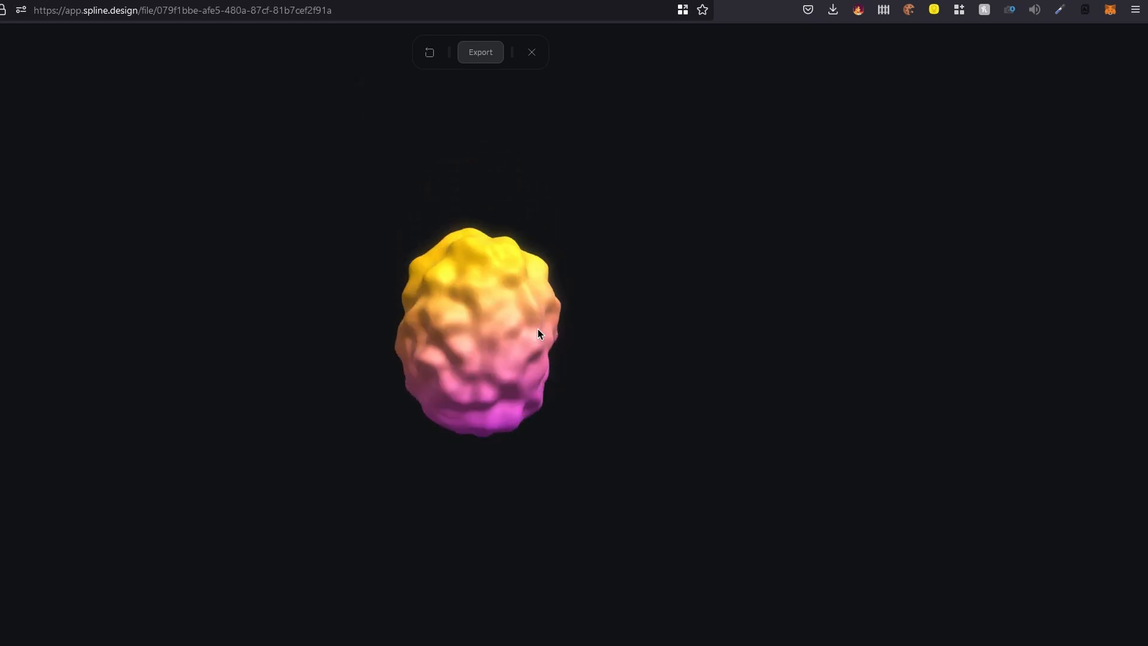
{"action": "left_click", "coordinate": [532, 52]}
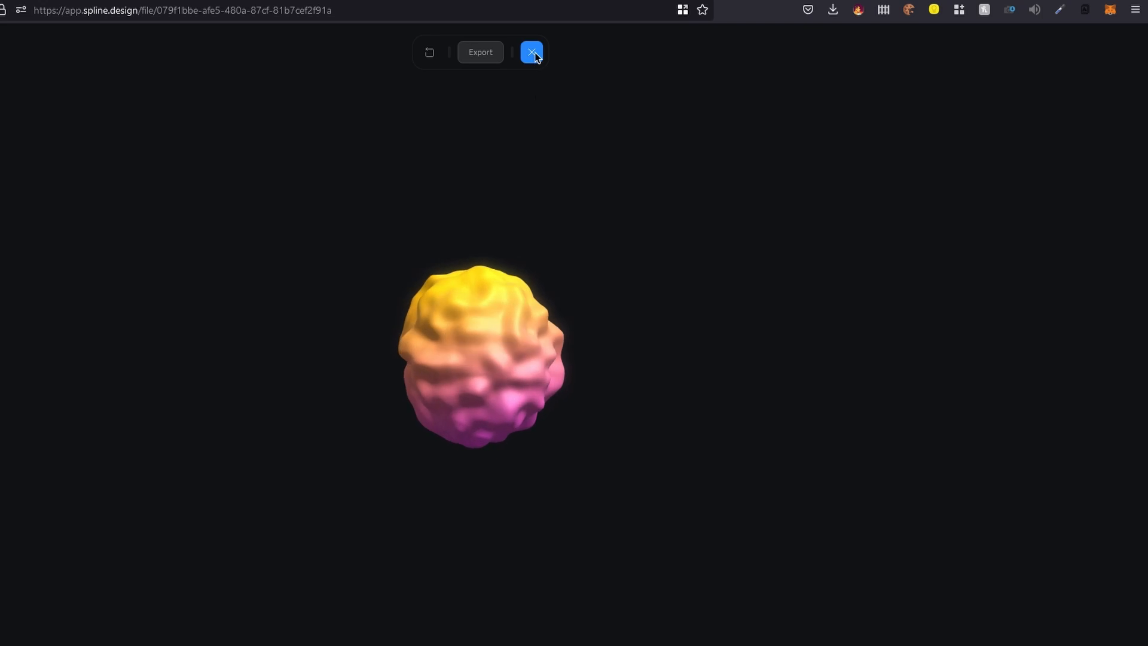
{"action": "left_click", "coordinate": [531, 52]}
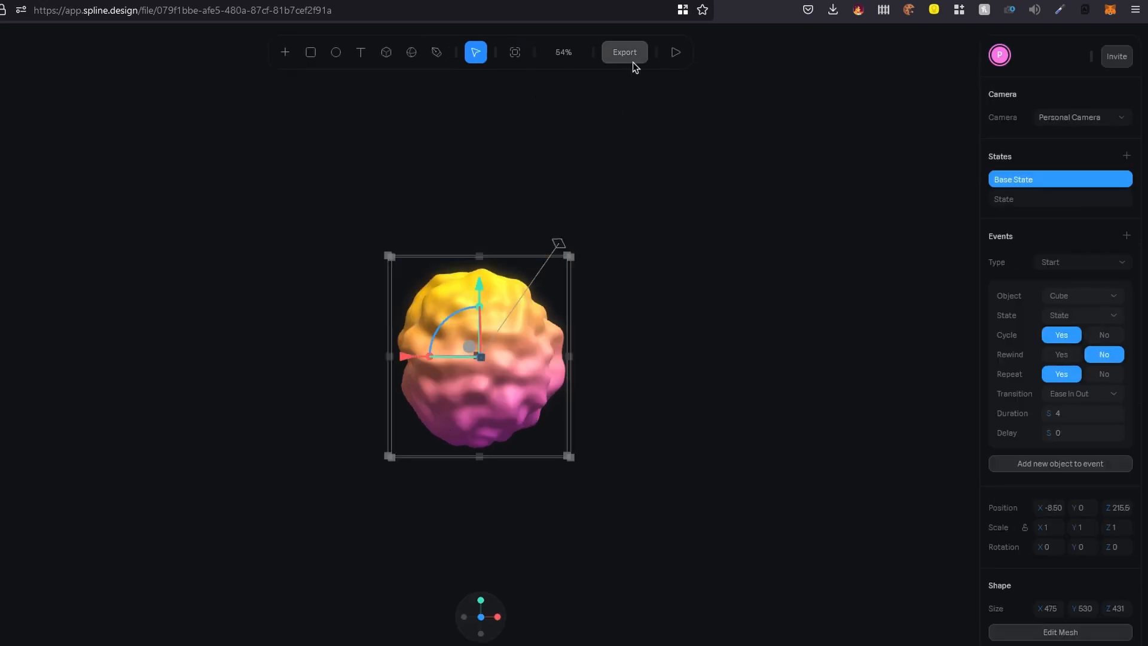
Update the public URL export with orbit, pan, zoom, page scroll off and background colour hidden.
{"action": "left_click", "coordinate": [624, 52]}
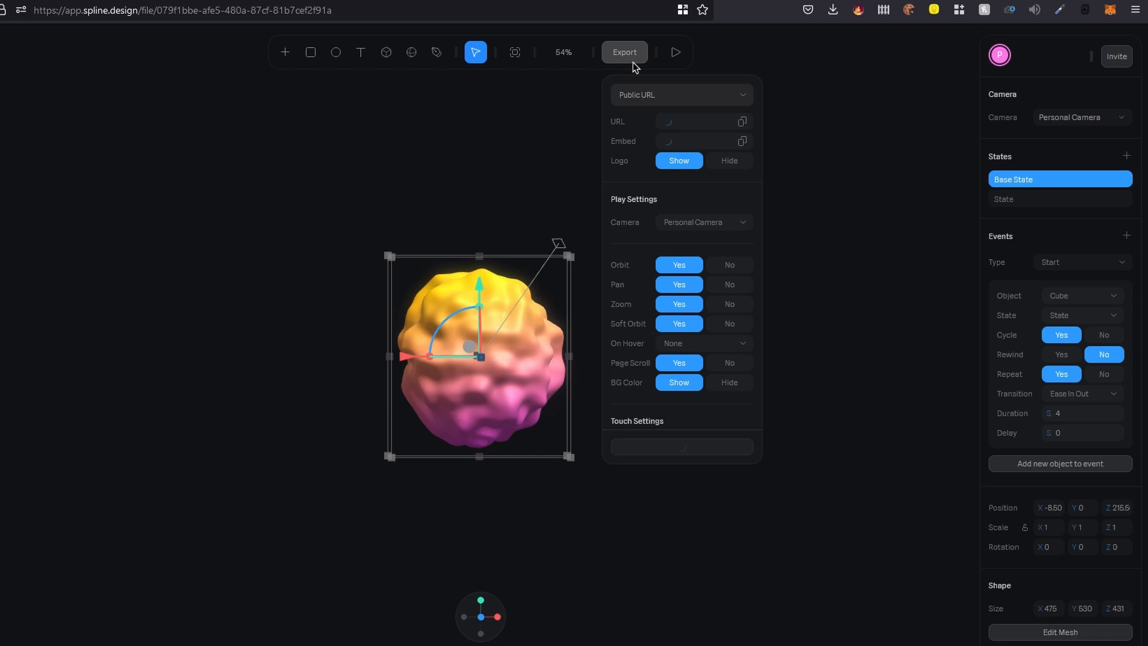
{"action": "mouse_move", "coordinate": [659, 252]}
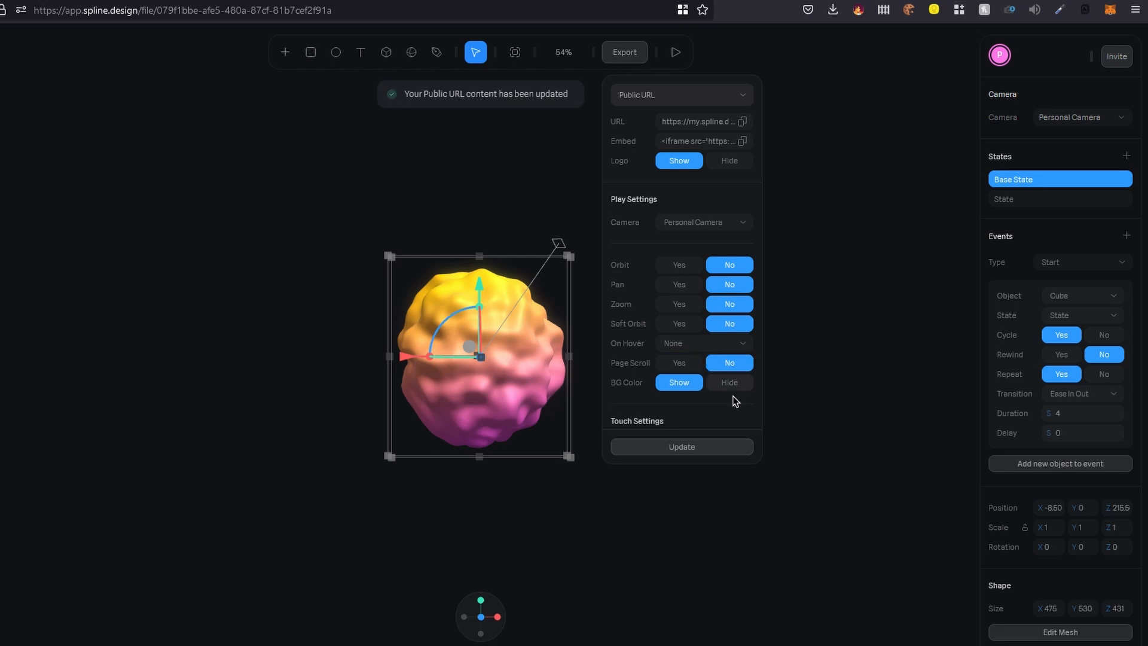
{"action": "left_click", "coordinate": [728, 383]}
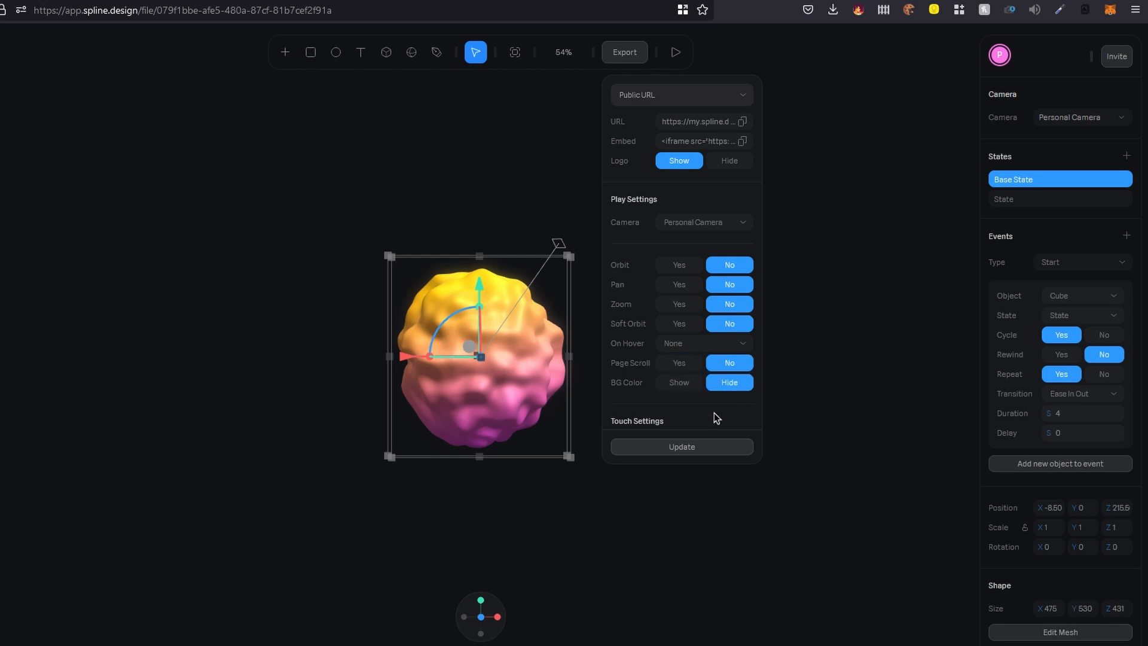
{"action": "scroll", "scroll_direction": "down", "scroll_amount": 3}
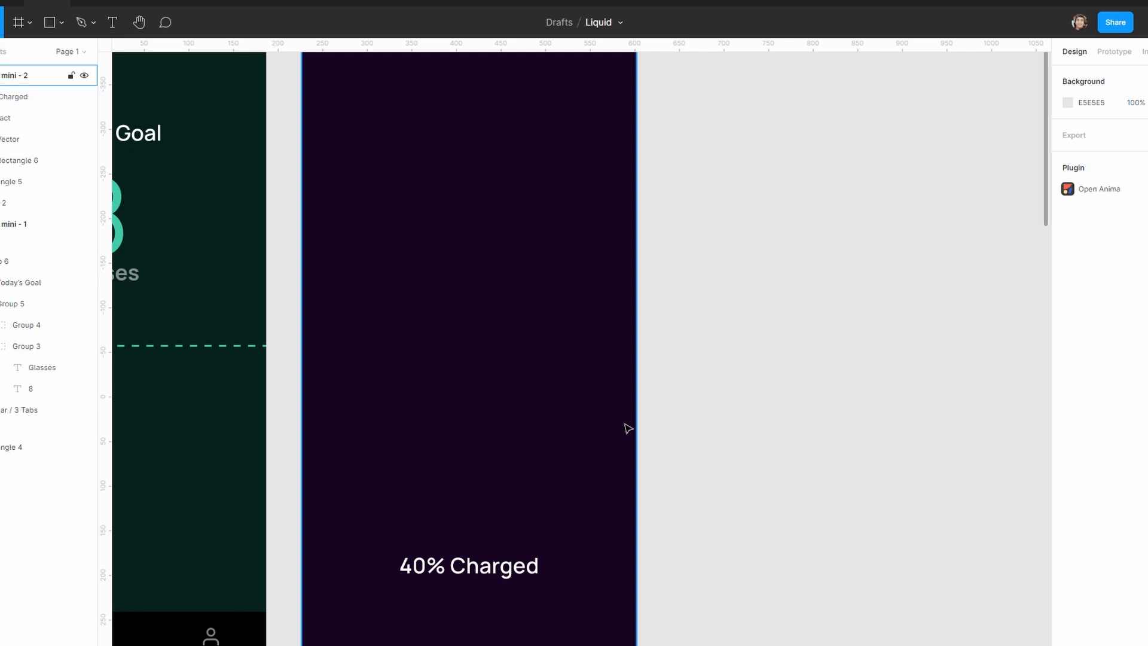
Draw a grey rectangle in the purple phone screen and resize it to the full 375 width.
{"action": "left_click", "coordinate": [47, 21]}
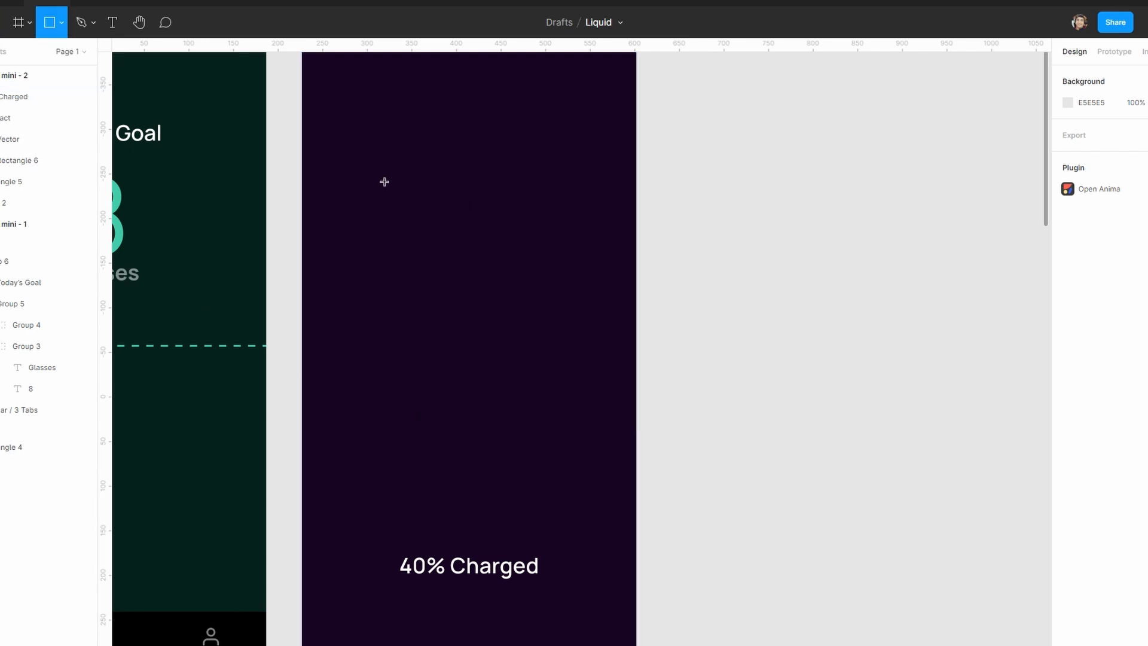
{"action": "left_click_drag", "start_coordinate": [372, 171], "coordinate": [593, 535]}
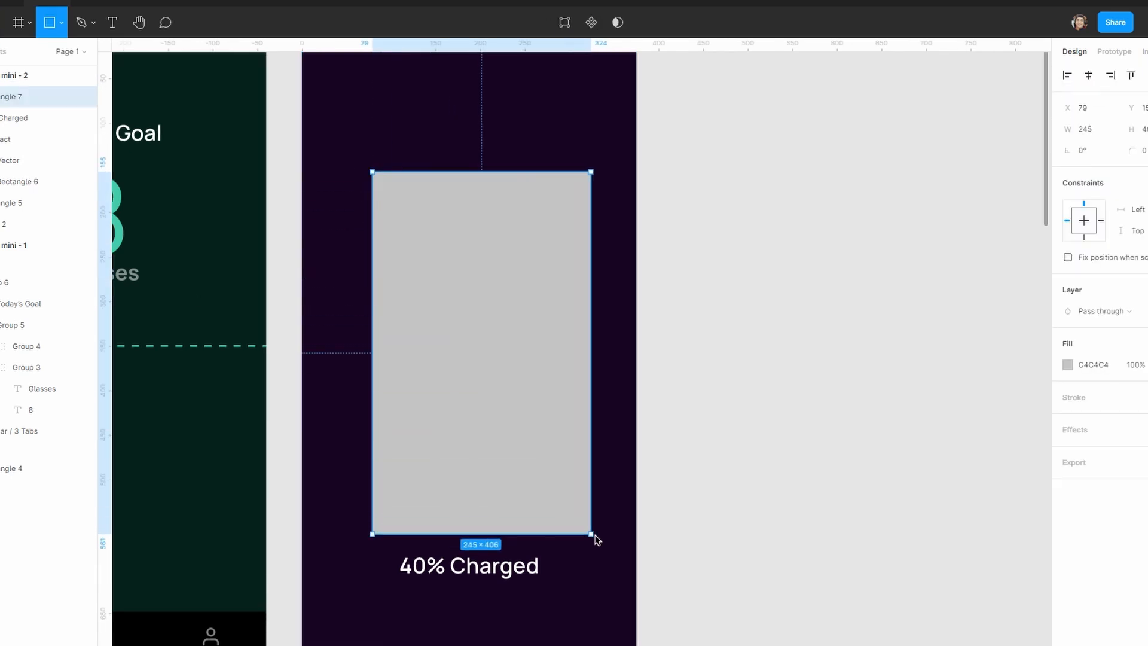
{"action": "left_click_drag", "start_coordinate": [597, 540], "coordinate": [532, 465]}
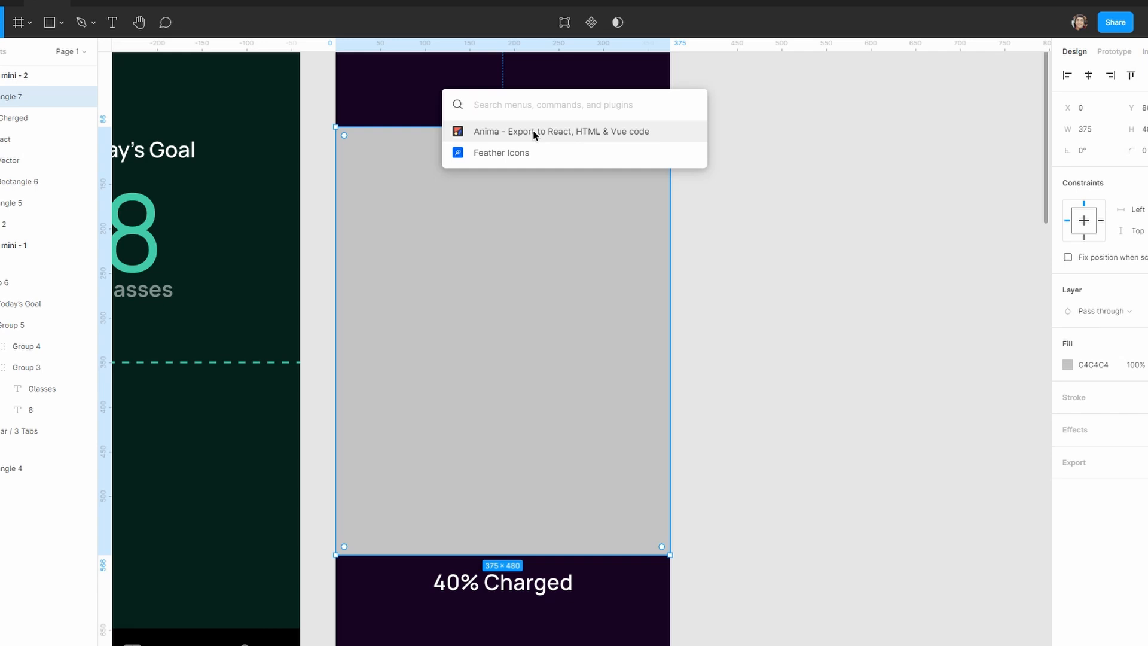
Save the Spline iframe embed snippet on the grey rectangle via the Anima plugin.
{"action": "left_click", "coordinate": [558, 132]}
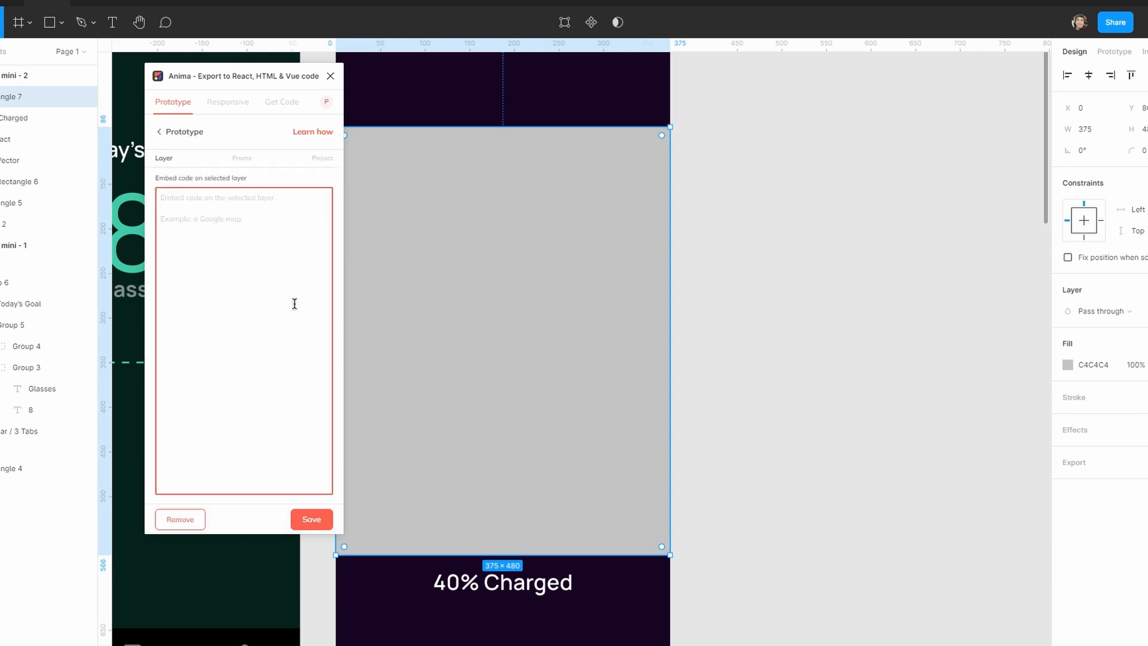
{"action": "type", "text": "<iframe src='https://my.spline.design/untitled-278f6873a8d0a1e1ac5ce7e2279ee053/' frameborder='0' width='100%' height='100%'></iframe>"}
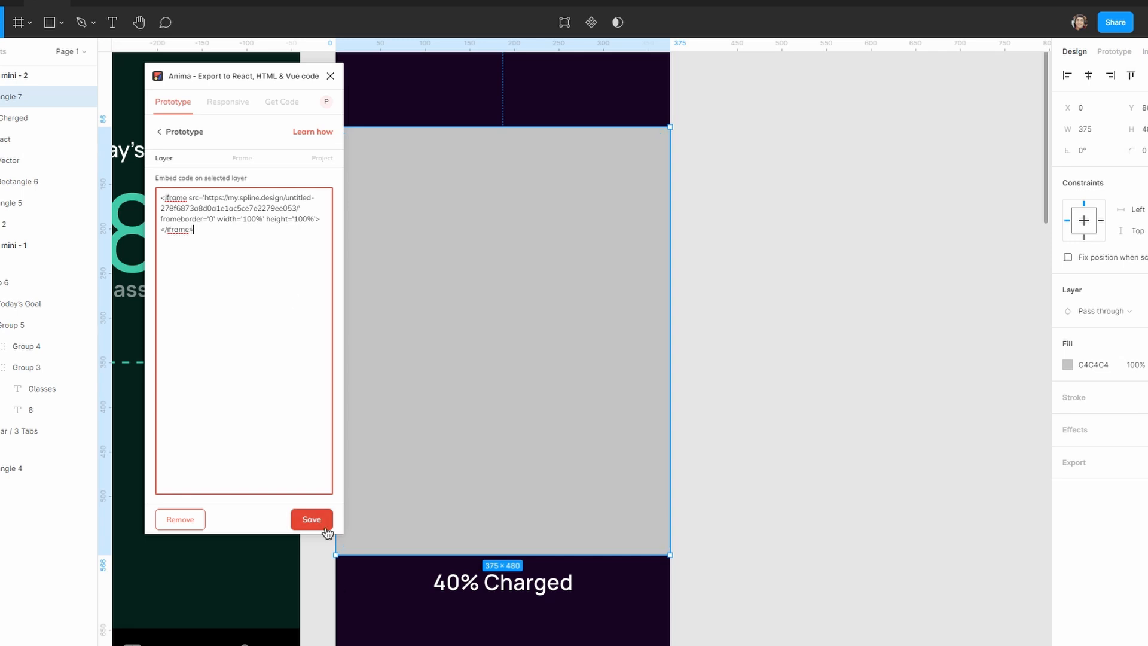
{"action": "left_click", "coordinate": [311, 518]}
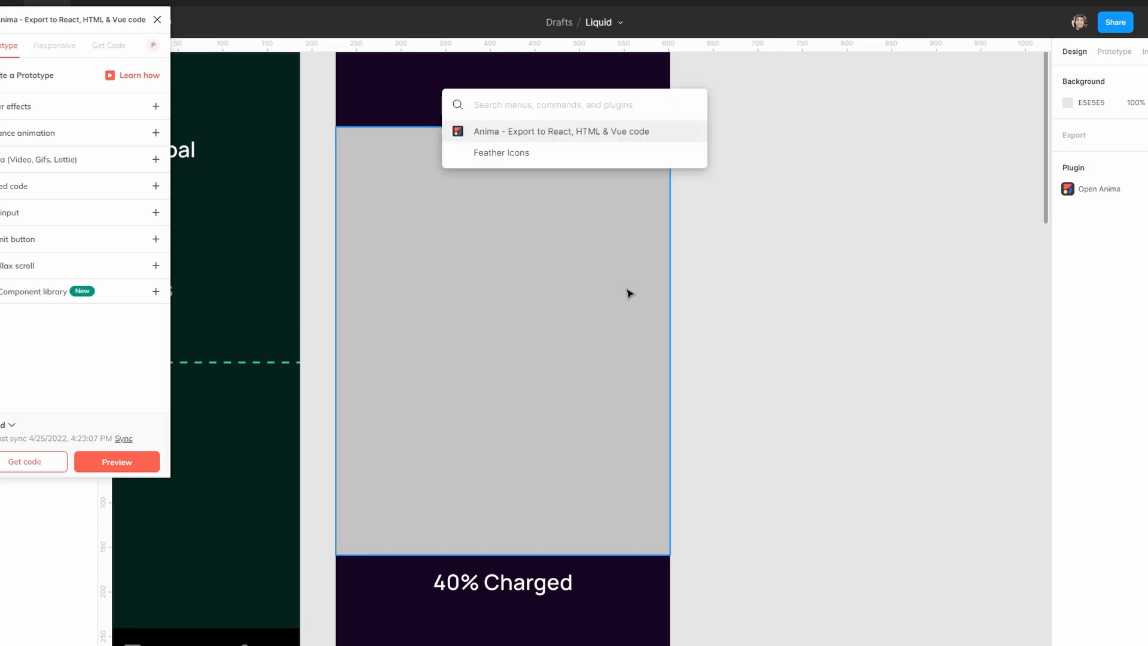
{"action": "left_click", "coordinate": [501, 152]}
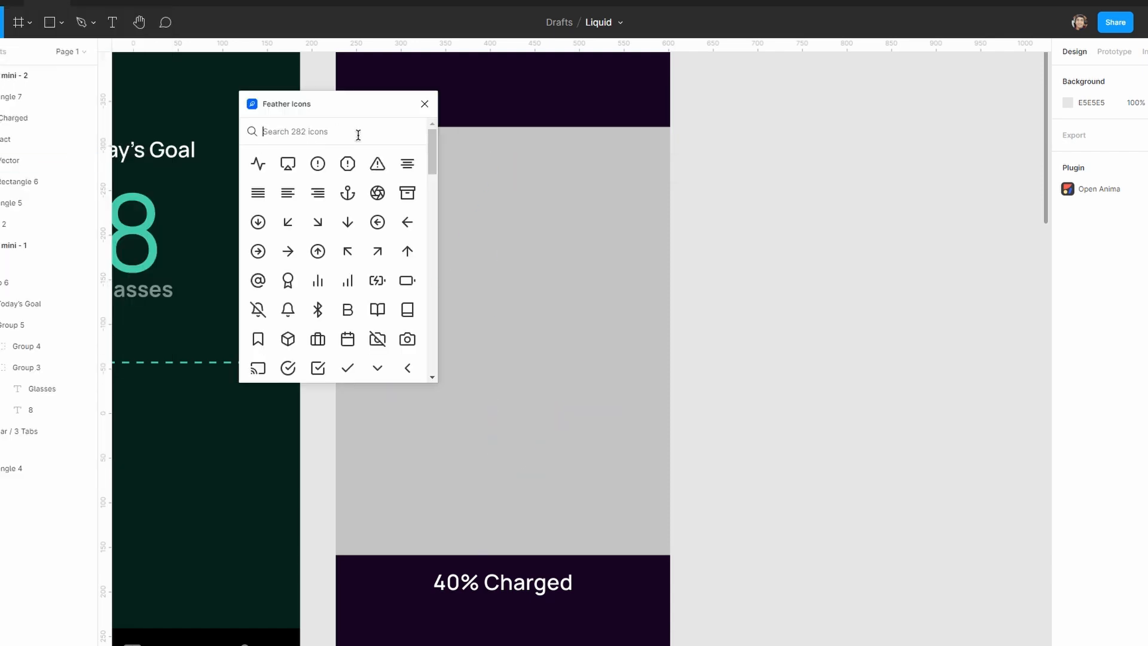
Insert the Feather 'flash' lightning-bolt icon and set its fill to dark grey.
{"action": "type", "text": "flash"}
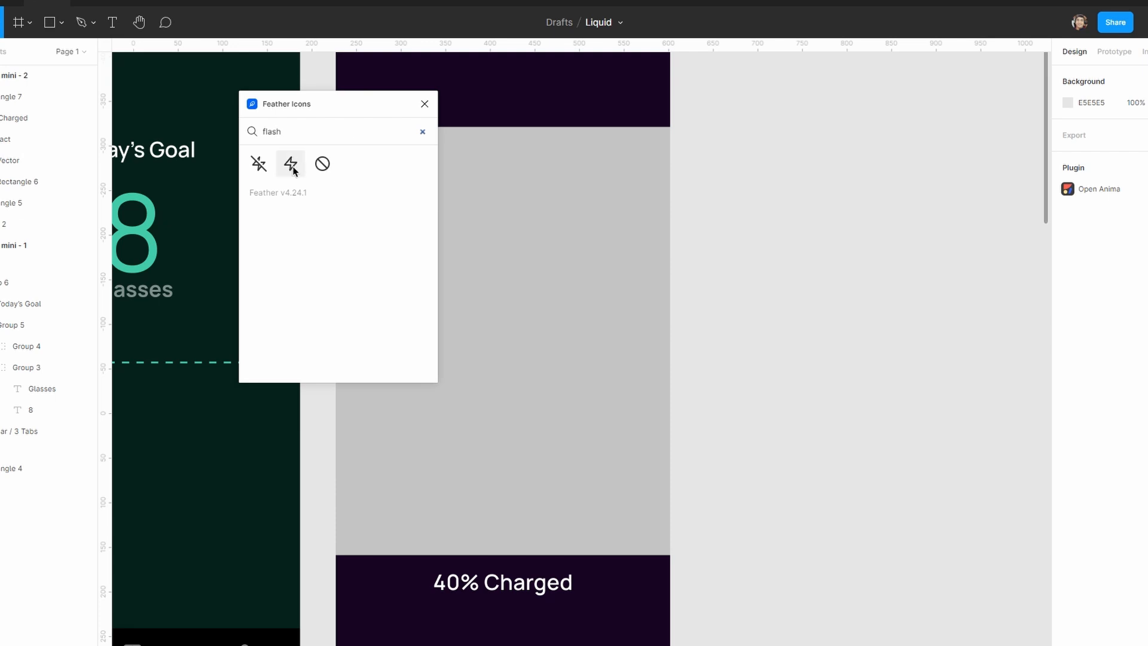
{"action": "left_click", "coordinate": [290, 164]}
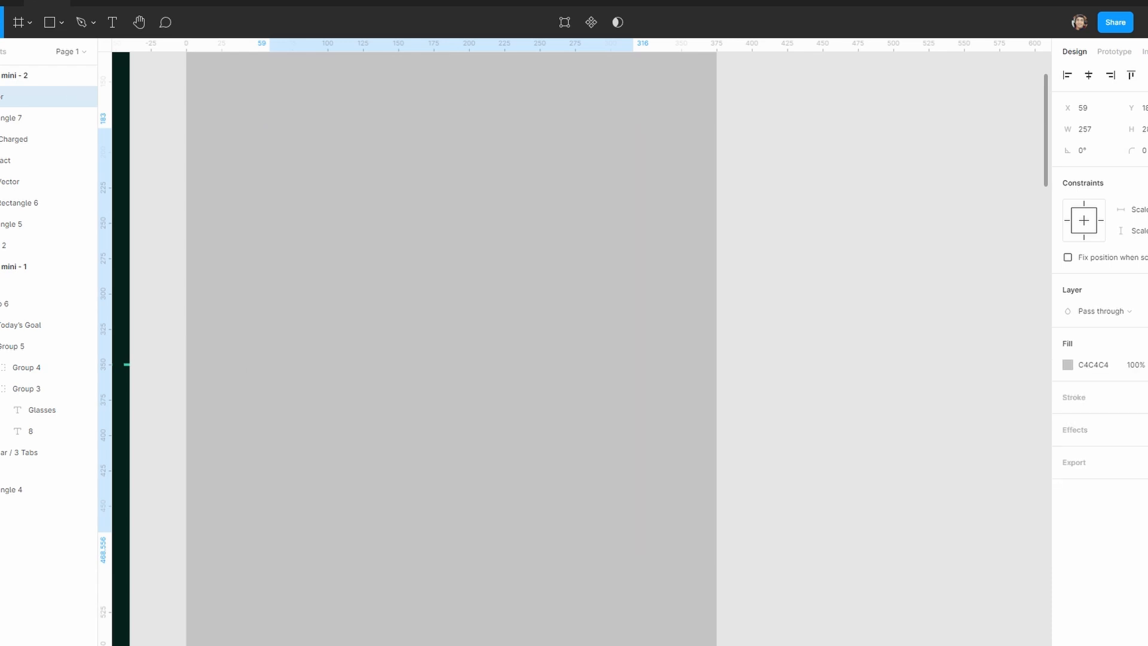
{"action": "left_click", "coordinate": [1067, 365]}
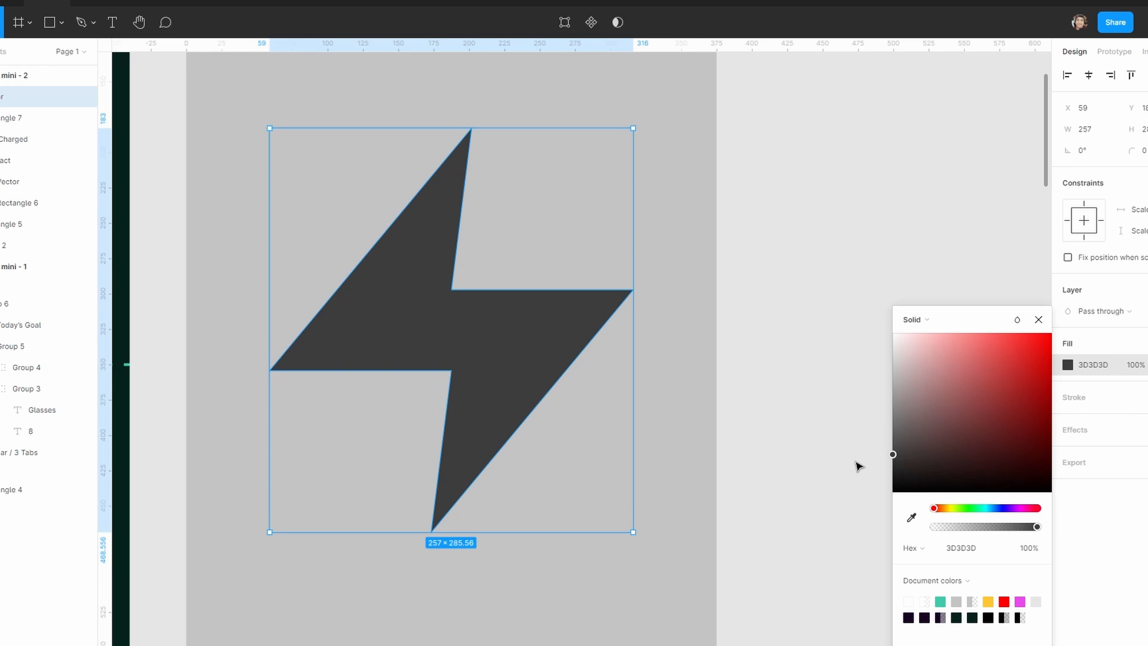
{"action": "mouse_move", "coordinate": [907, 432]}
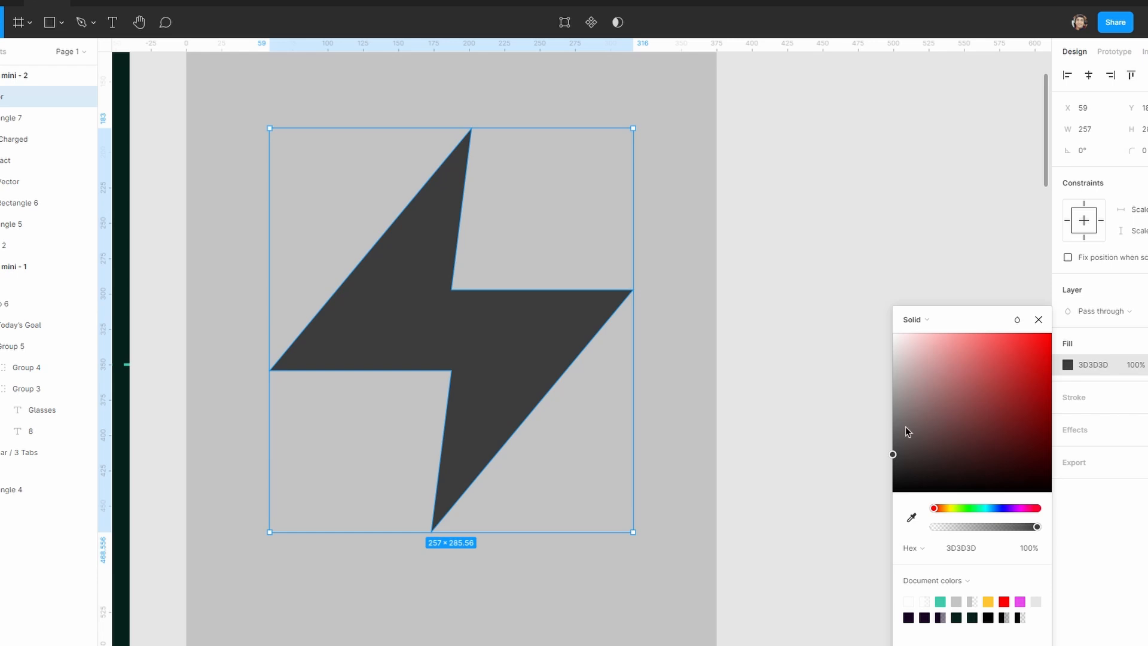
{"action": "left_click", "coordinate": [1136, 150]}
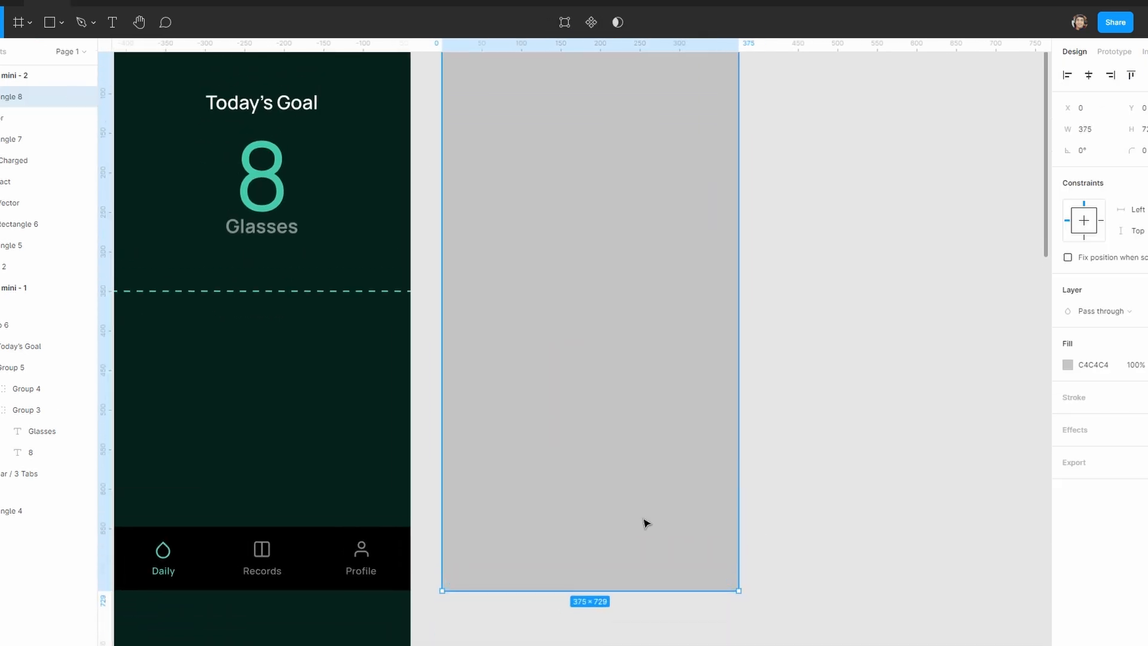
Subtract the lightning bolt from the full-screen purple rectangle to reveal grey beneath.
{"action": "left_click", "coordinate": [1068, 365]}
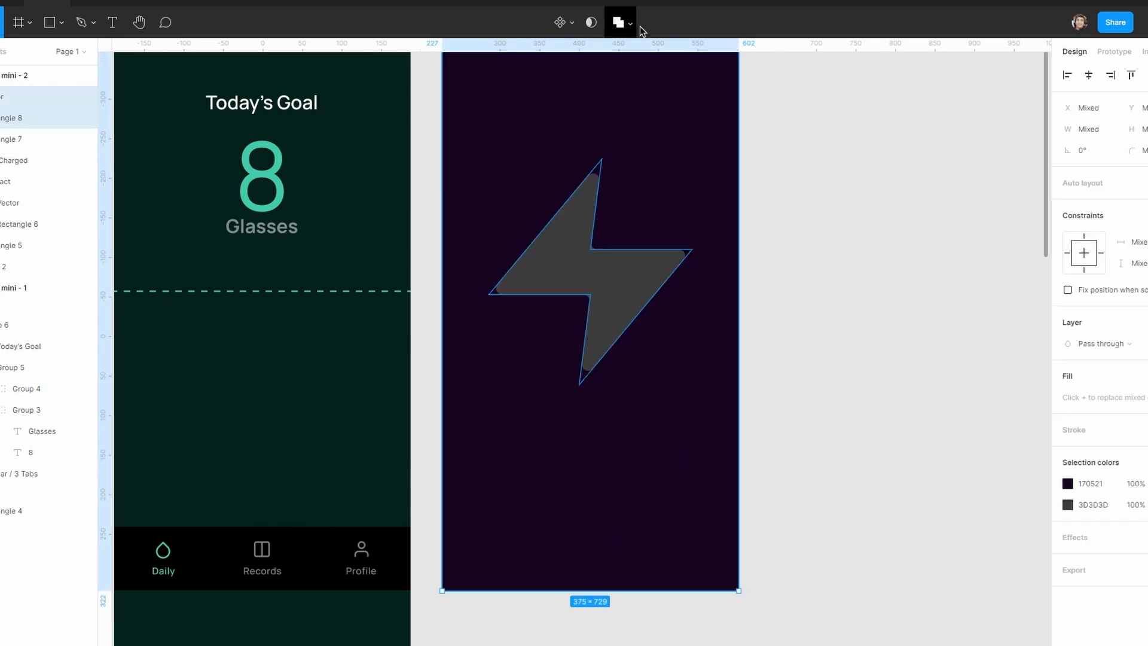
{"action": "left_click", "coordinate": [628, 22]}
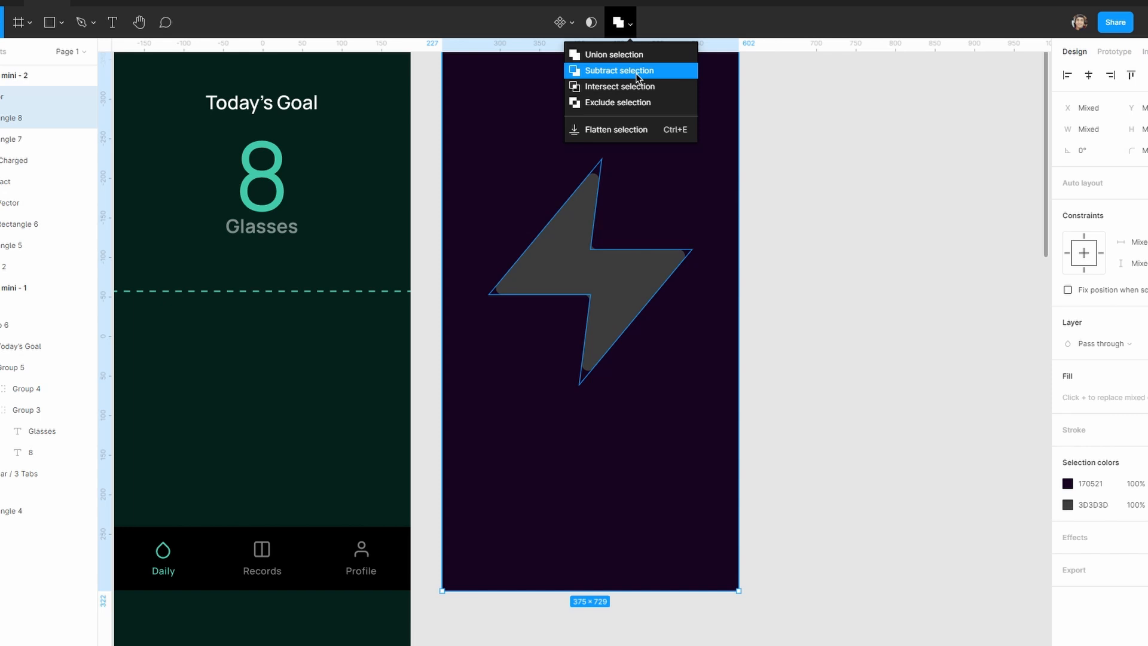
{"action": "left_click", "coordinate": [621, 71]}
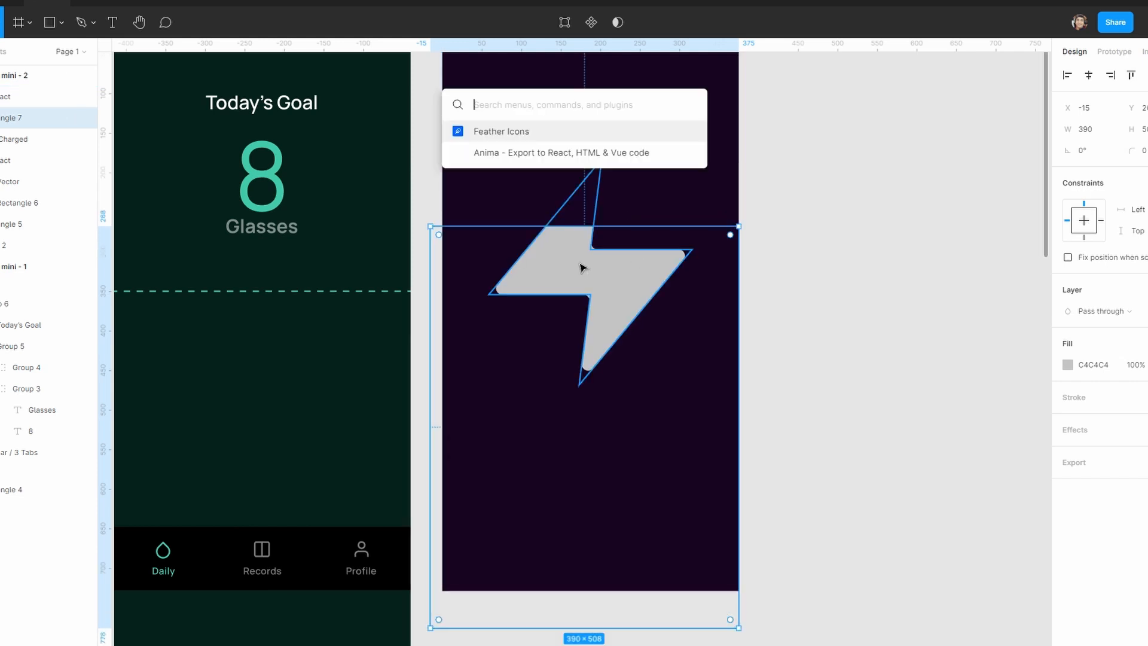
Run the Anima export plugin and select the phone frame to preview it.
{"action": "left_click", "coordinate": [559, 152]}
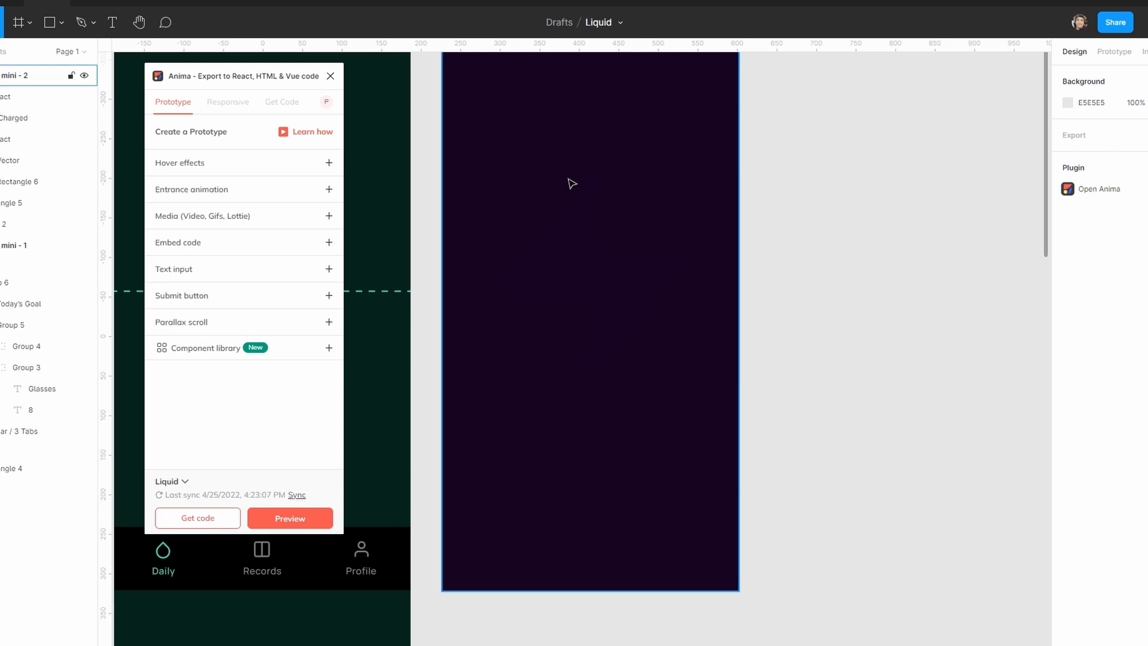
{"action": "left_click", "coordinate": [289, 517]}
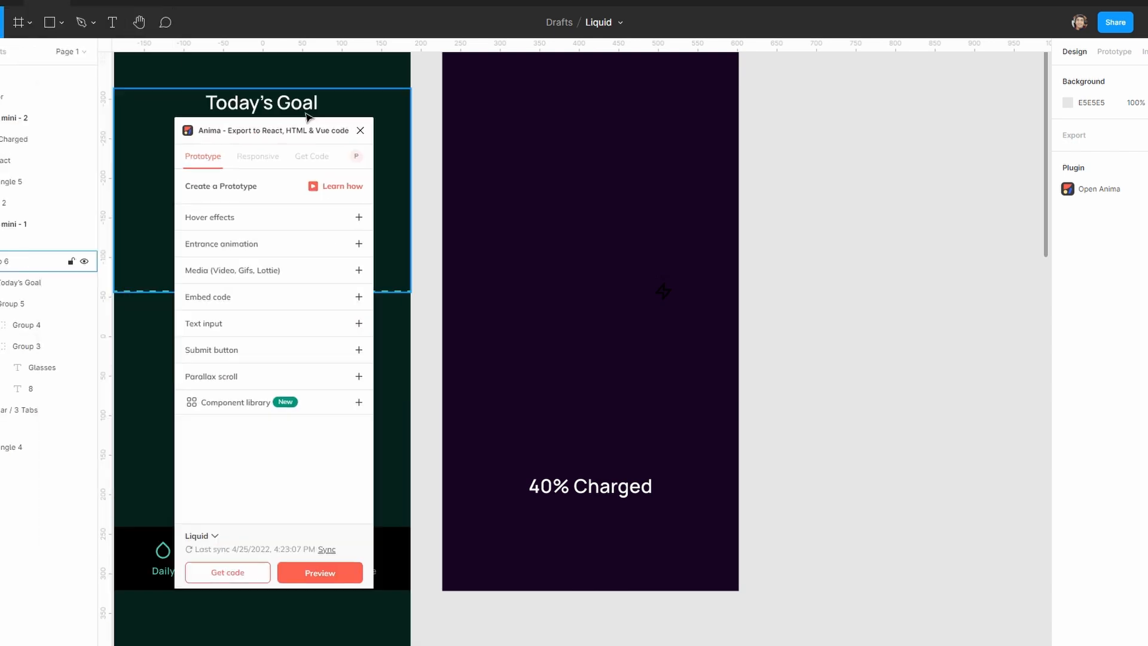
{"action": "left_click", "coordinate": [319, 571]}
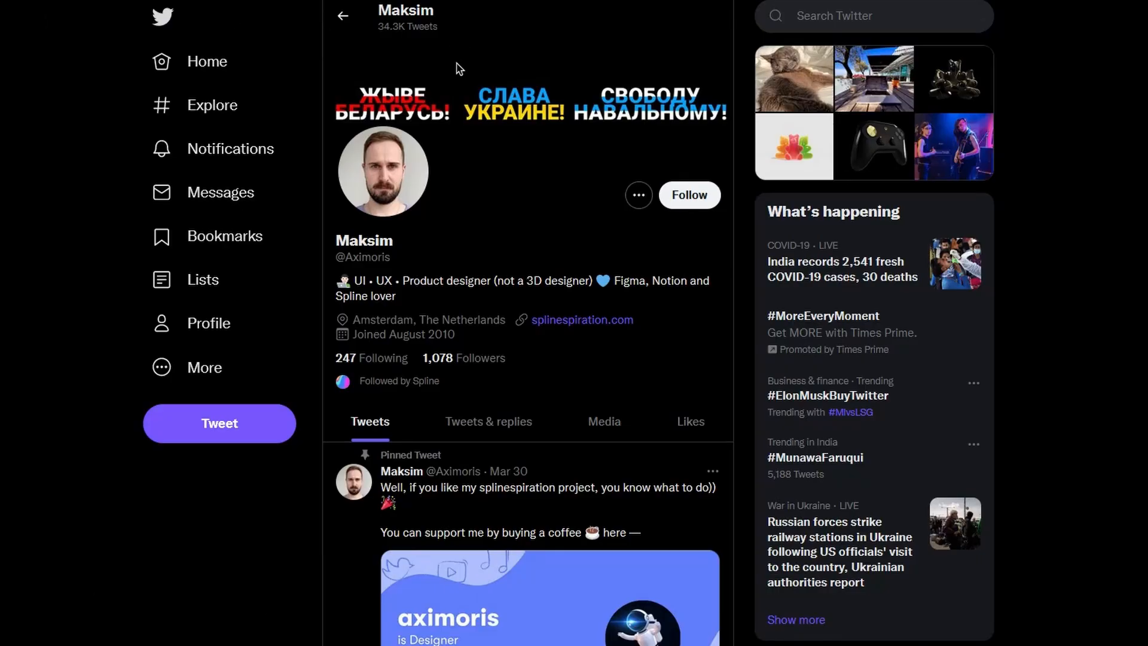
{"action": "mouse_move", "coordinate": [851, 617]}
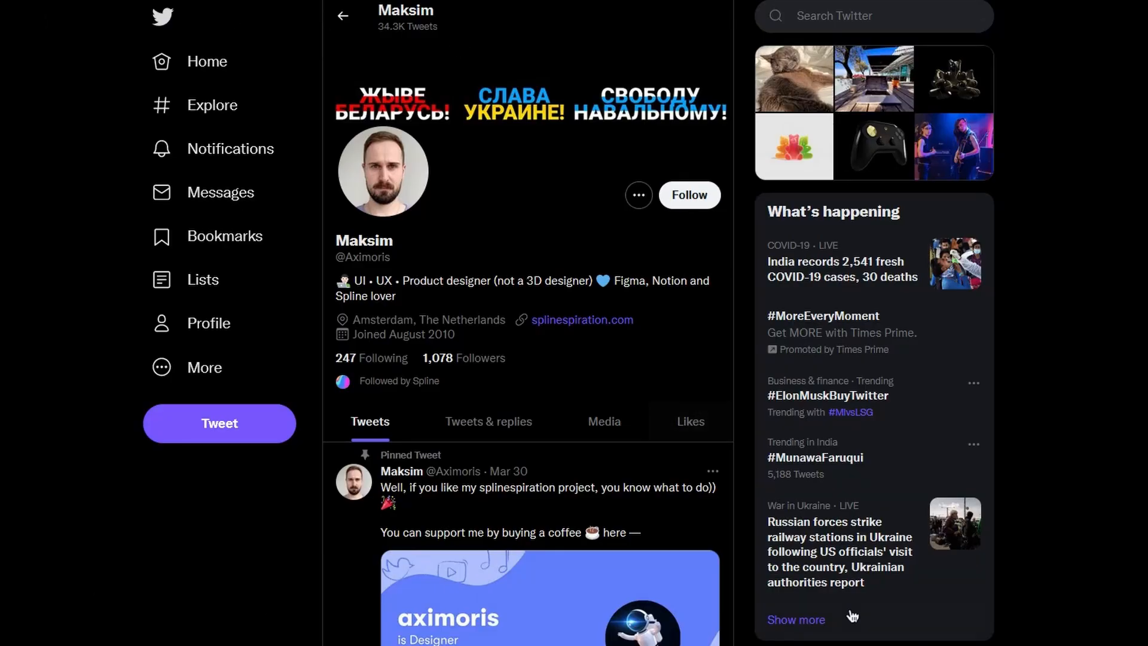
Scroll the designer's Twitter timeline to the April 13 posts and play the duck animation video.
{"action": "scroll", "scroll_direction": "down", "scroll_amount": 3}
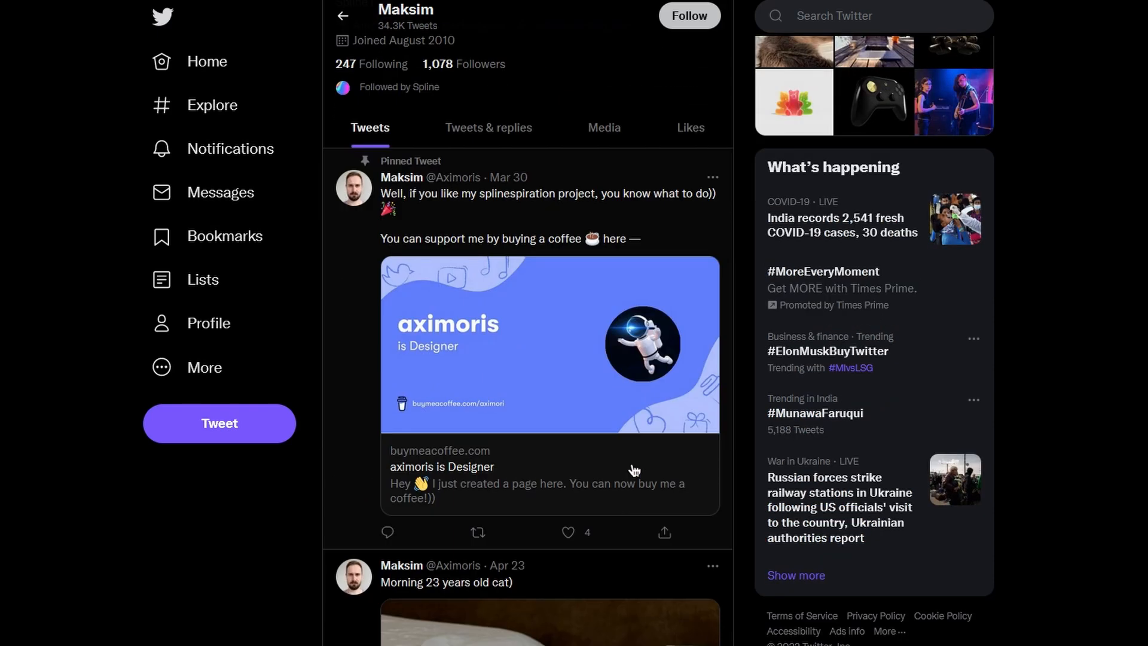
{"action": "scroll", "scroll_direction": "down", "scroll_amount": 3}
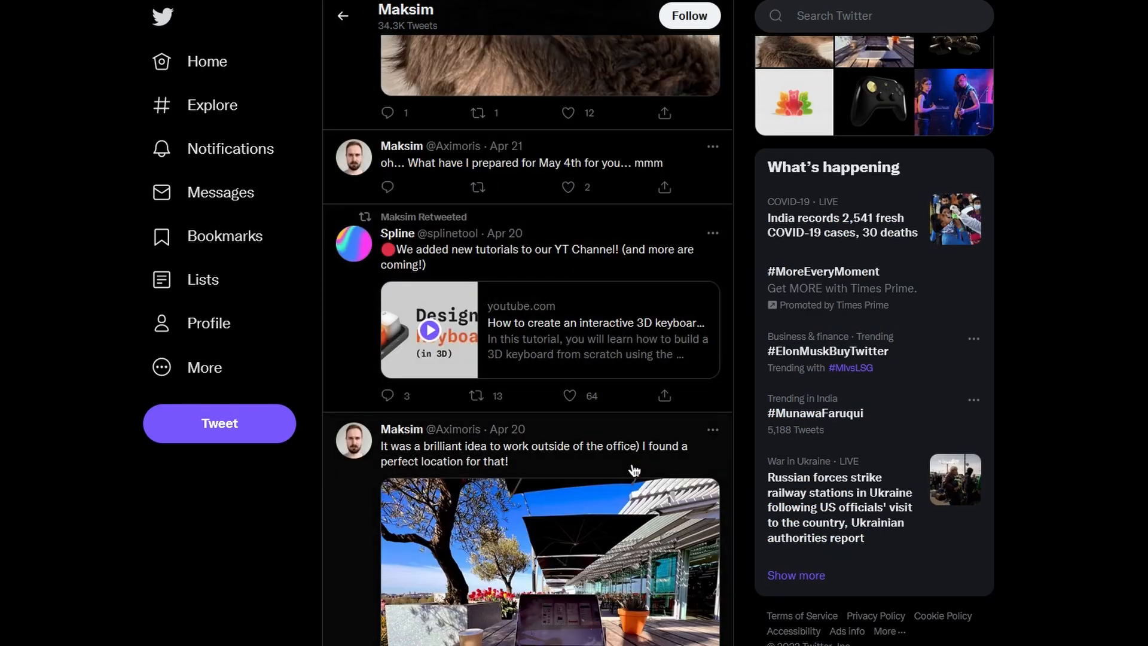
{"action": "scroll", "scroll_direction": "down", "scroll_amount": 3}
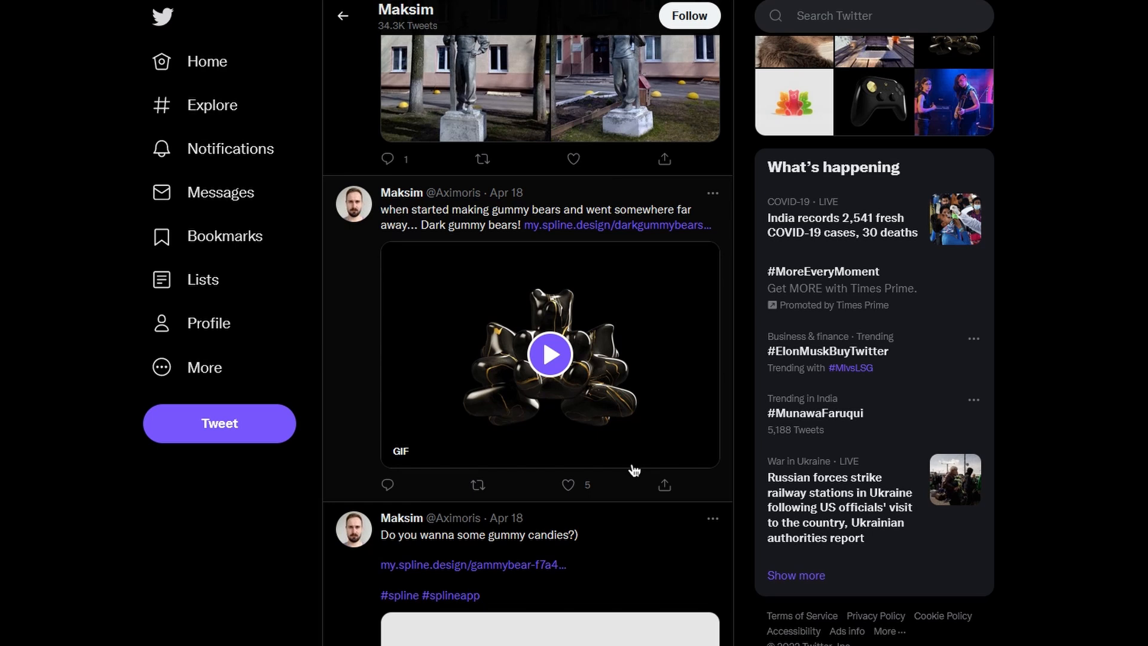
{"action": "scroll", "scroll_direction": "down", "scroll_amount": 3}
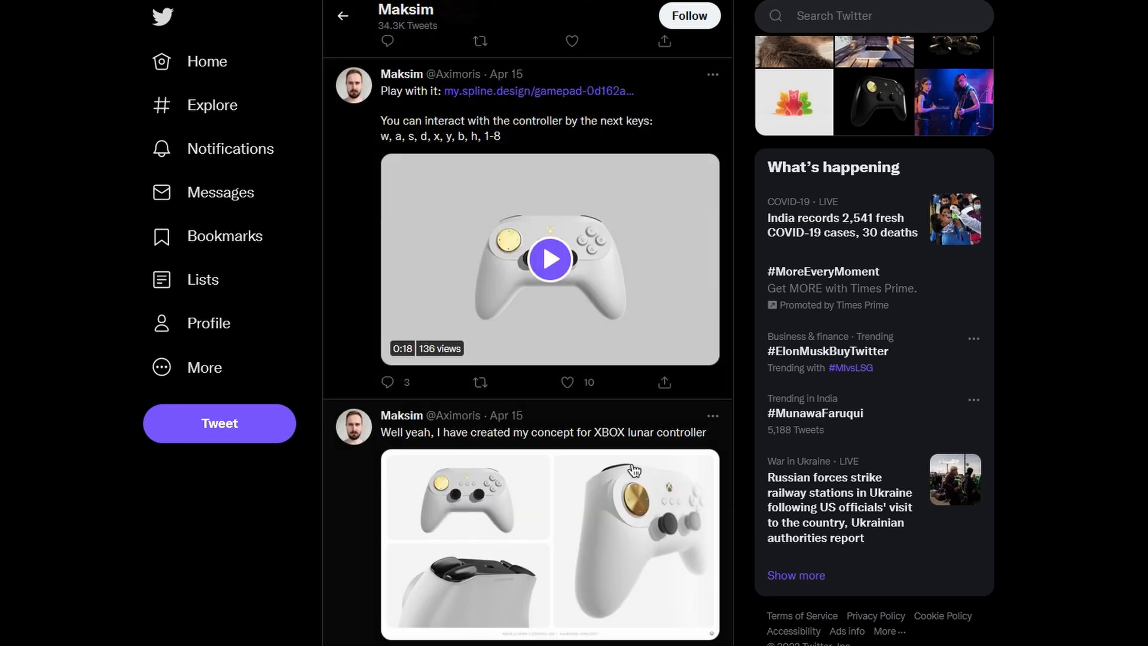
{"action": "scroll", "scroll_direction": "down", "scroll_amount": 3}
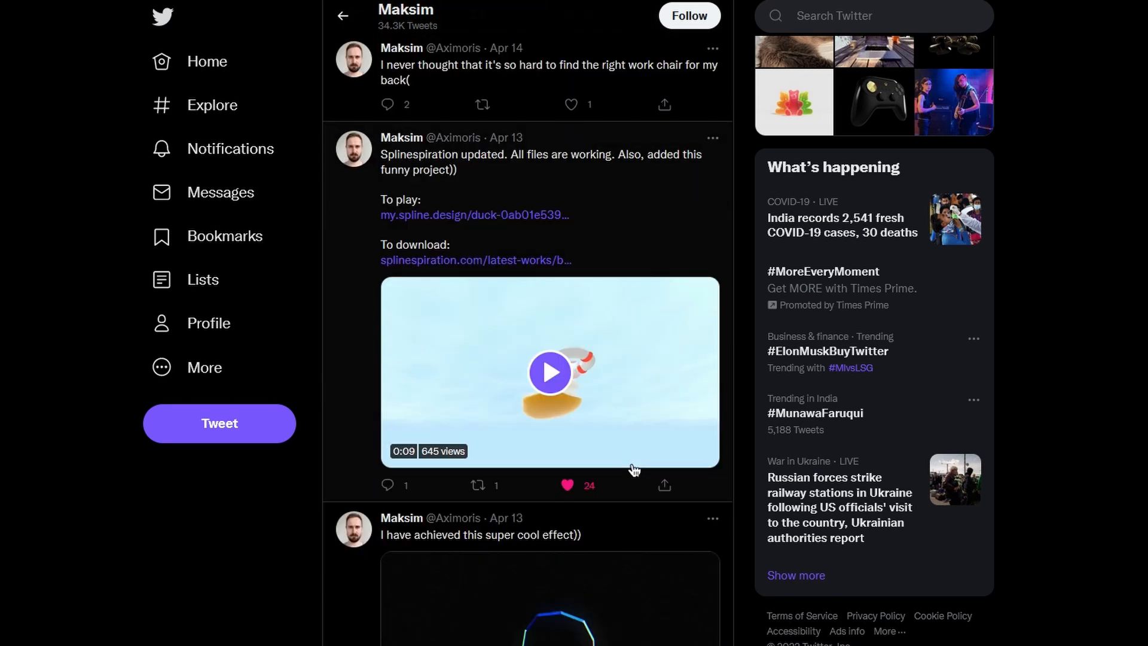
{"action": "left_click", "coordinate": [548, 371]}
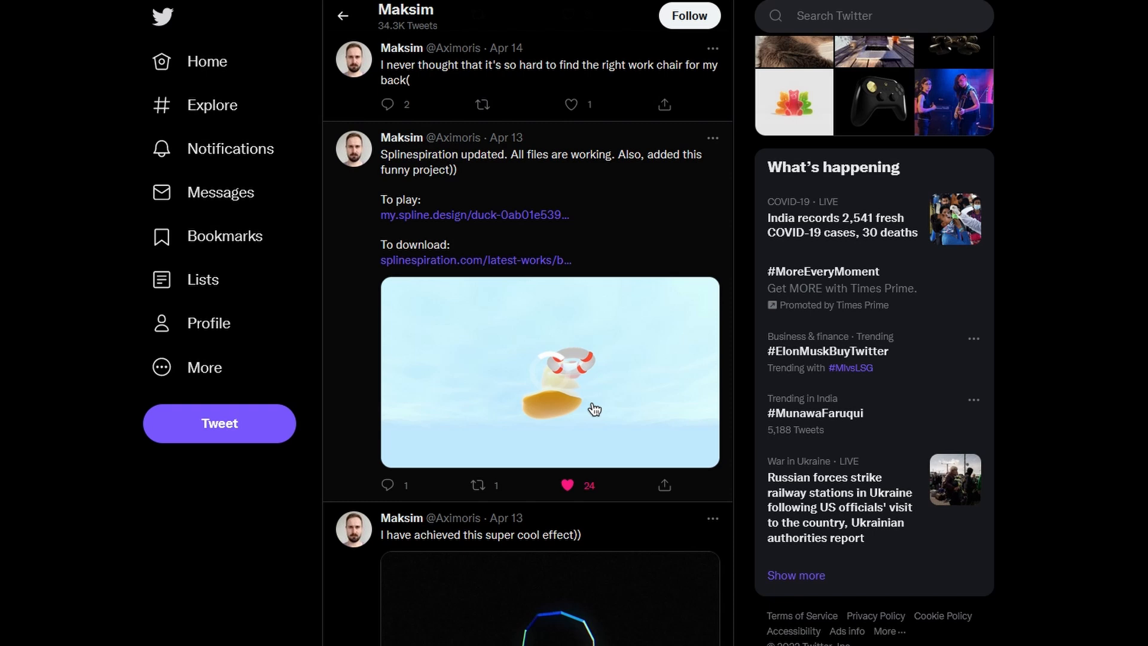